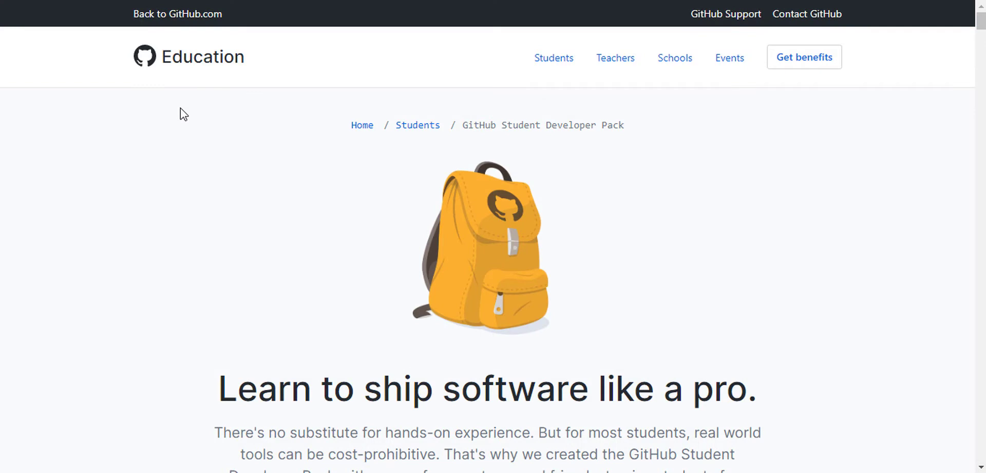
- Scroll to the tools section and show the 'Sort by: Popularity' ordering choices
scroll("down", 3)
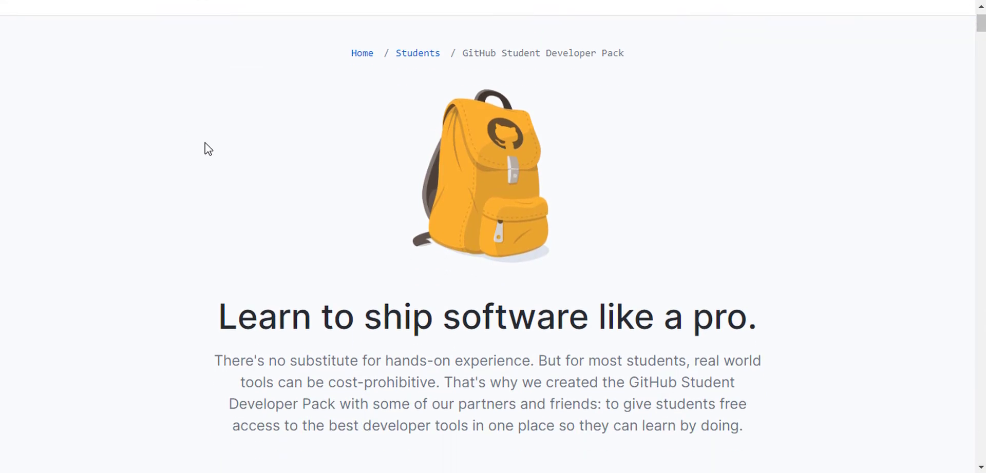
mouse_move(383, 103)
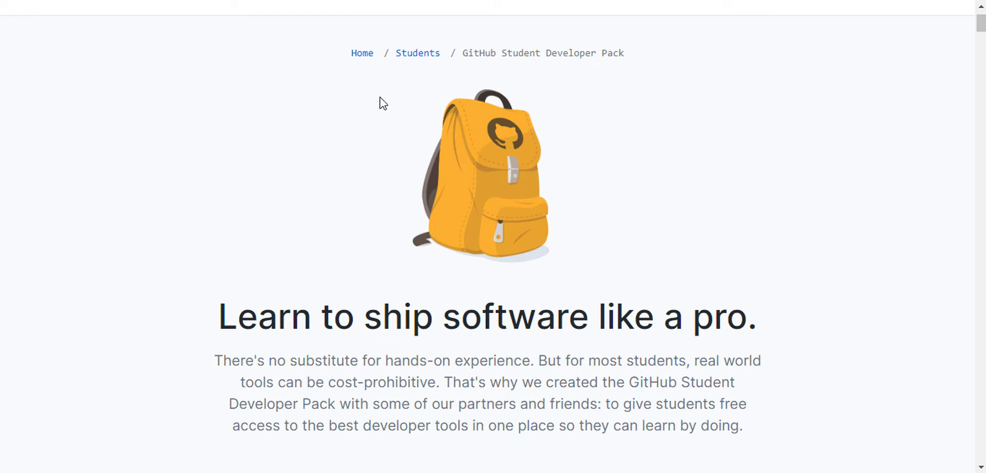
mouse_move(539, 139)
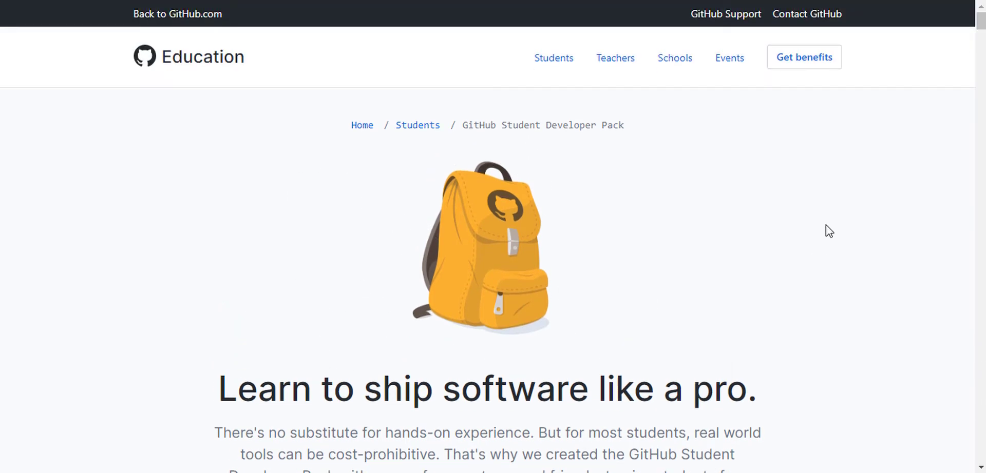
scroll("down", 3)
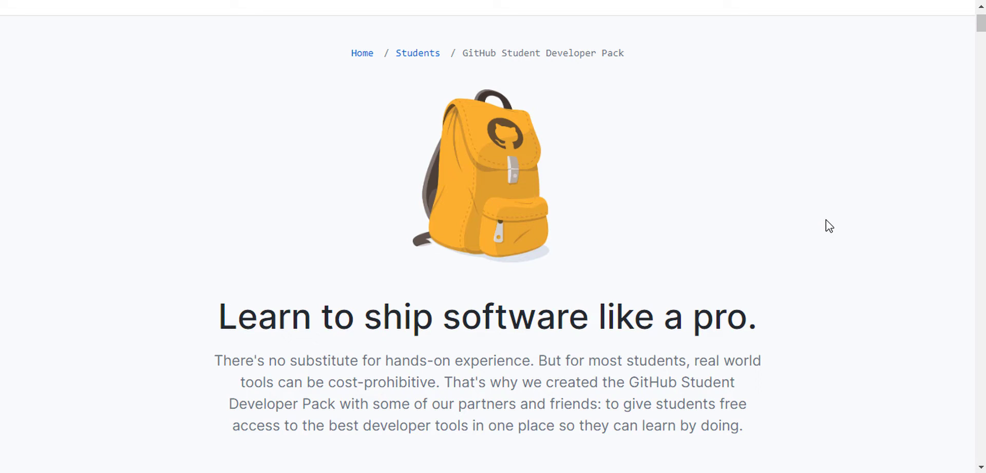
mouse_move(811, 214)
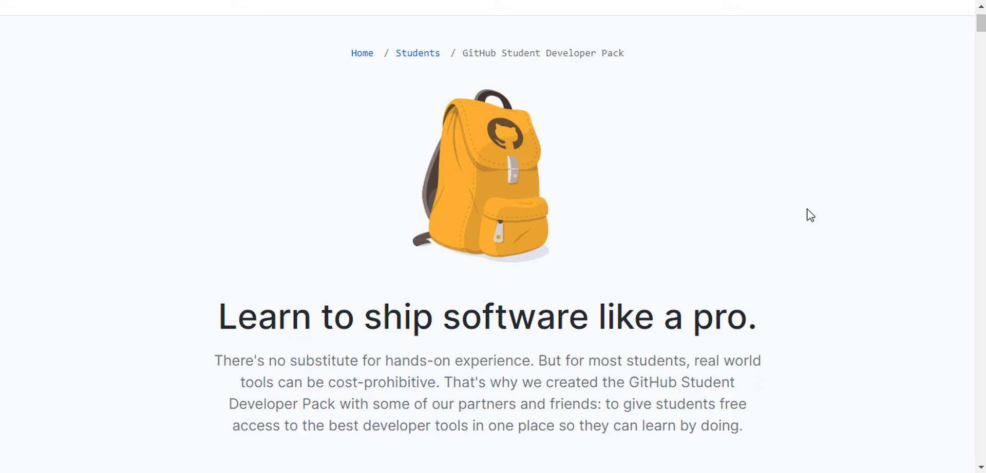
scroll("down", 3)
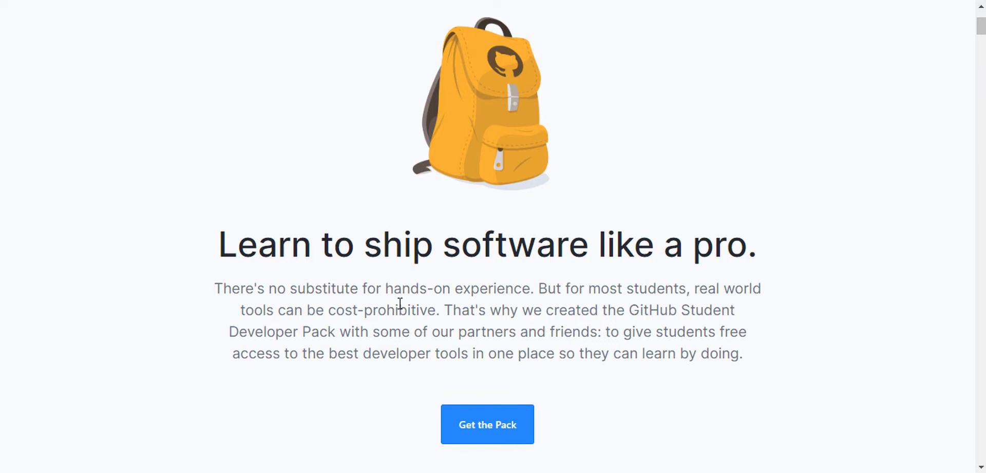
mouse_move(427, 329)
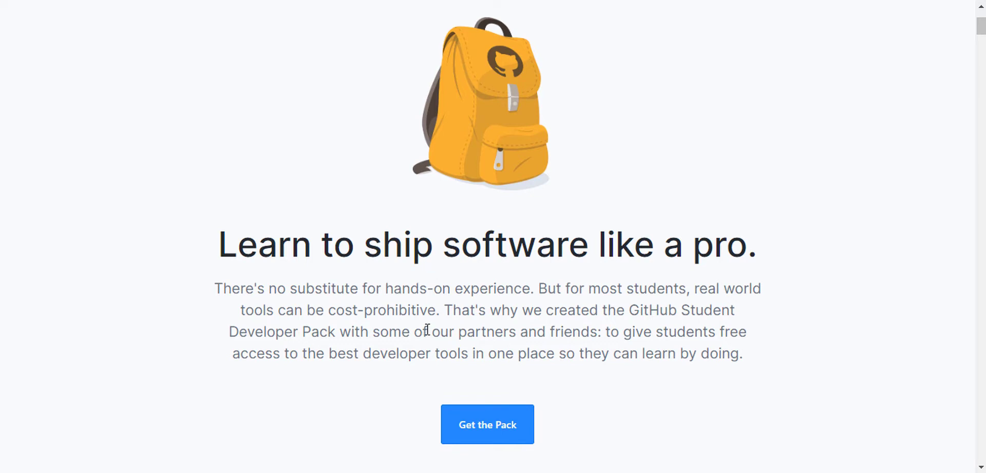
mouse_move(776, 361)
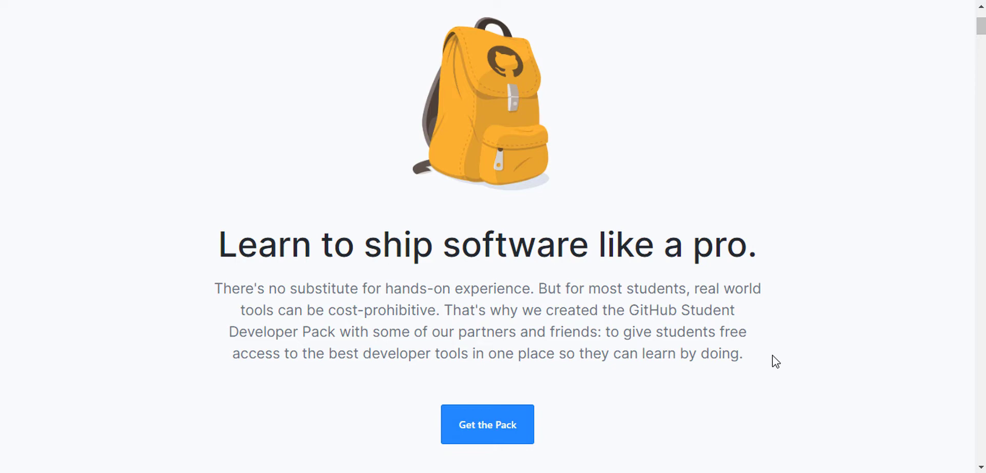
scroll("down", 3)
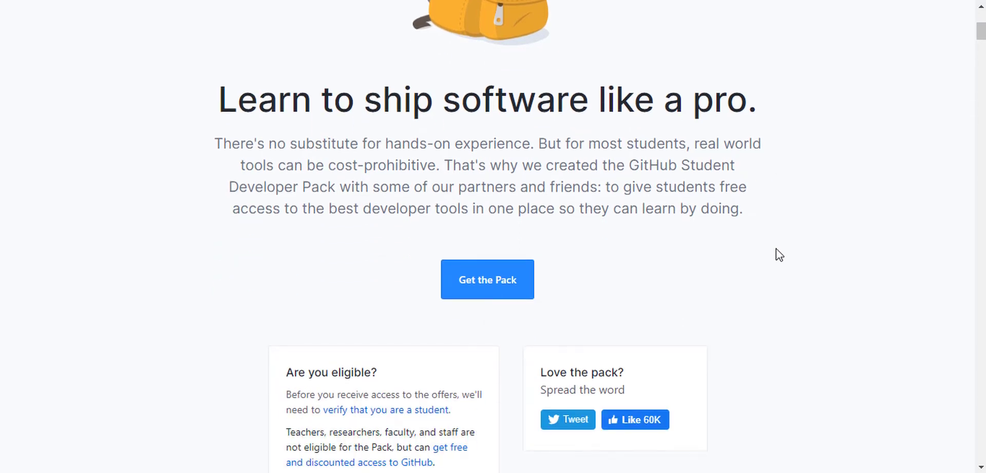
scroll("down", 3)
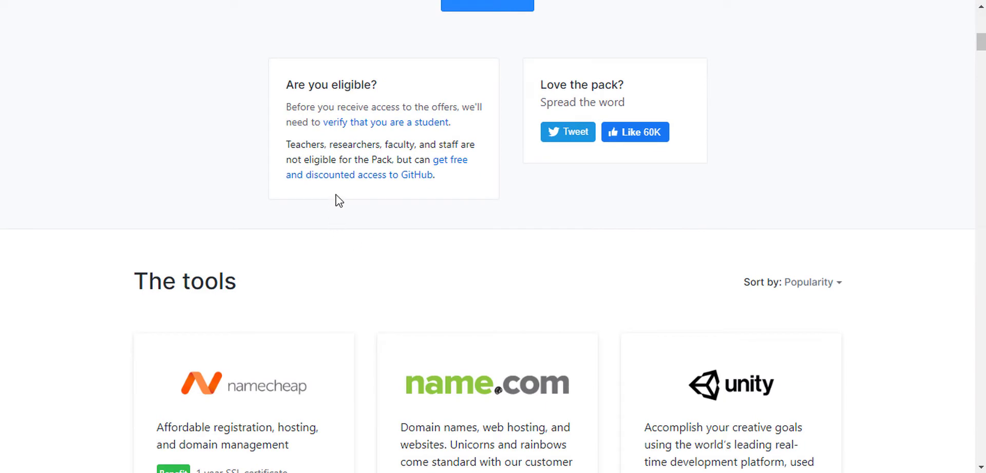
scroll("down", 3)
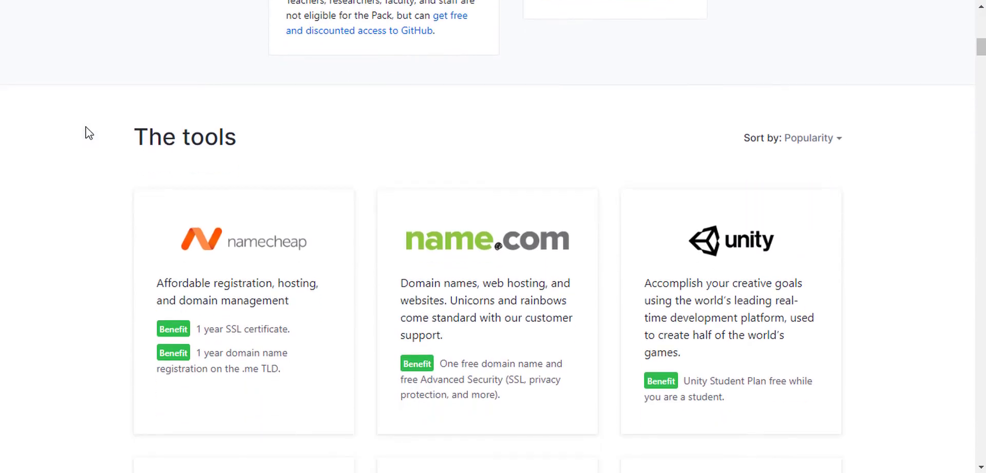
mouse_move(101, 123)
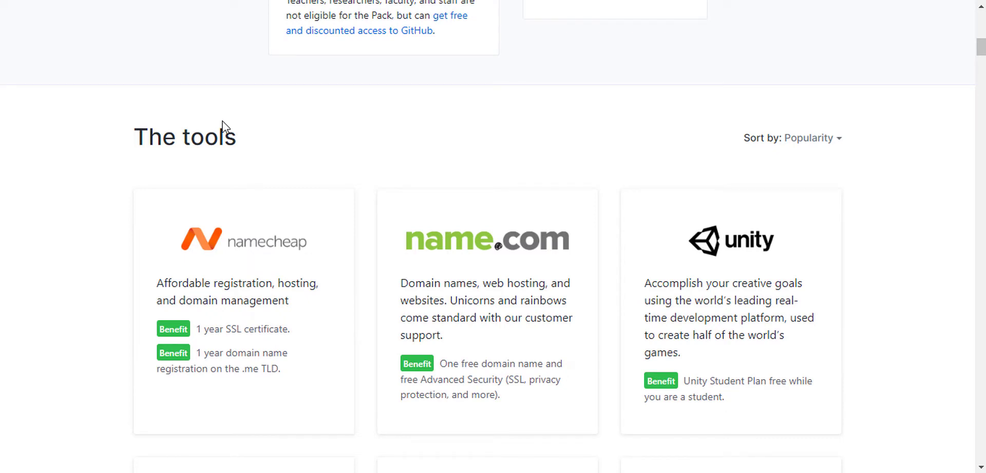
left_click(791, 137)
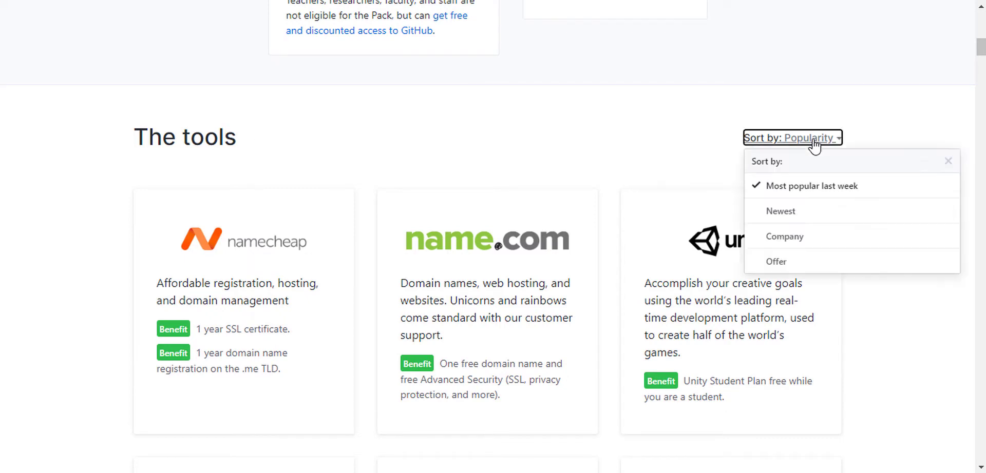
mouse_move(776, 260)
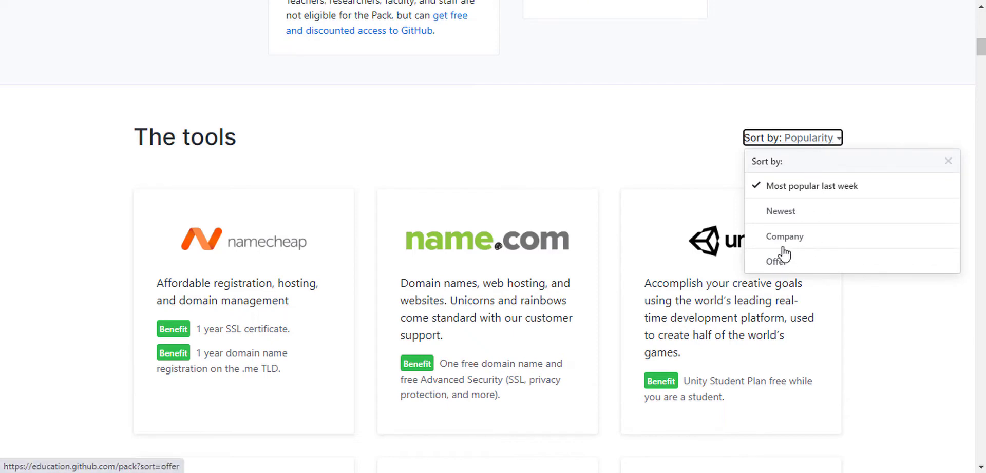
- Scroll through the tools list past the DigitalOcean, JetBrains and educative cards and back
scroll("down", 3)
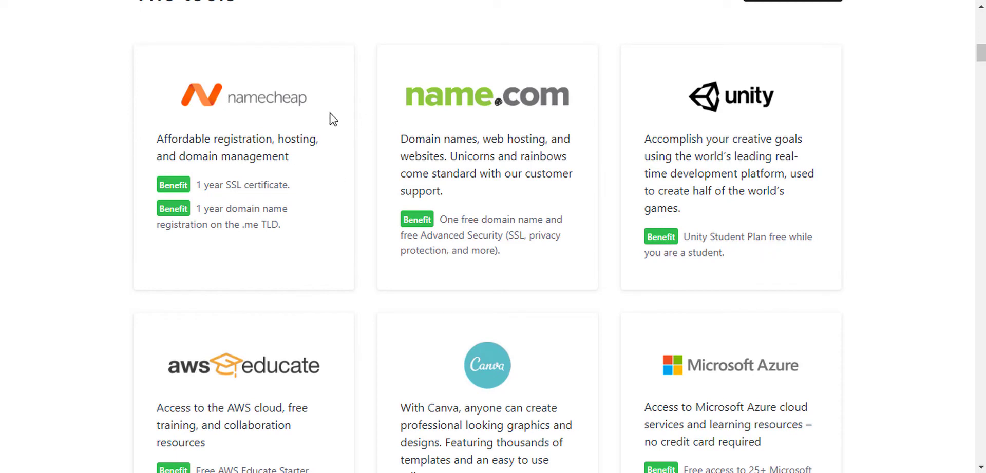
mouse_move(582, 139)
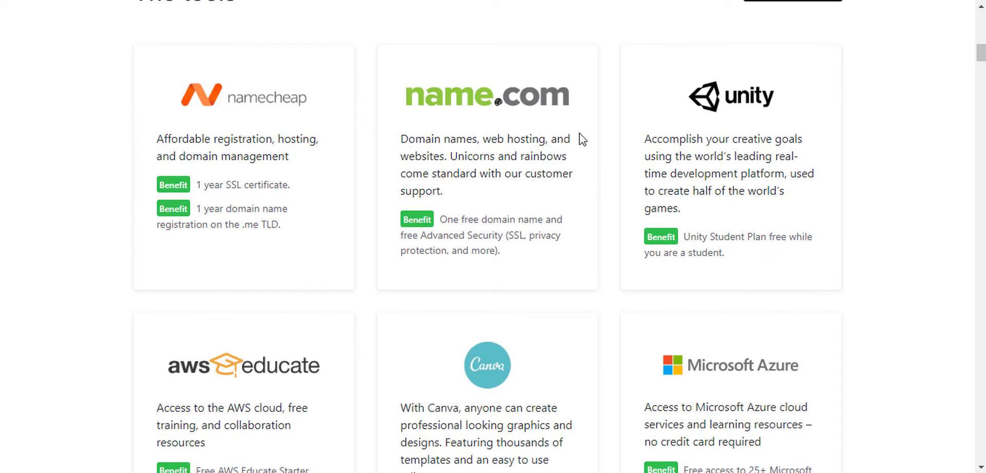
scroll("down", 3)
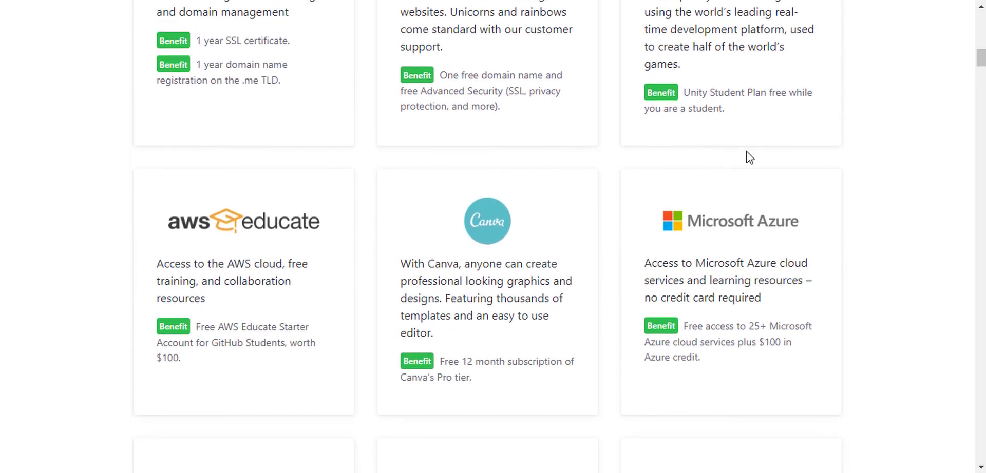
mouse_move(710, 150)
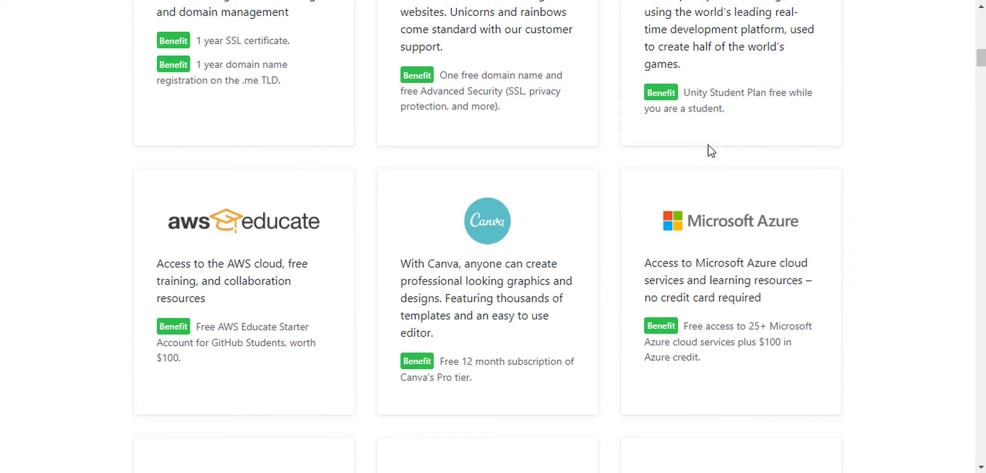
scroll("down", 3)
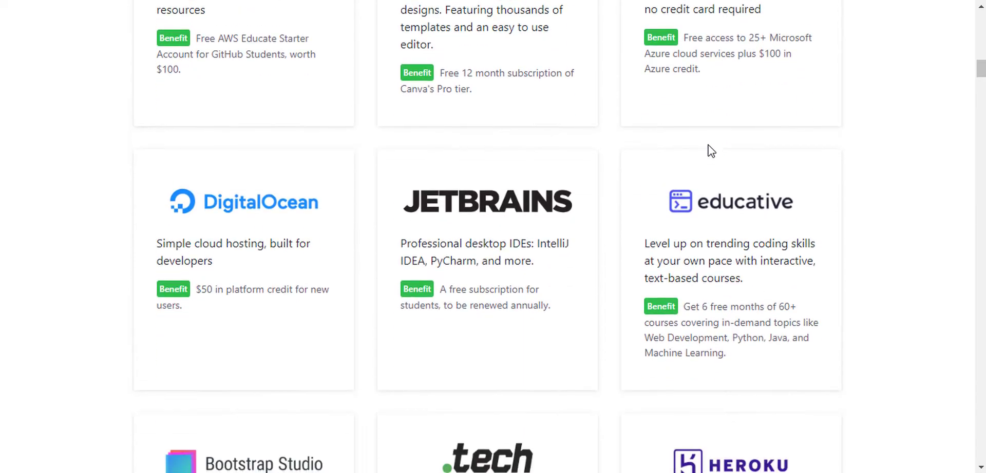
scroll("down", 3)
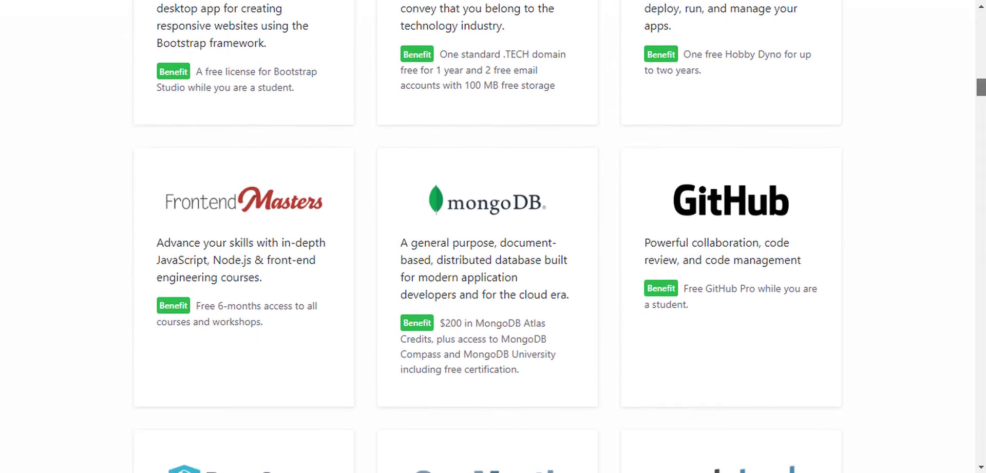
scroll("down", 3)
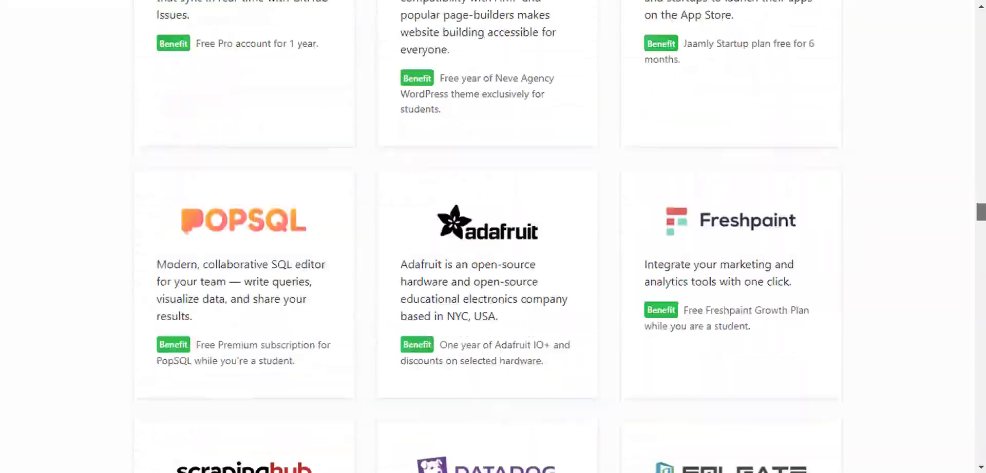
scroll("down", 3)
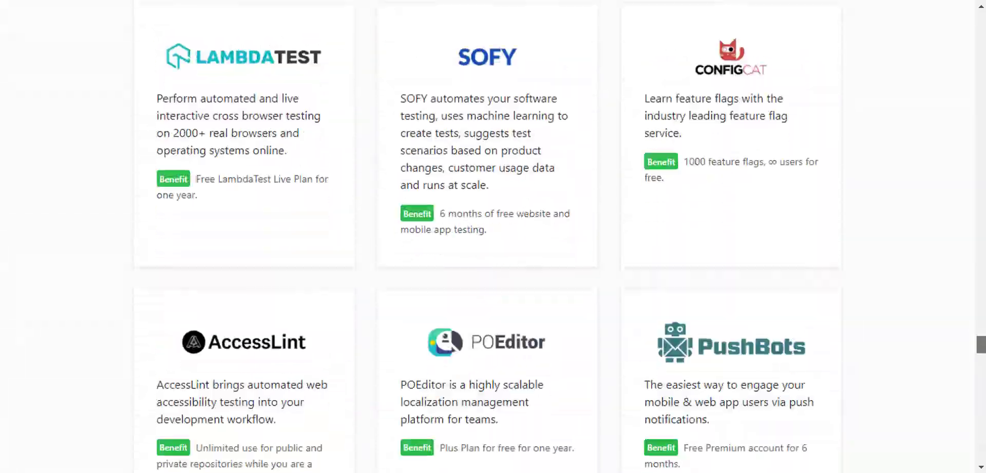
scroll("down", 3)
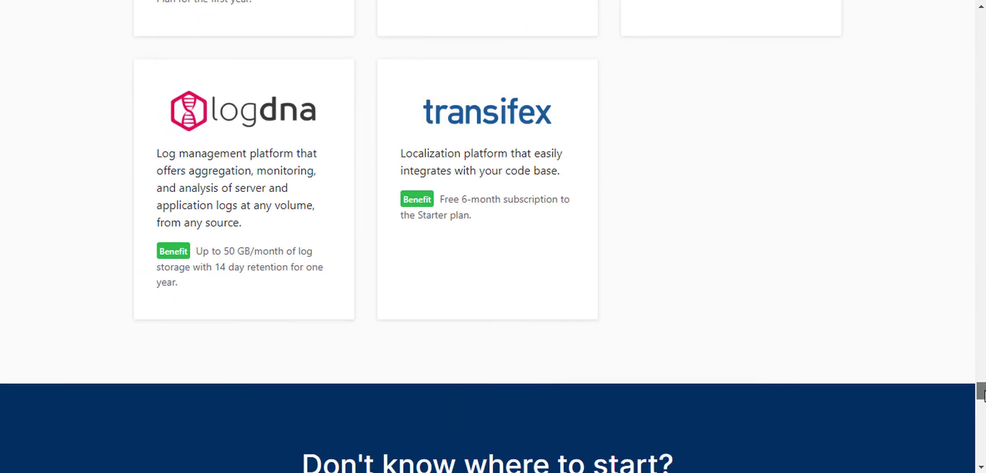
scroll("down", 3)
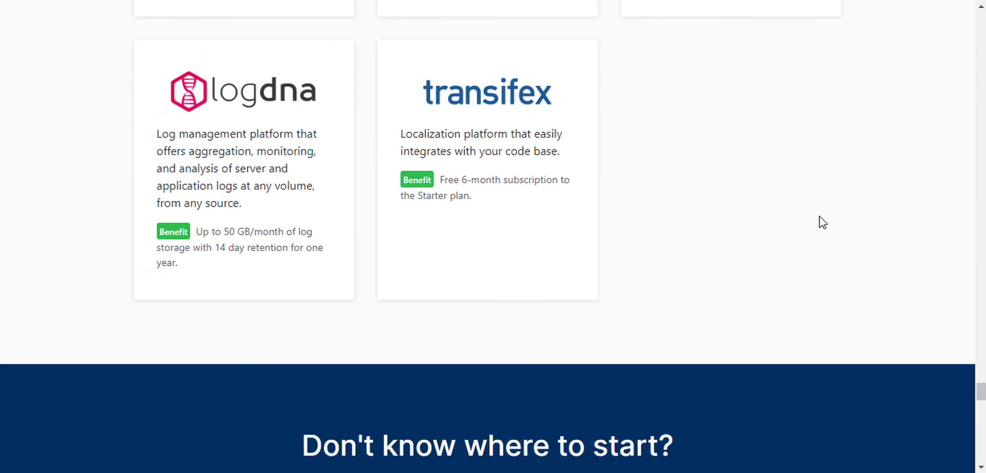
scroll("up", 3)
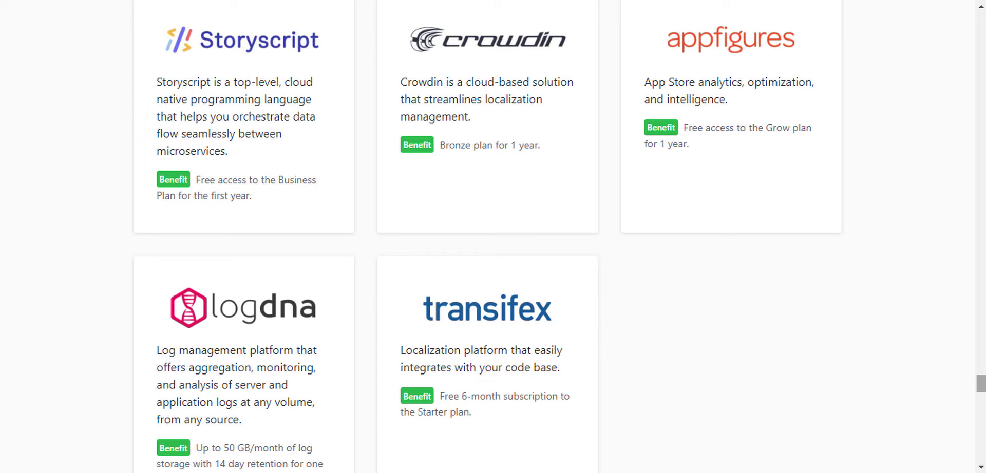
scroll("down", 3)
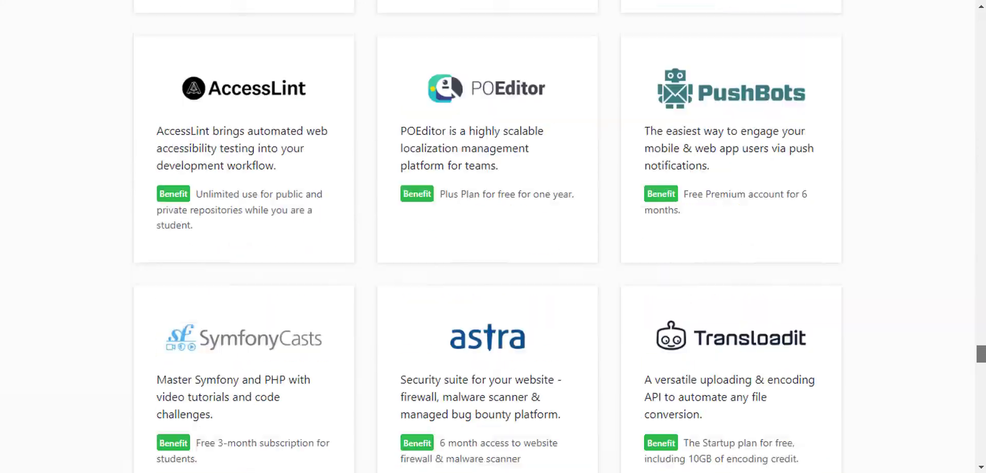
scroll("down", 3)
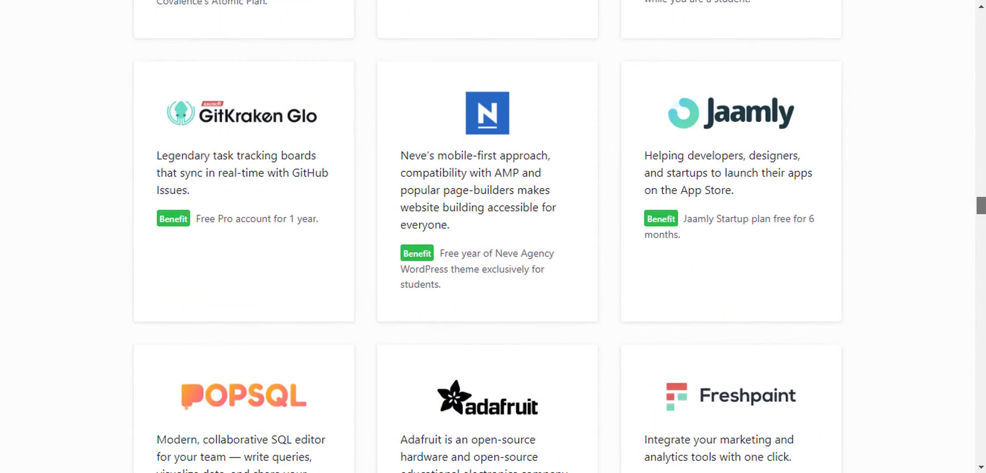
scroll("down", 3)
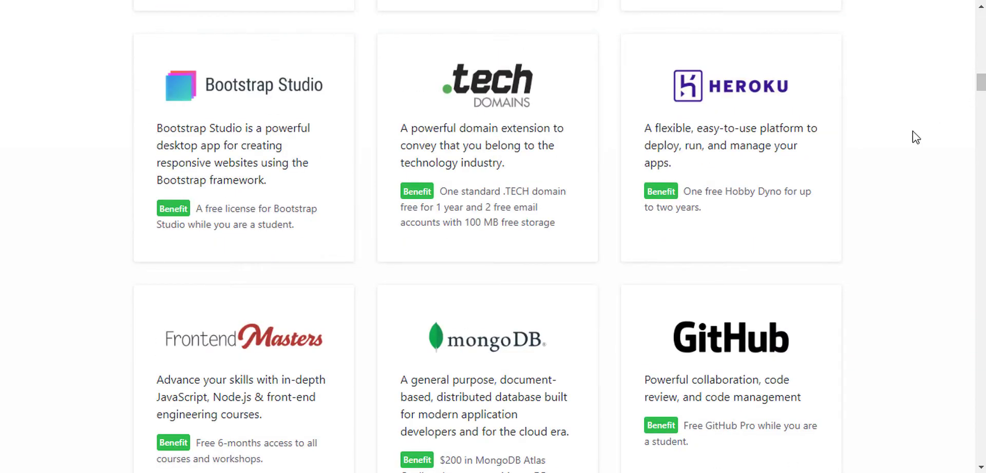
scroll("up", 3)
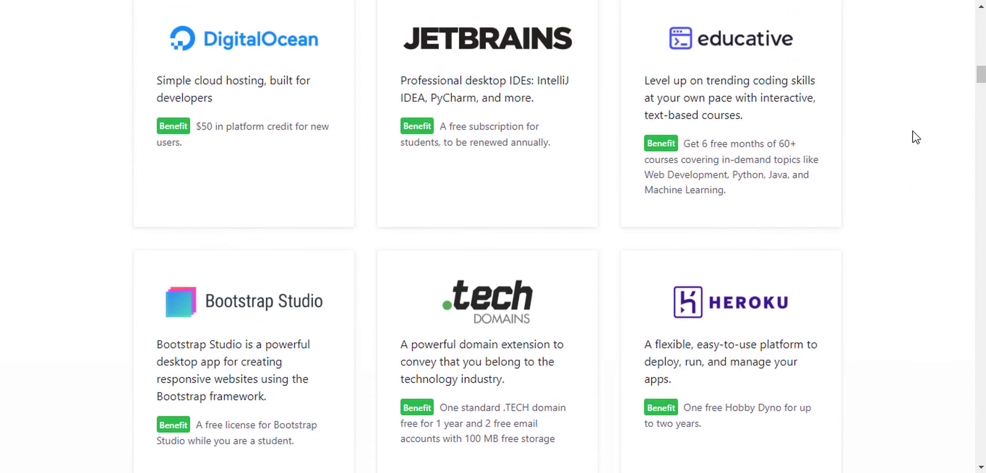
- Scroll from Namecheap and Canva down past Heroku to the Frontend Masters, MongoDB and GitHub Pro cards
scroll("down", 3)
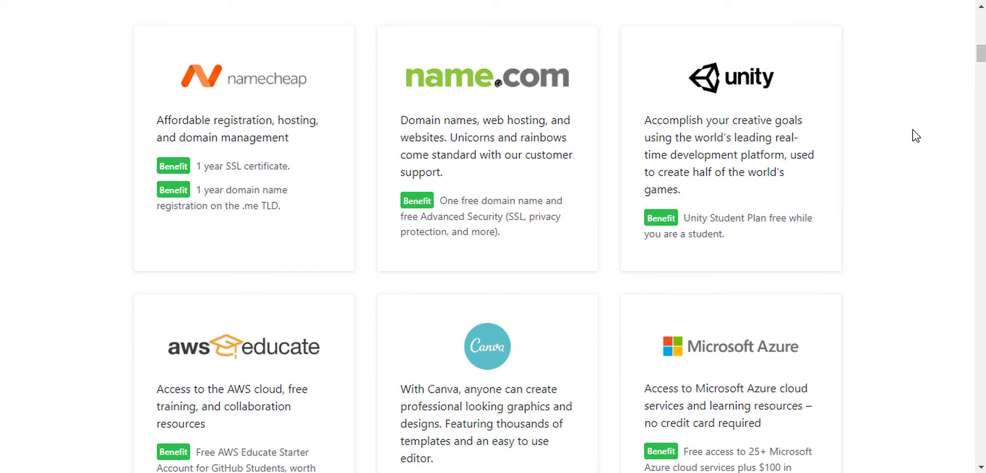
mouse_move(276, 99)
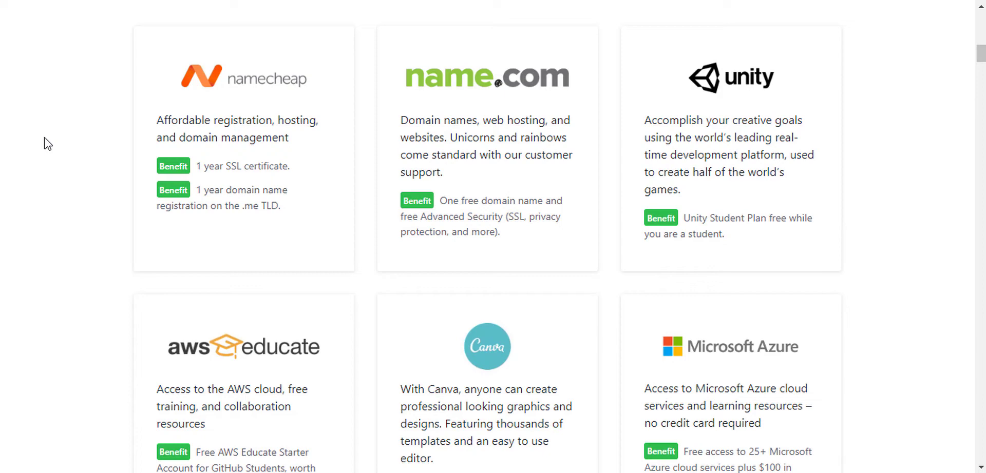
scroll("down", 3)
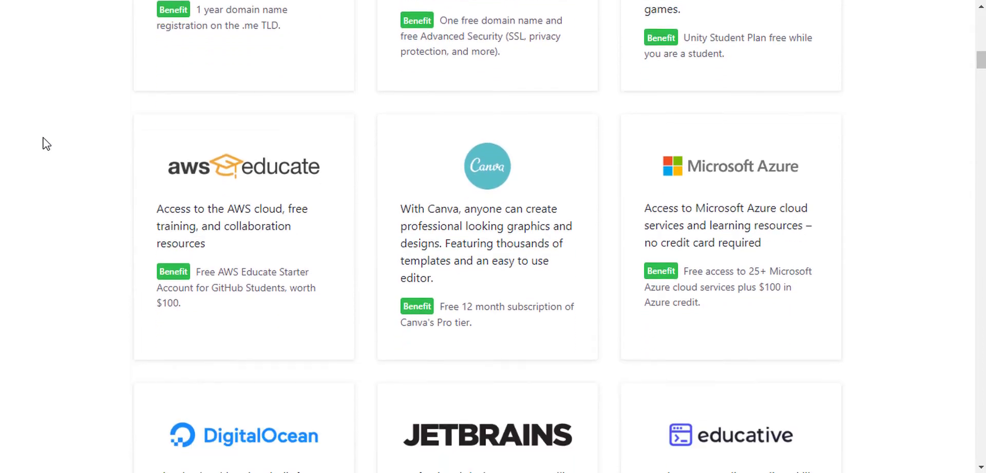
scroll("down", 3)
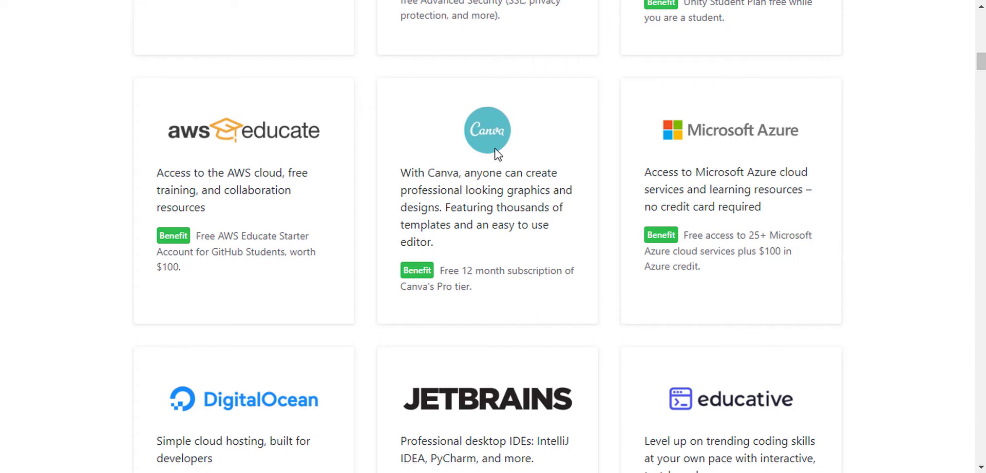
mouse_move(543, 165)
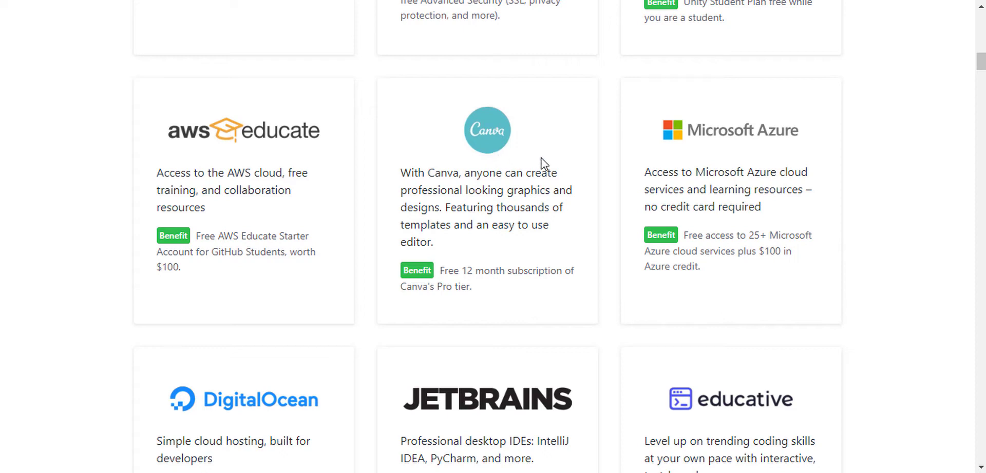
mouse_move(899, 101)
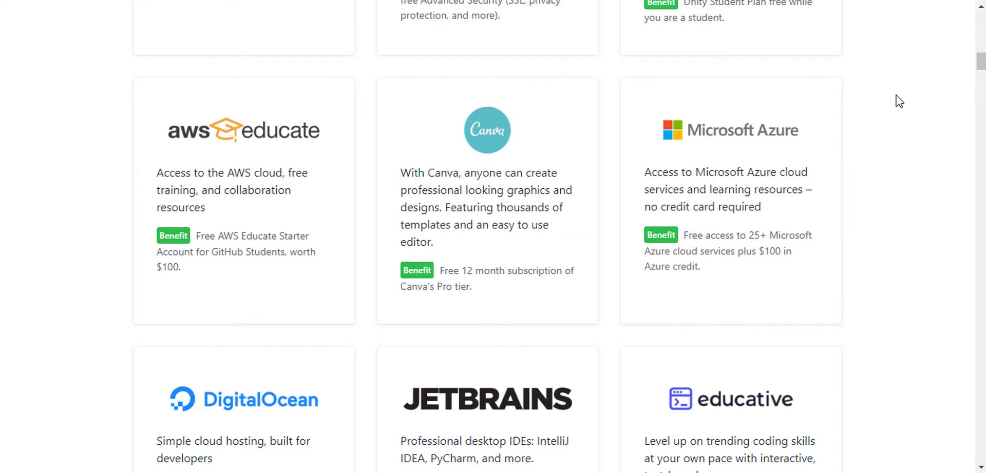
scroll("down", 3)
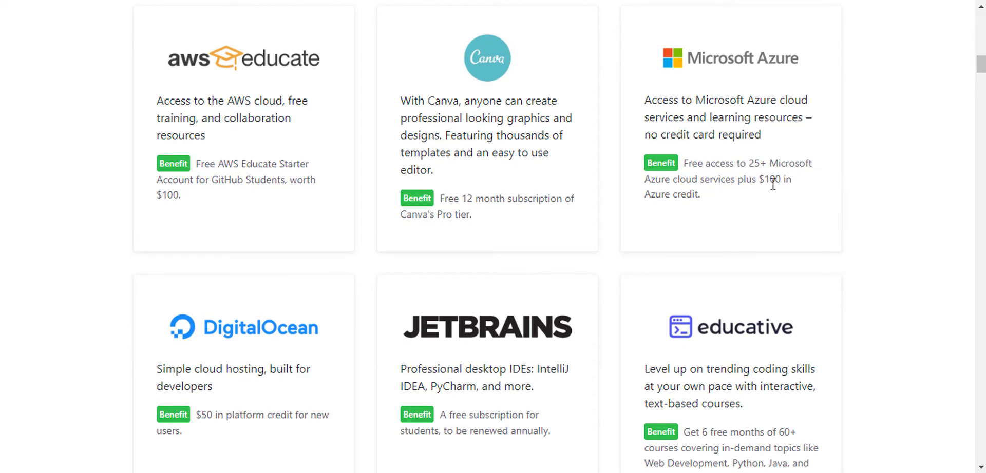
mouse_move(763, 182)
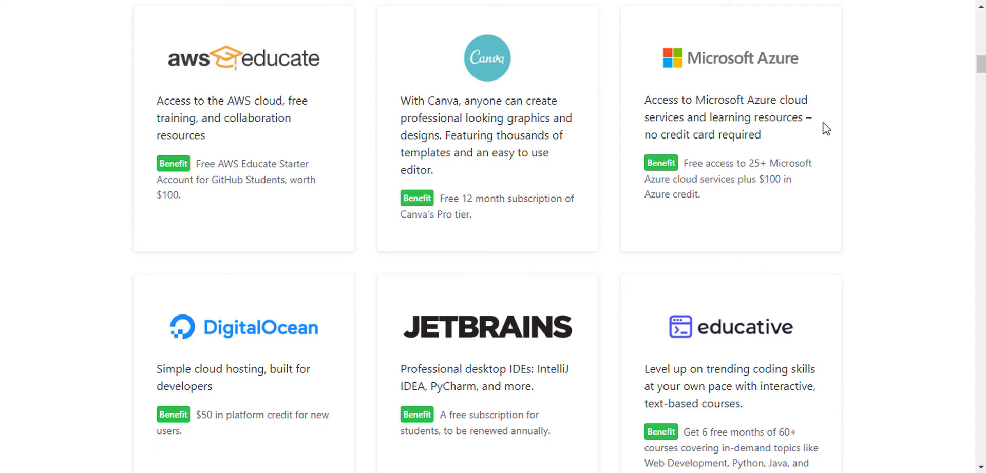
scroll("down", 3)
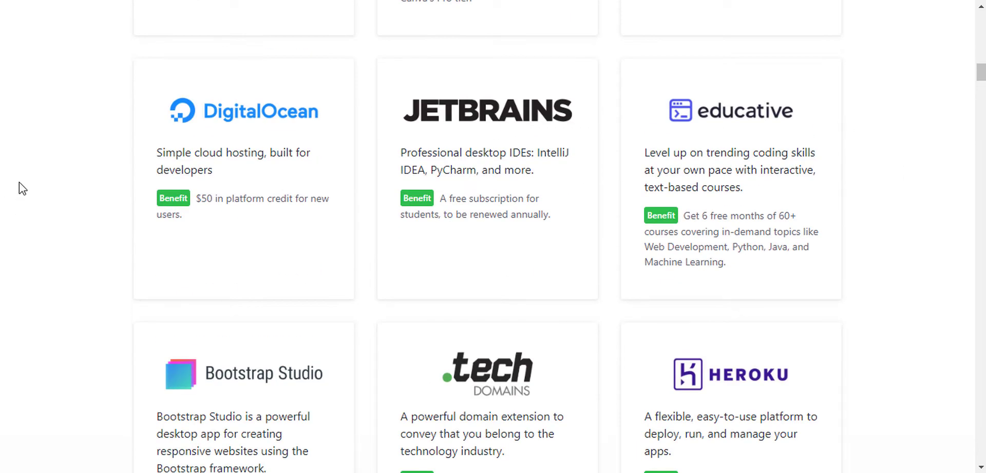
mouse_move(439, 264)
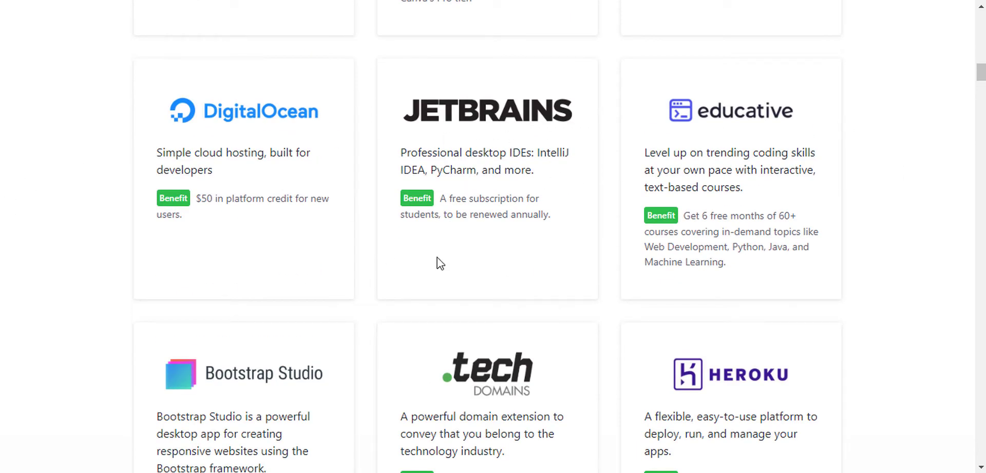
mouse_move(656, 104)
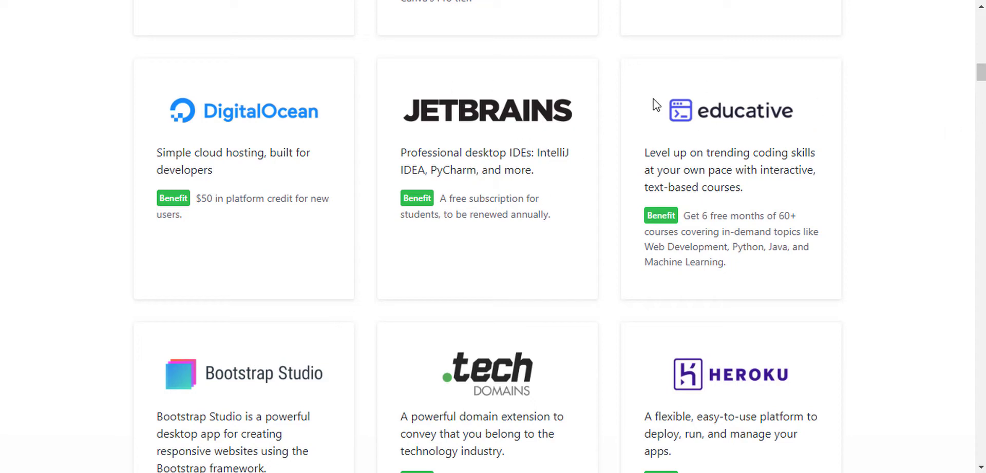
mouse_move(752, 143)
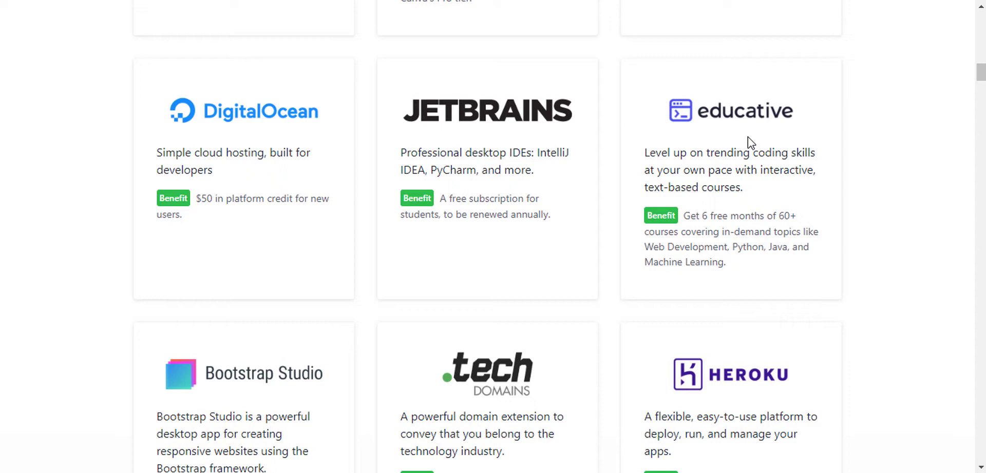
mouse_move(750, 142)
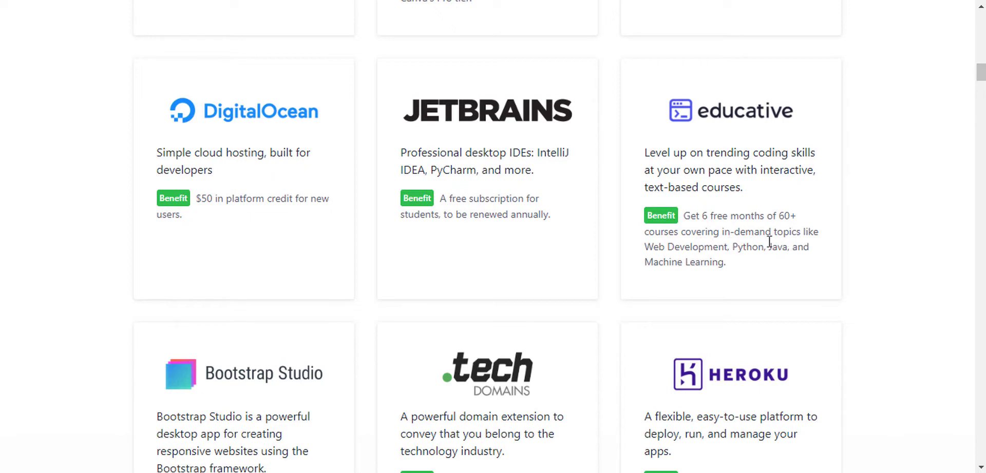
scroll("down", 3)
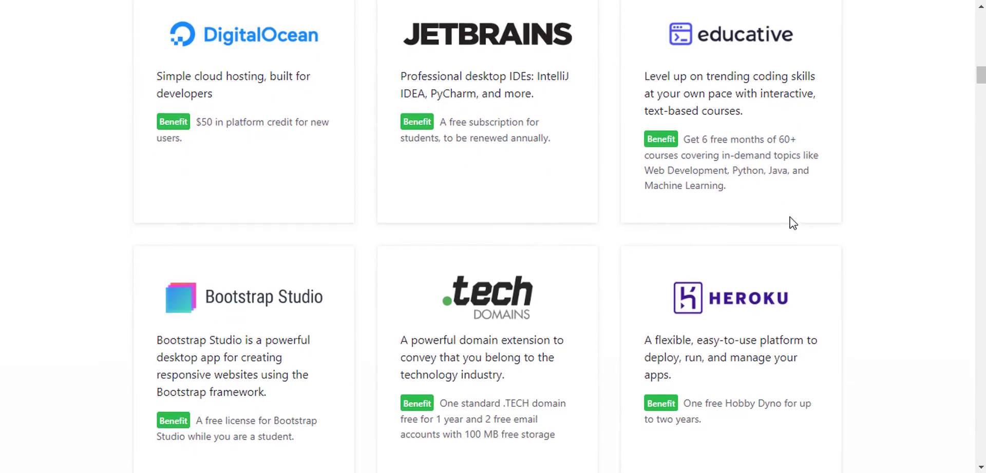
scroll("down", 3)
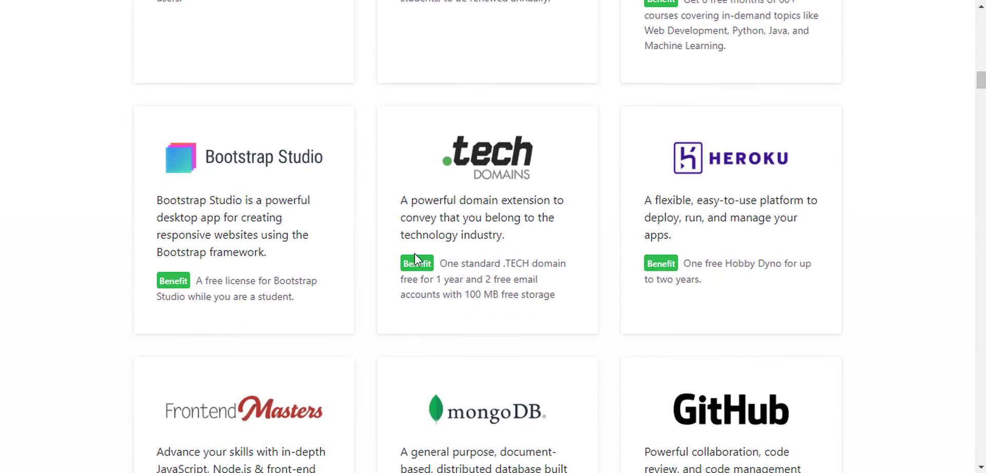
mouse_move(466, 205)
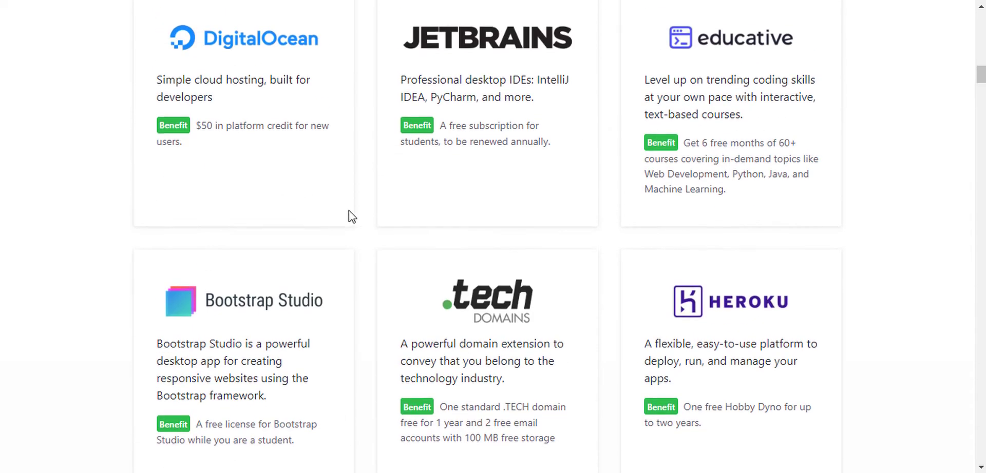
scroll("down", 3)
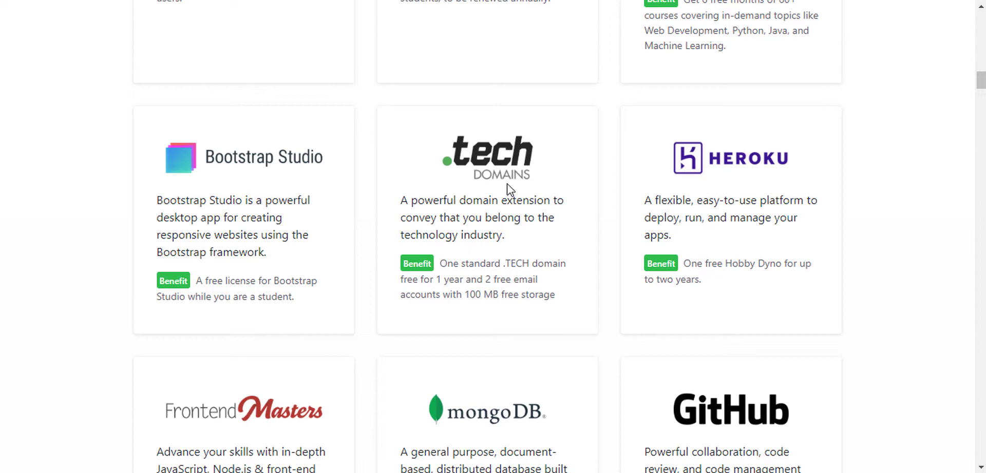
scroll("down", 3)
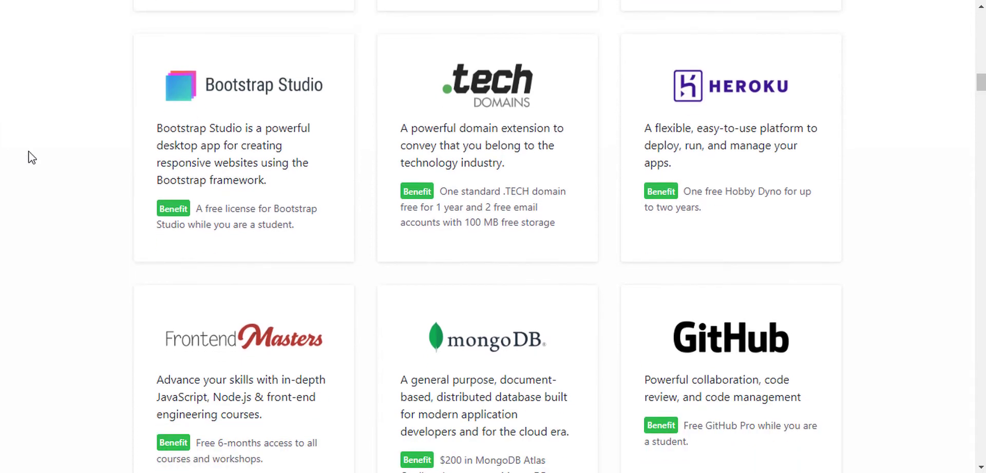
mouse_move(320, 248)
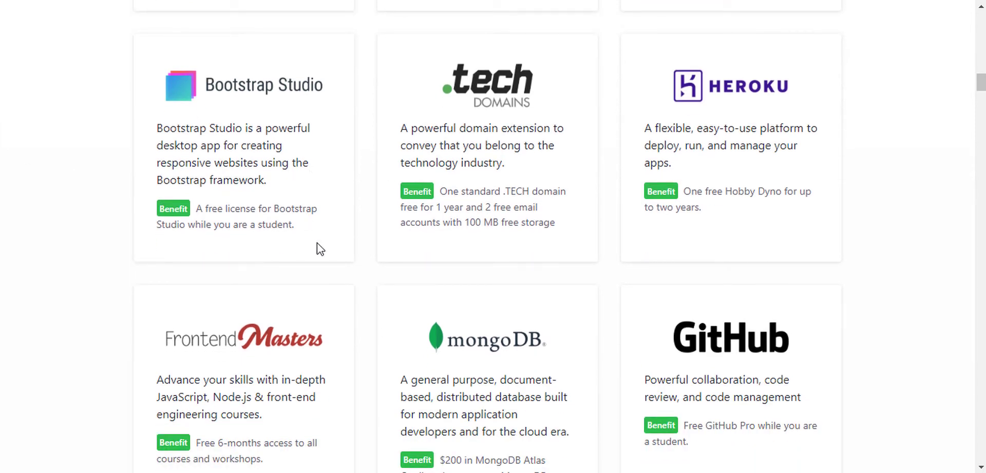
mouse_move(315, 251)
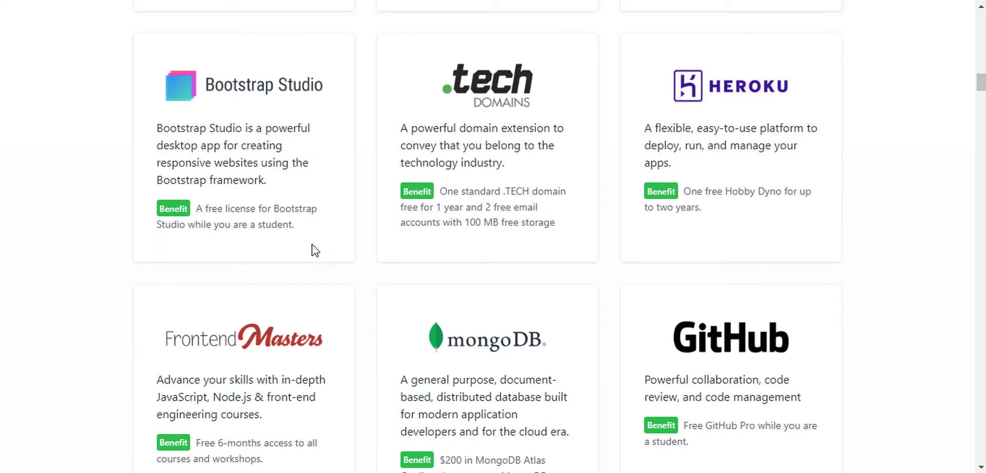
- Scroll down to the DataCamp, next.tech, GitHub Campus Experts, testmail.app and Arduino cards
scroll("down", 3)
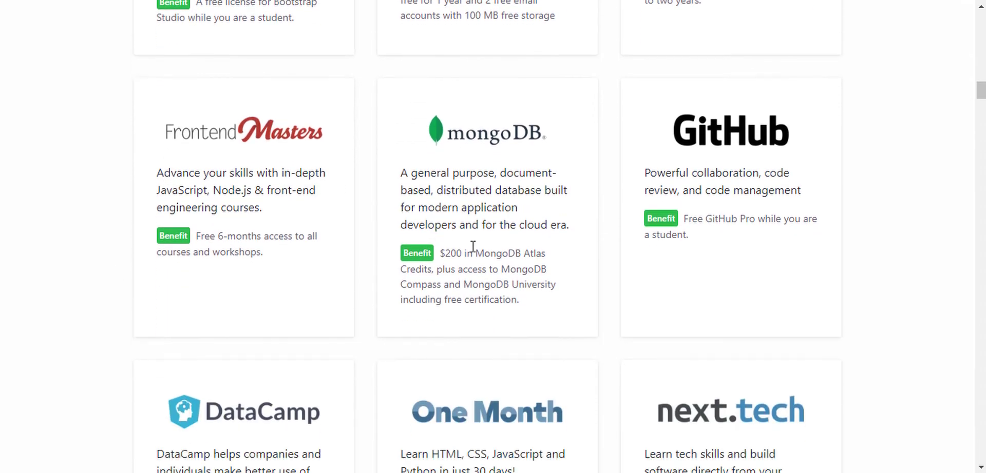
scroll("down", 3)
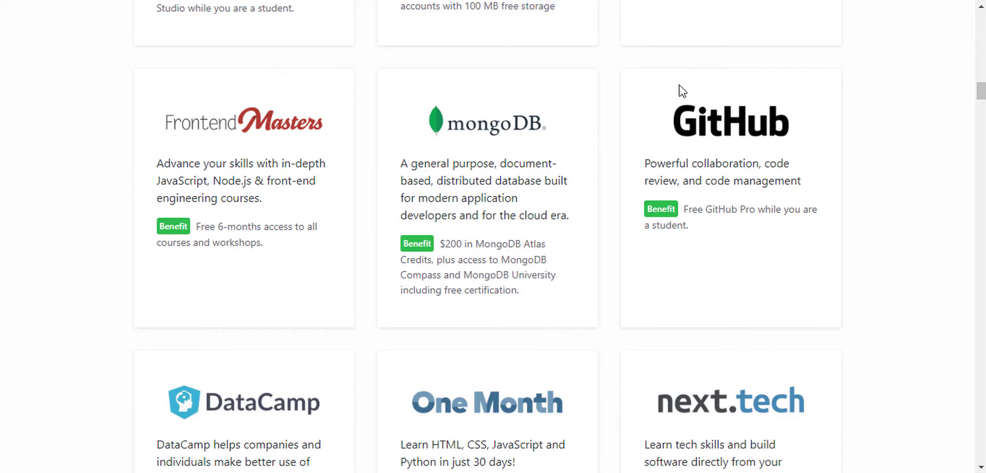
scroll("down", 3)
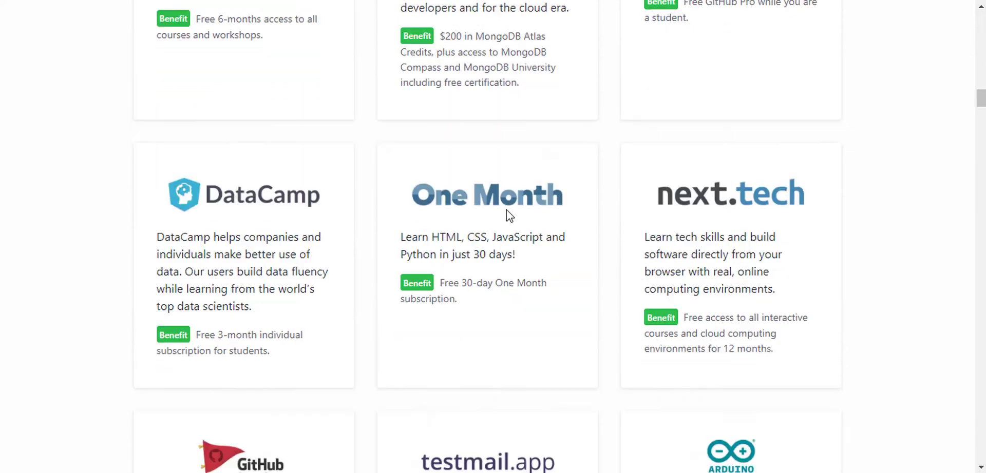
scroll("down", 3)
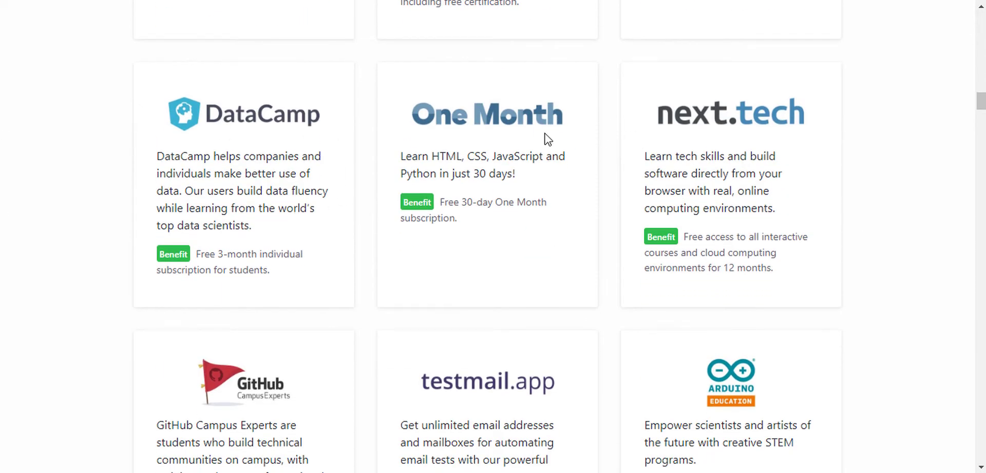
mouse_move(191, 195)
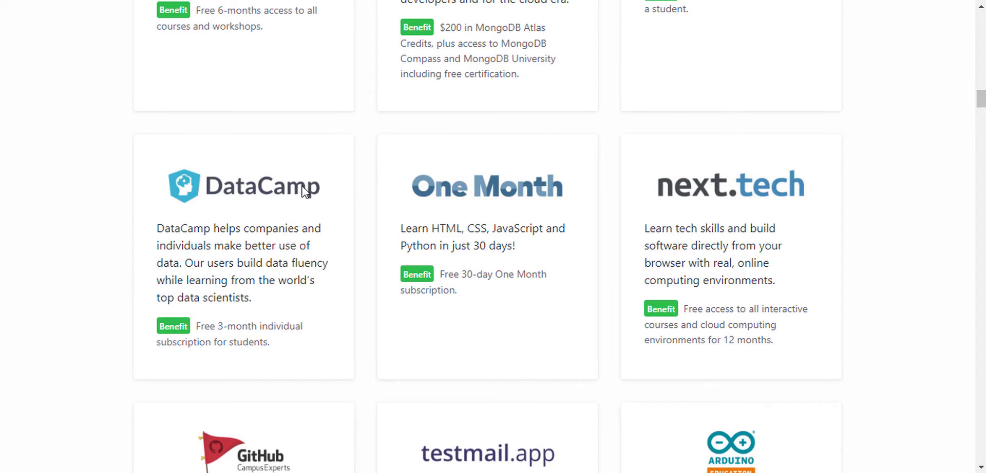
scroll("down", 3)
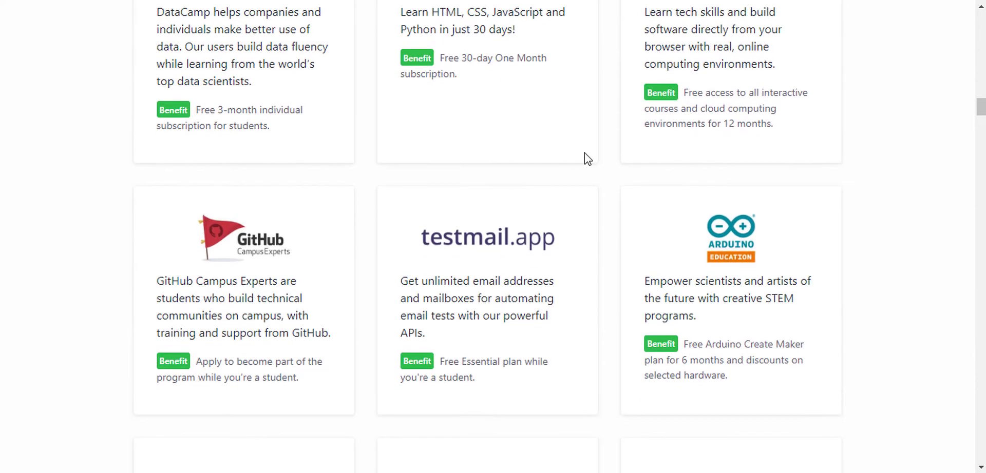
scroll("down", 3)
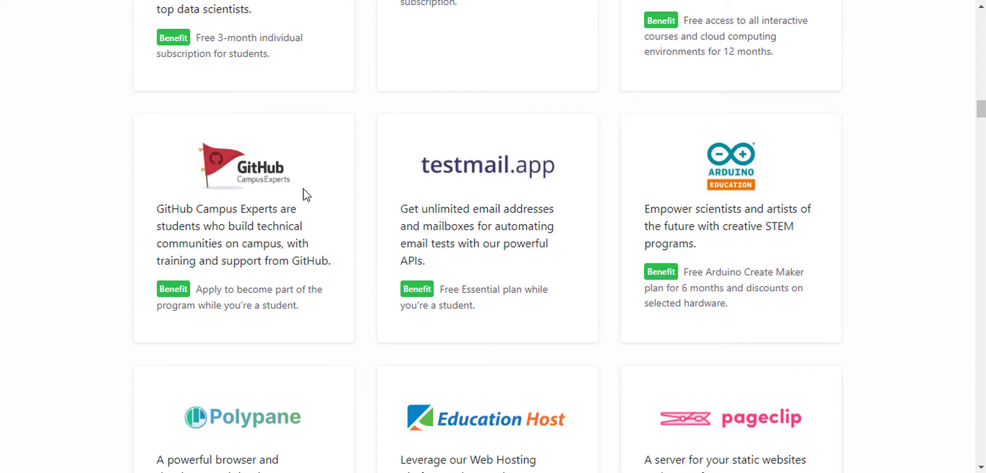
- Scroll past Polypane, PomoDone and Atom to the HazeOver, Icons8 and repl.it cards
scroll("down", 3)
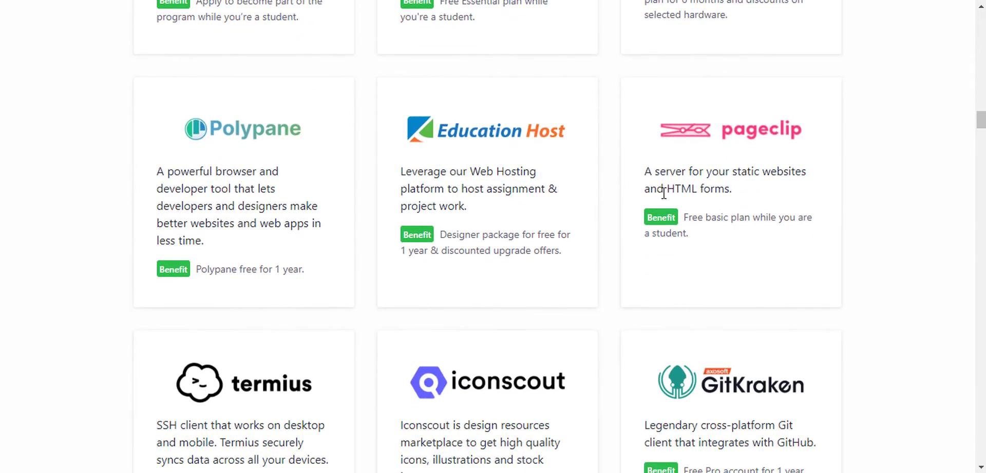
scroll("down", 3)
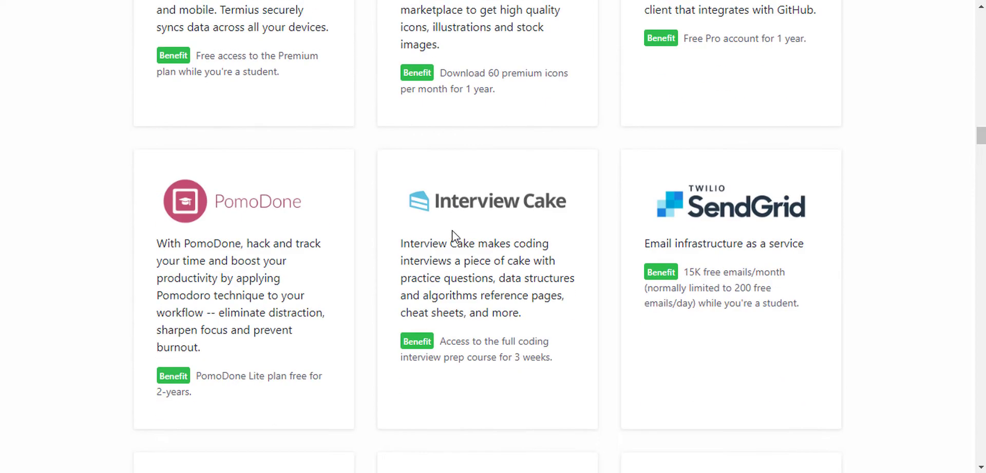
scroll("down", 3)
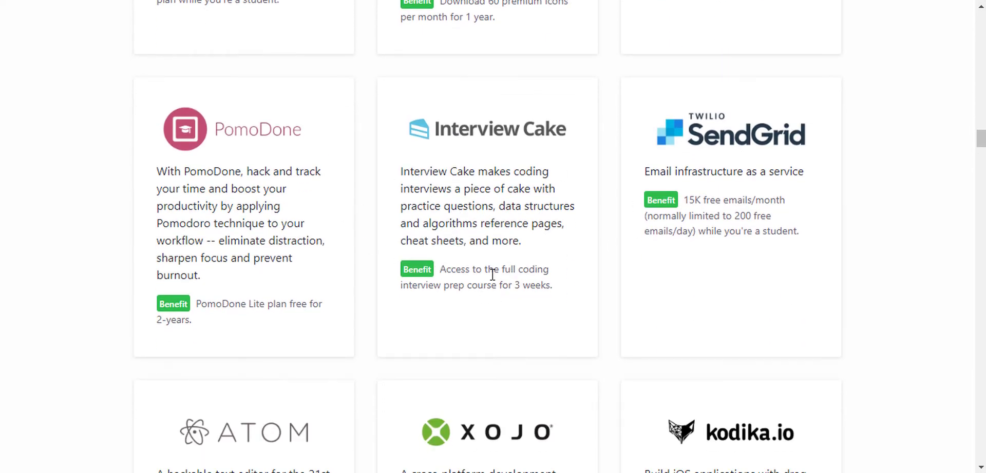
scroll("down", 3)
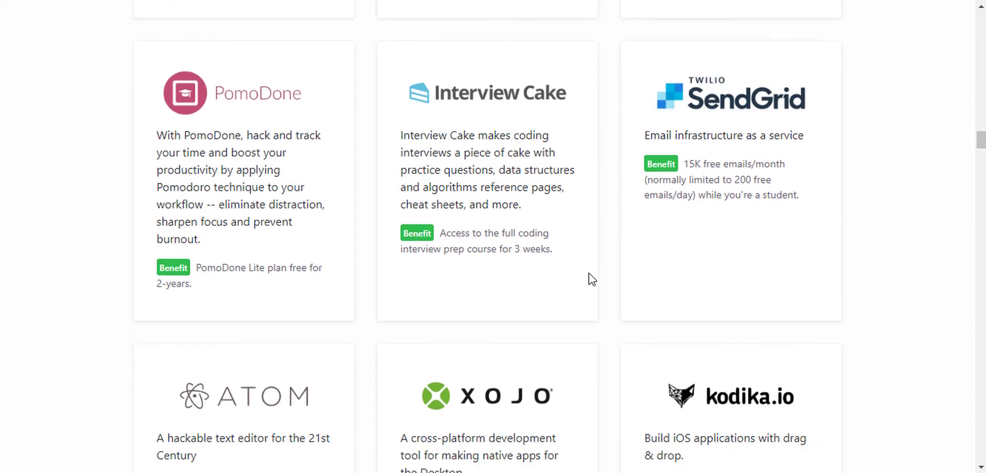
scroll("down", 3)
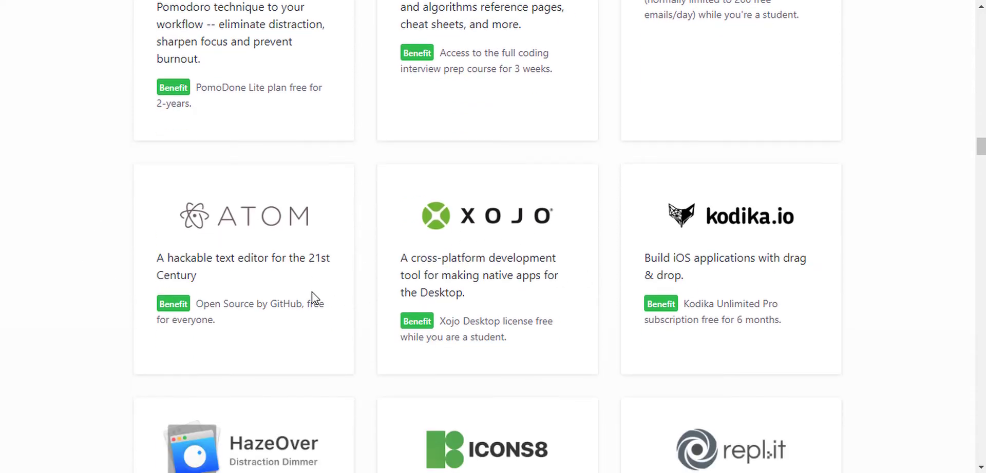
scroll("down", 3)
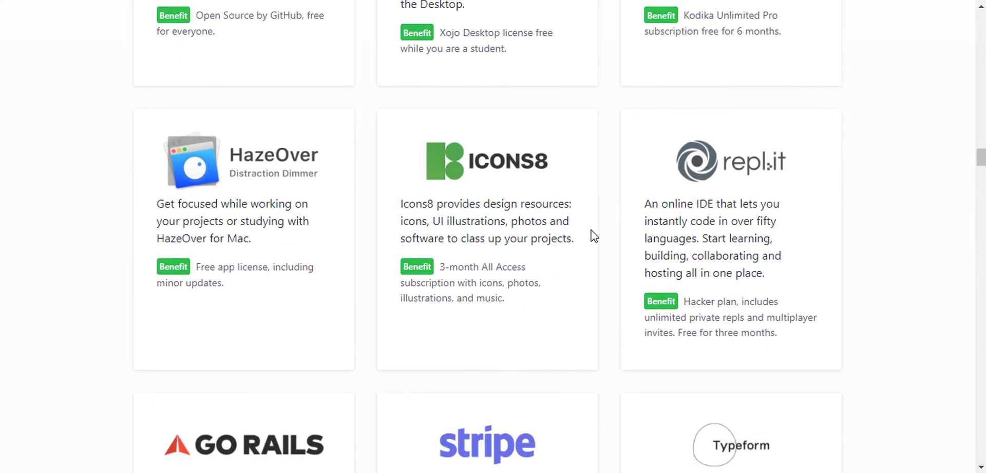
mouse_move(475, 171)
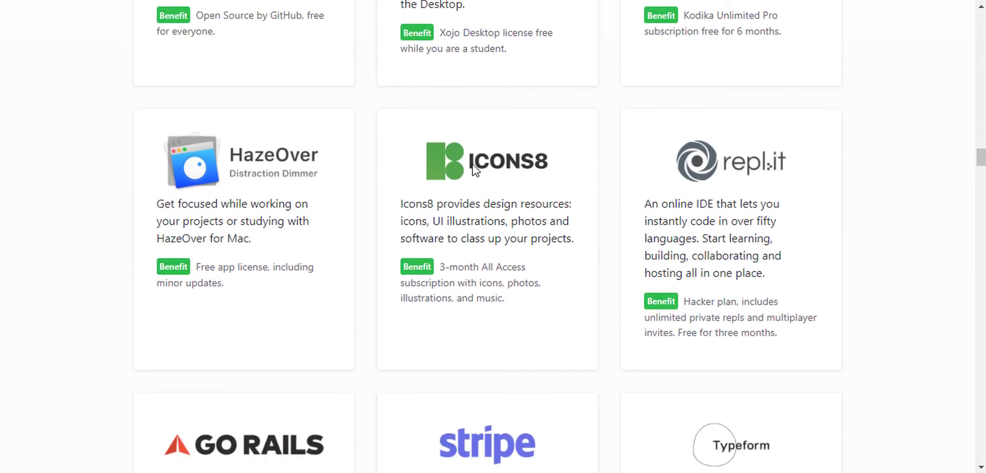
mouse_move(506, 217)
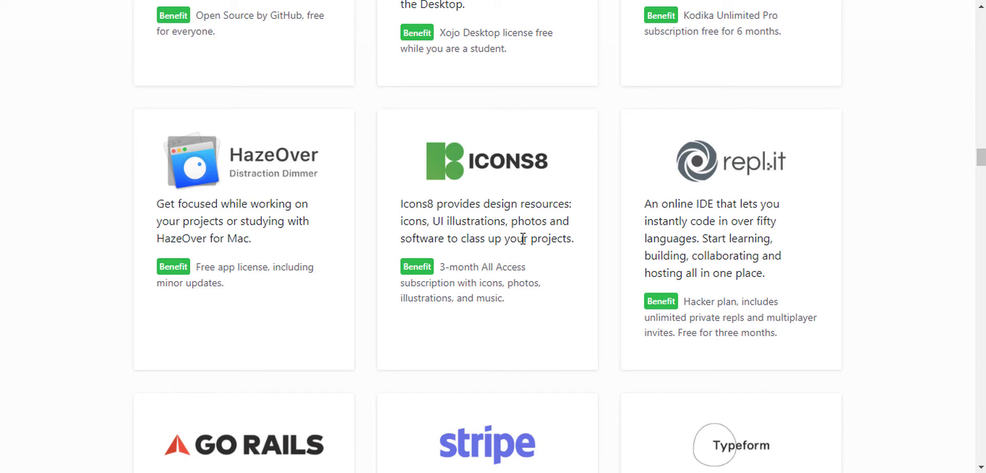
mouse_move(769, 201)
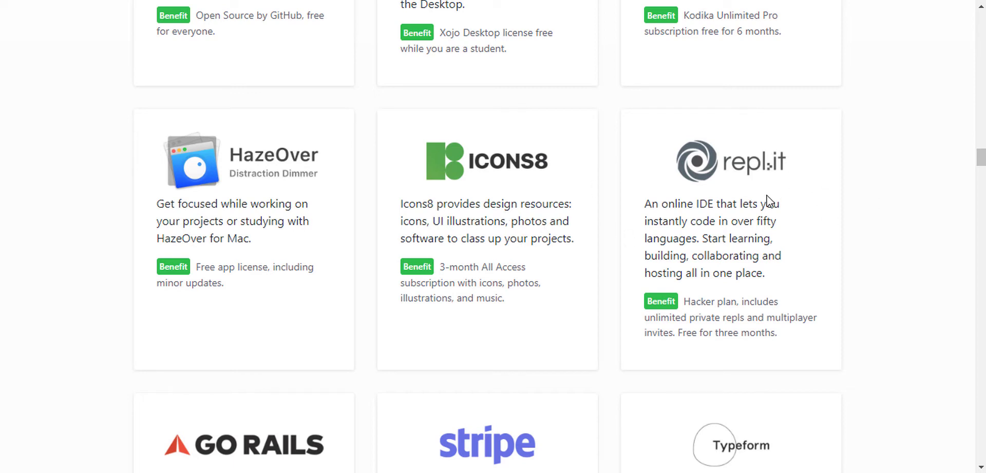
mouse_move(766, 218)
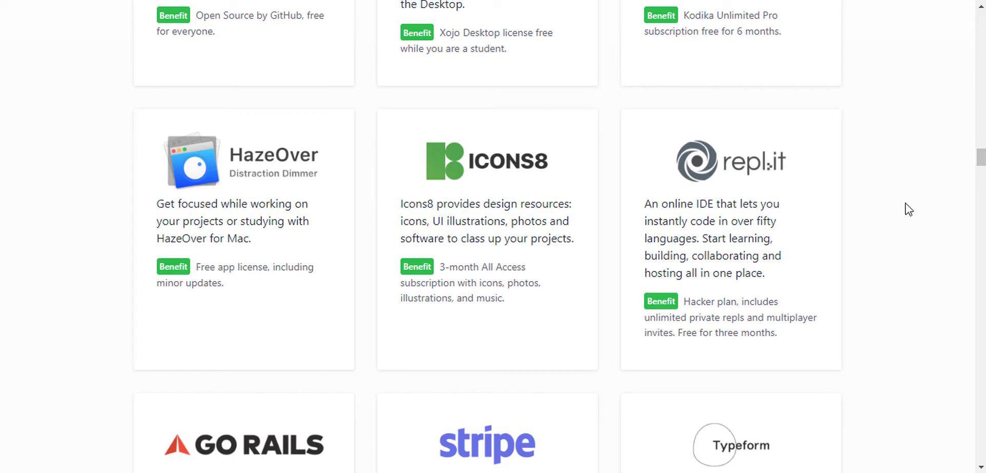
mouse_move(915, 231)
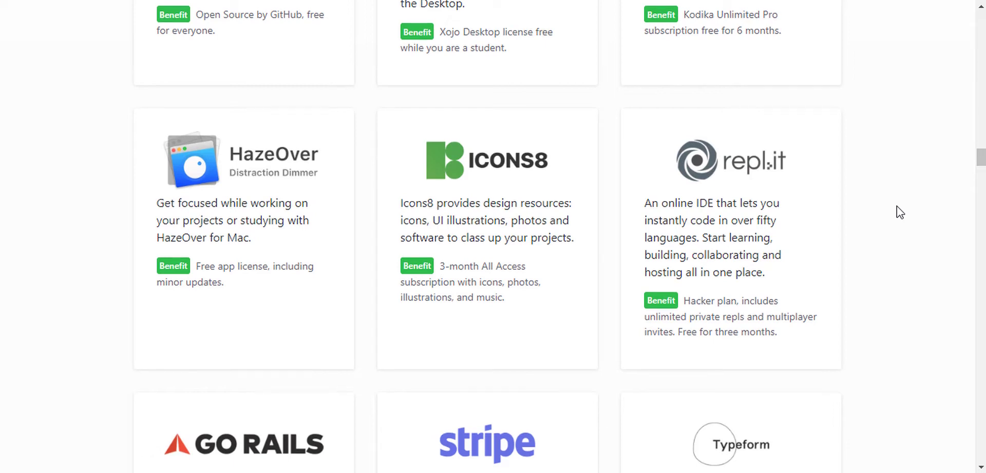
scroll("down", 3)
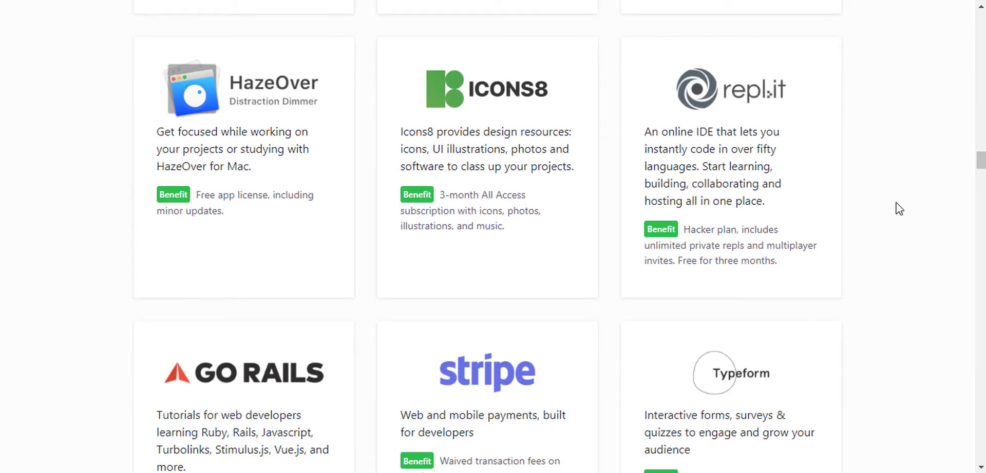
- Scroll down the partner list to the last offers, Logdna and Transifex
scroll("down", 3)
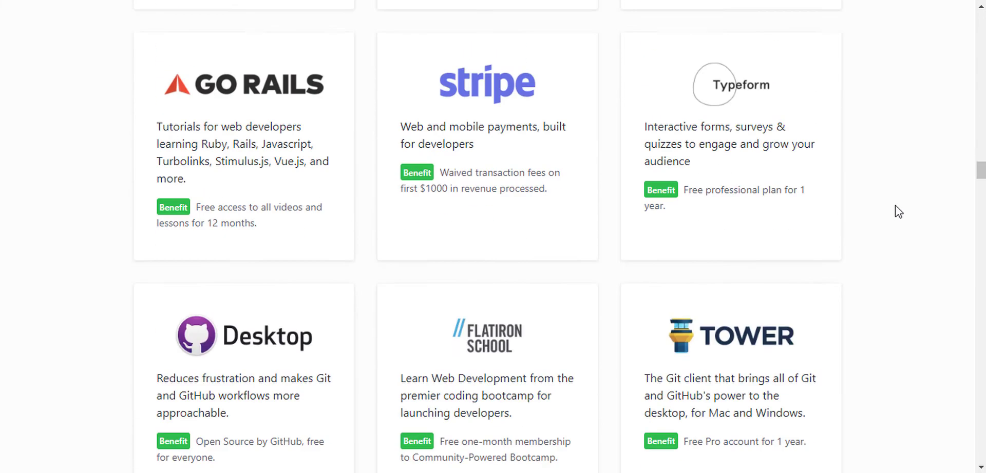
scroll("down", 3)
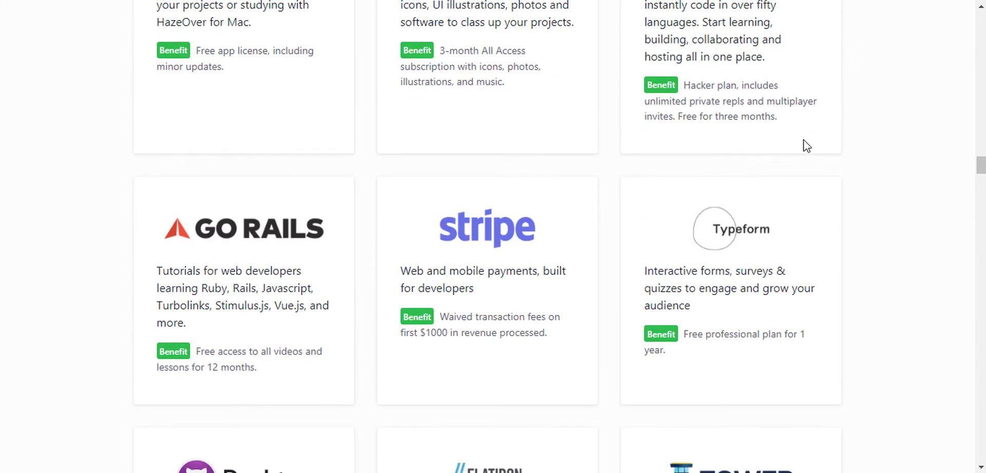
scroll("down", 3)
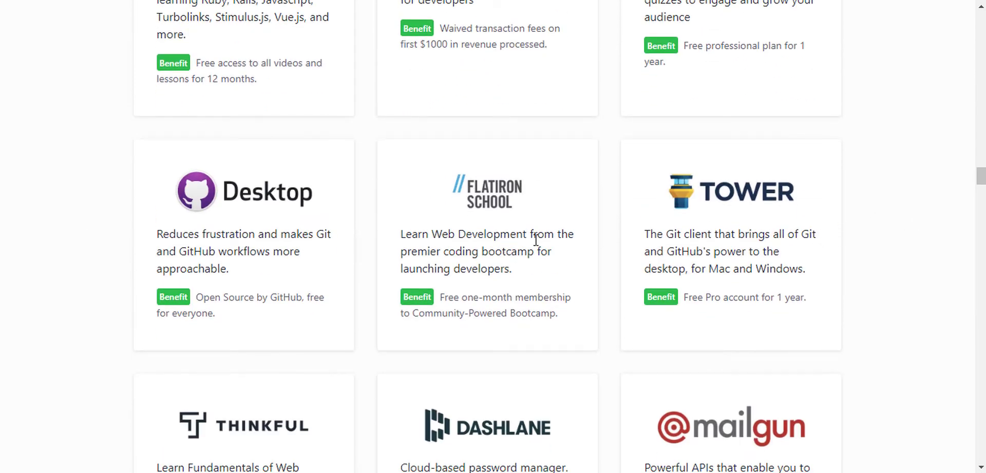
scroll("down", 3)
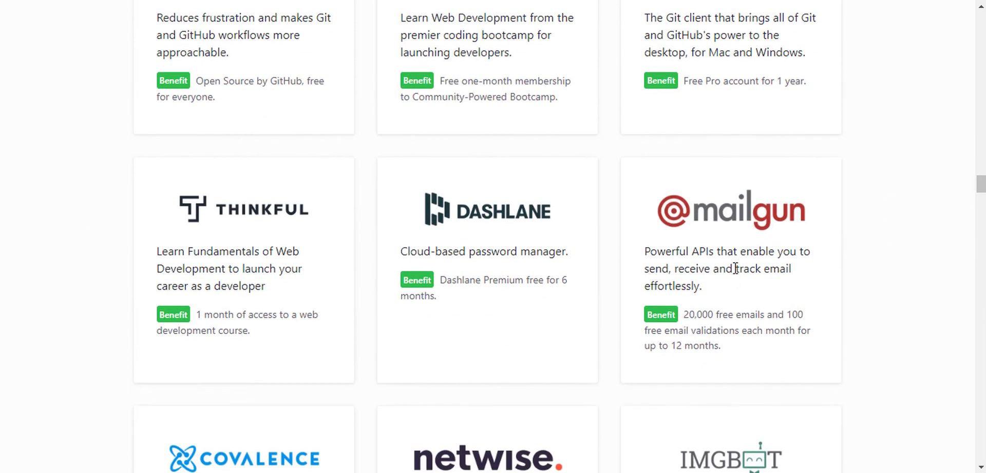
scroll("down", 3)
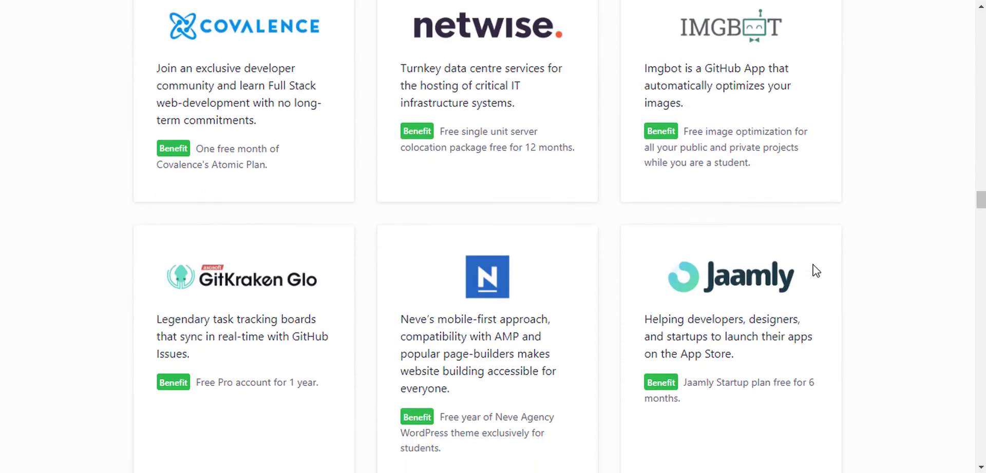
scroll("down", 3)
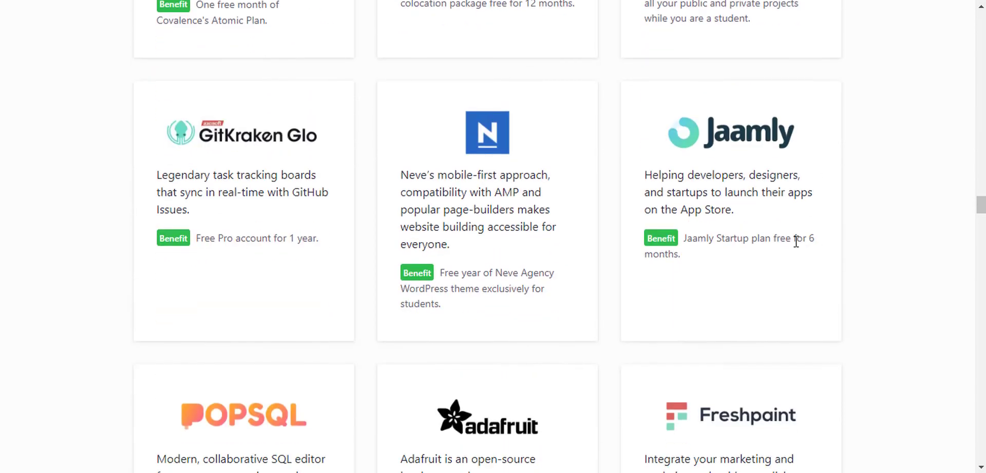
scroll("down", 3)
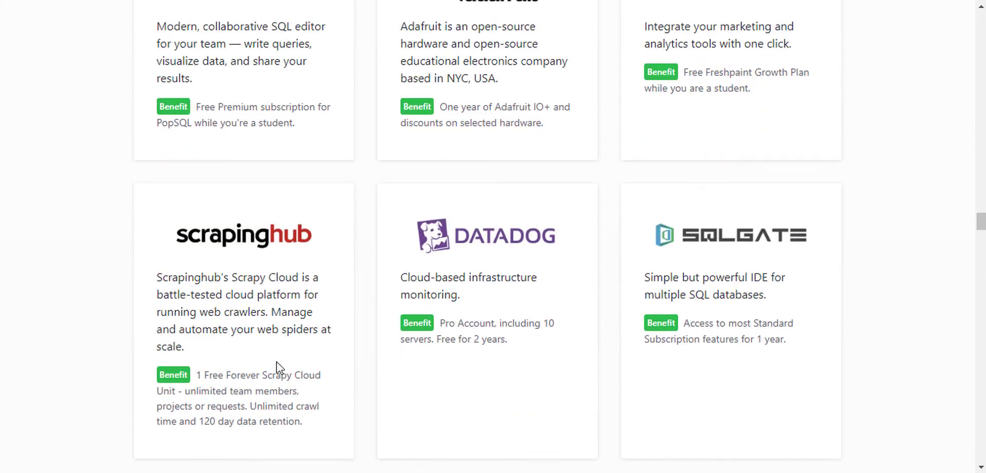
mouse_move(784, 196)
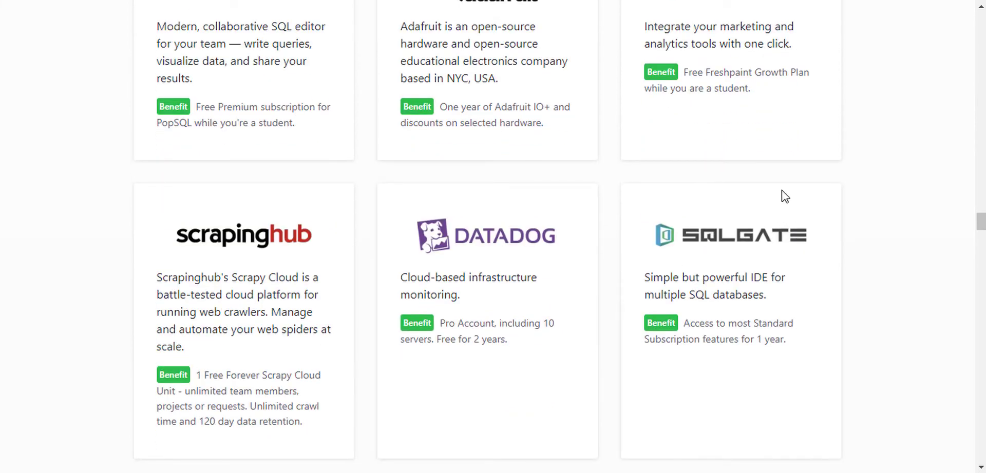
scroll("down", 3)
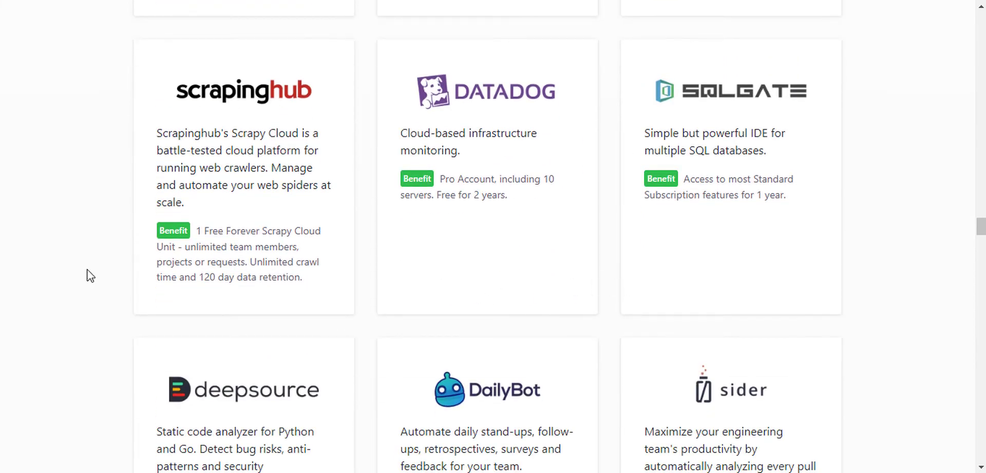
scroll("down", 3)
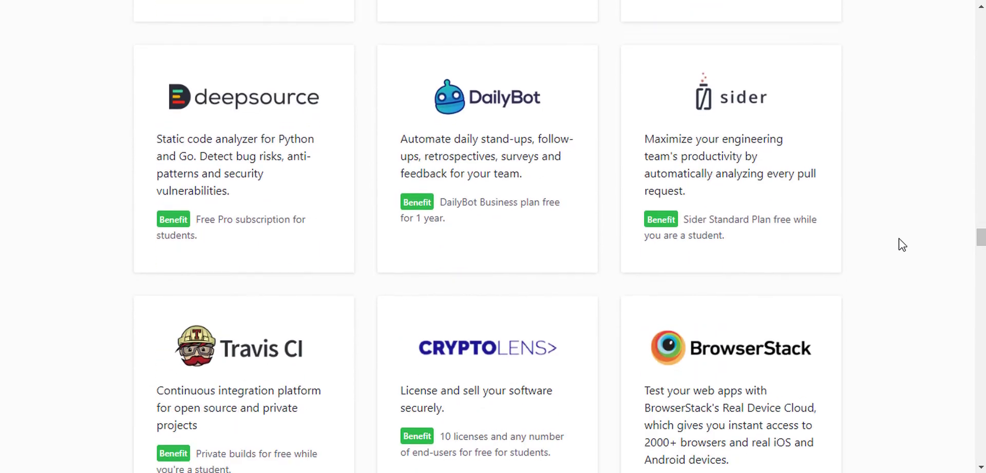
scroll("down", 3)
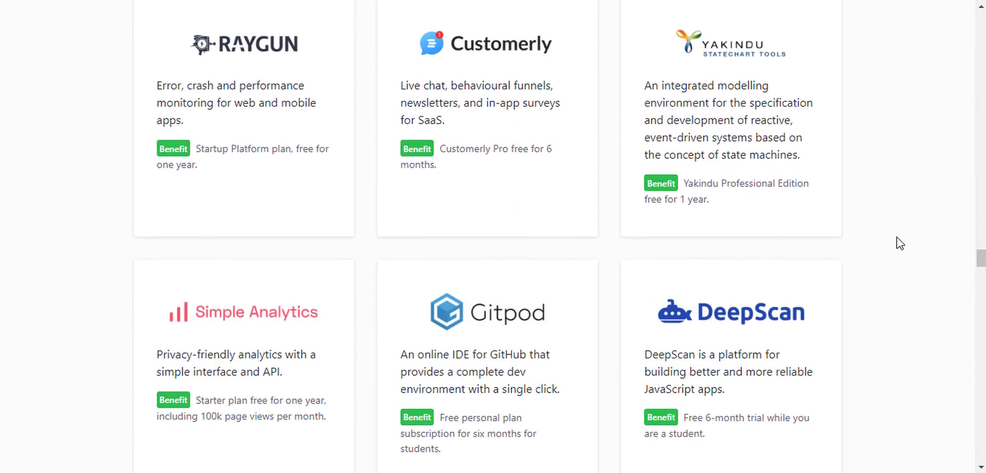
scroll("down", 3)
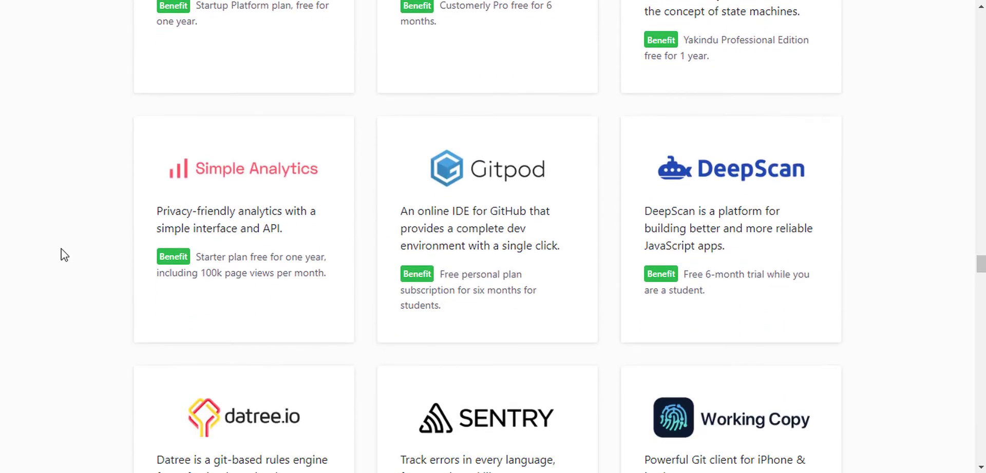
scroll("down", 3)
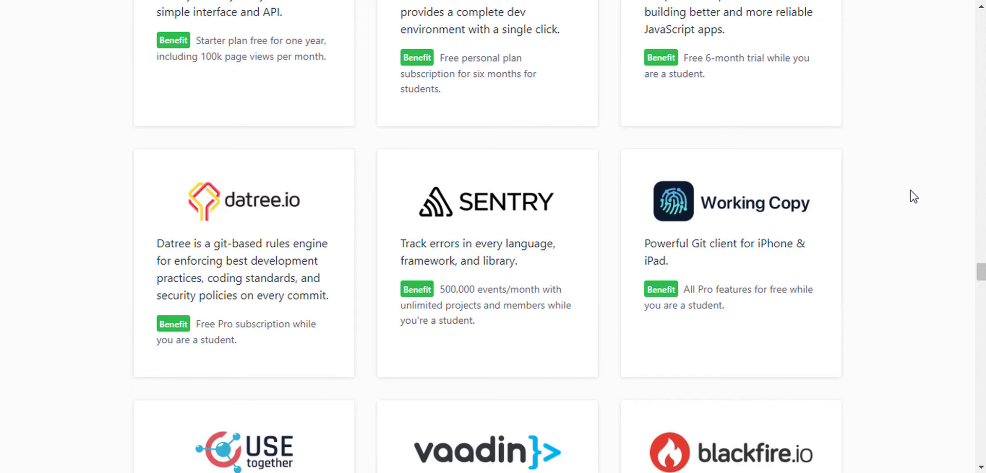
- Scroll back up the tools list to the Student Developer Pack introduction
scroll("down", 3)
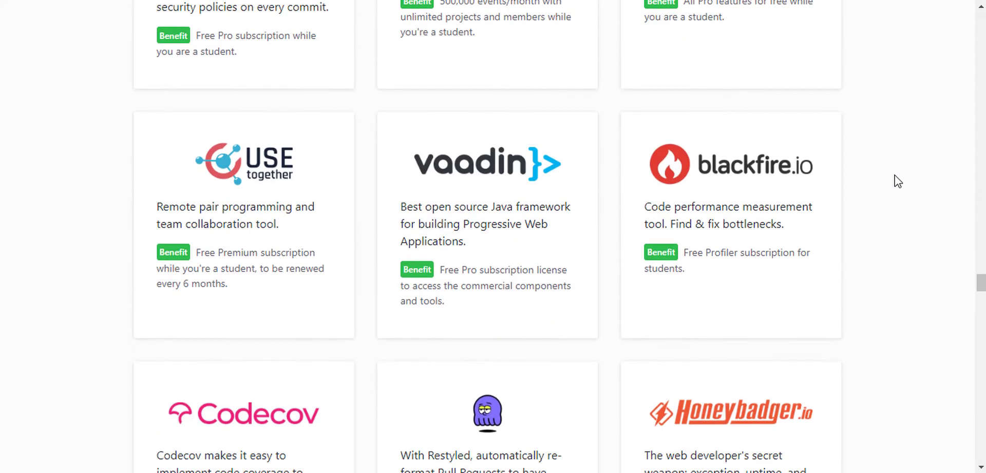
scroll("down", 3)
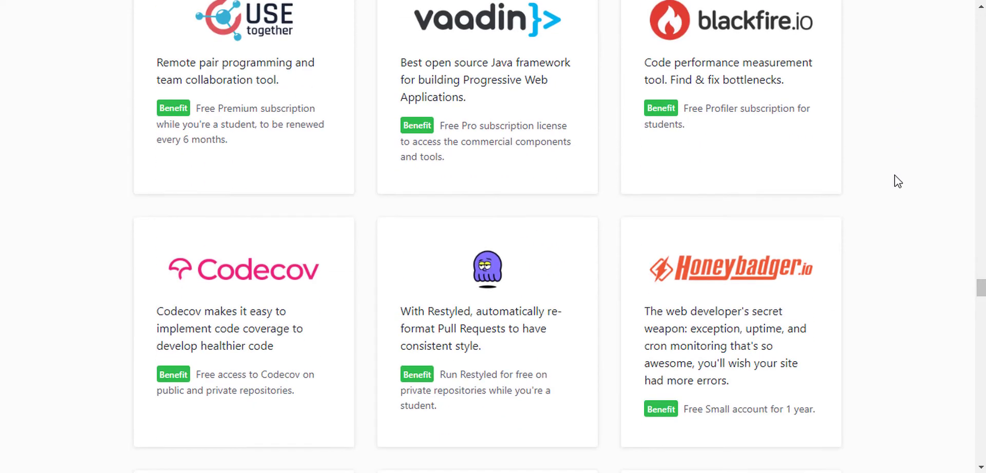
scroll("down", 3)
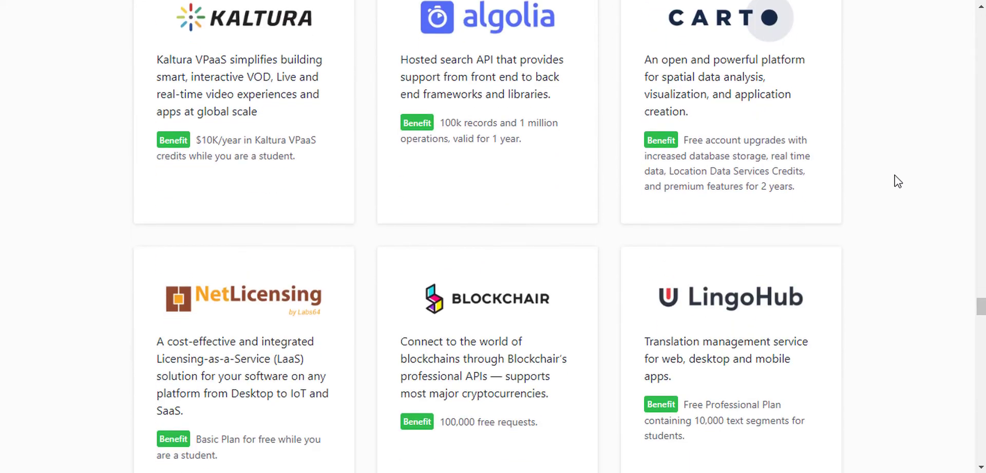
scroll("down", 3)
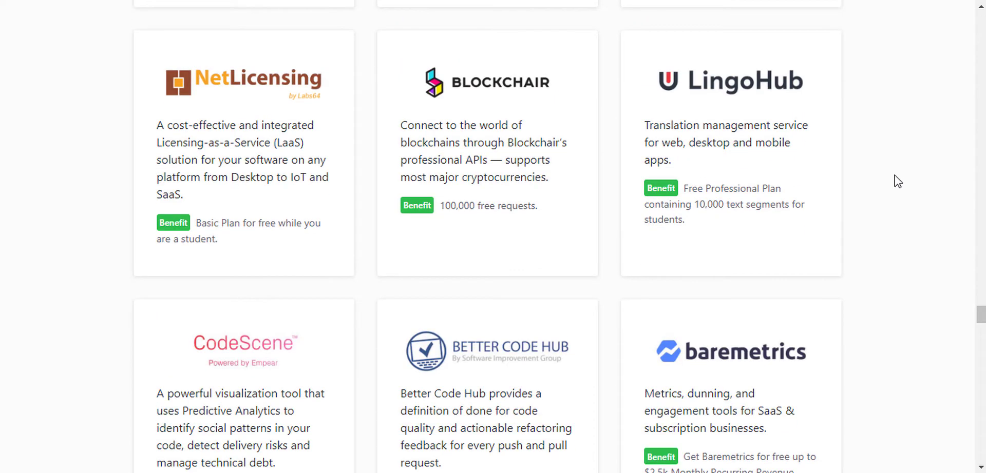
scroll("down", 3)
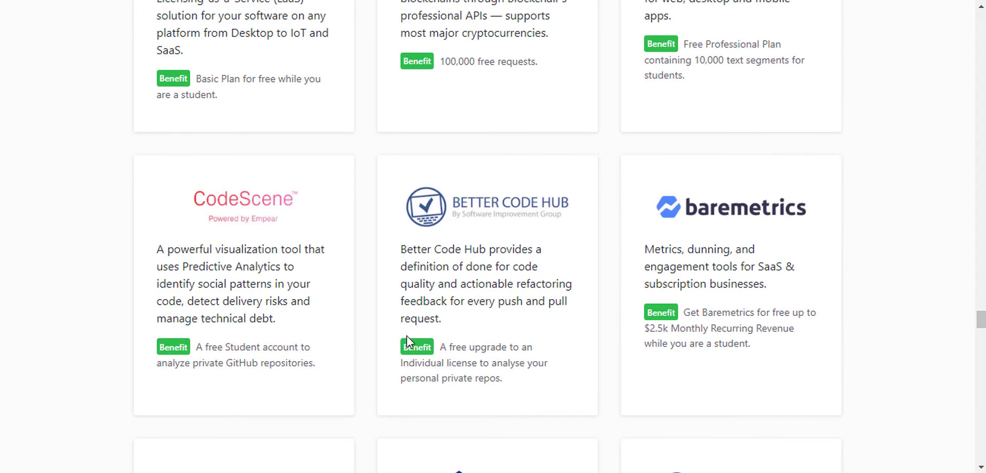
mouse_move(371, 317)
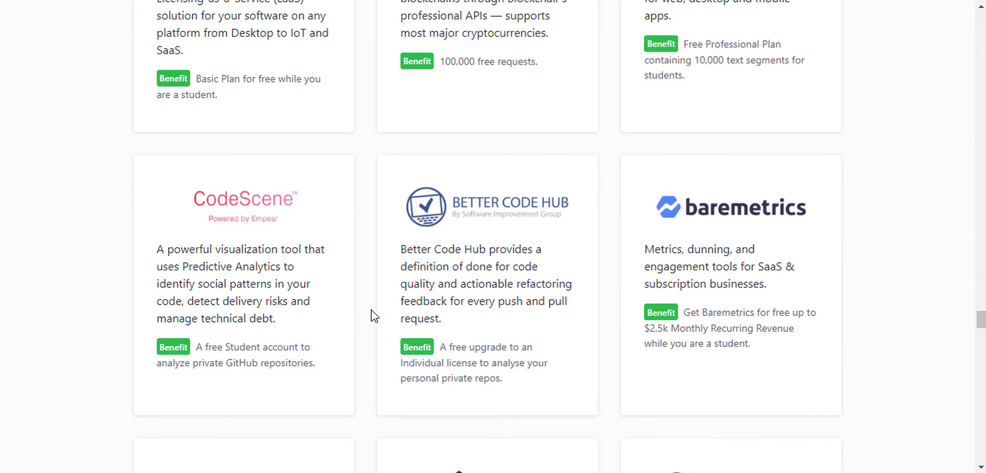
scroll("down", 3)
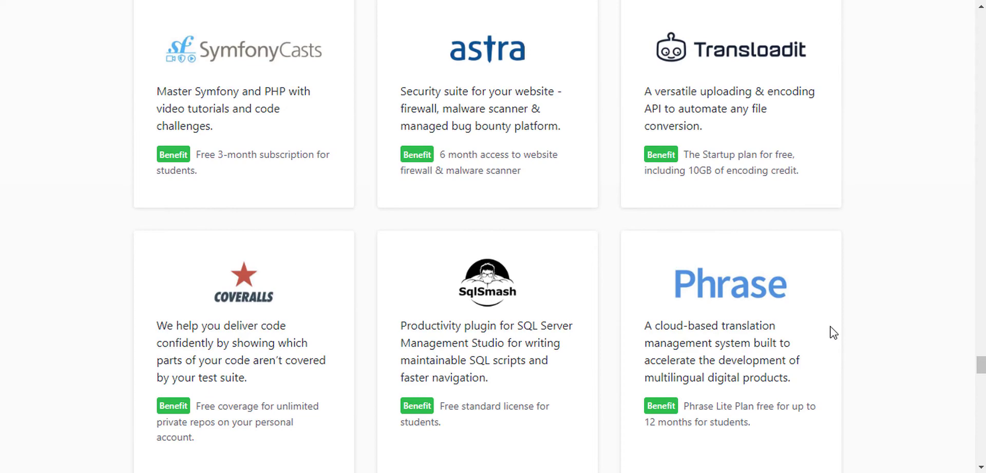
scroll("down", 3)
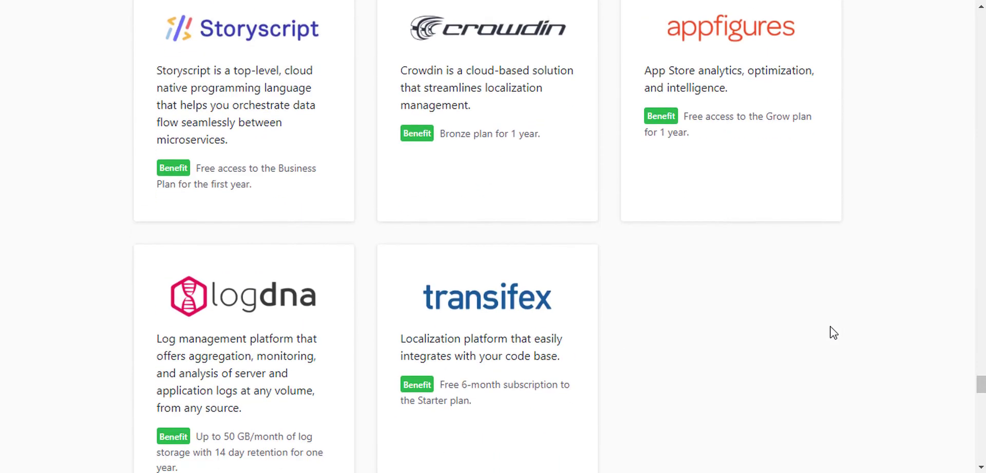
scroll("down", 3)
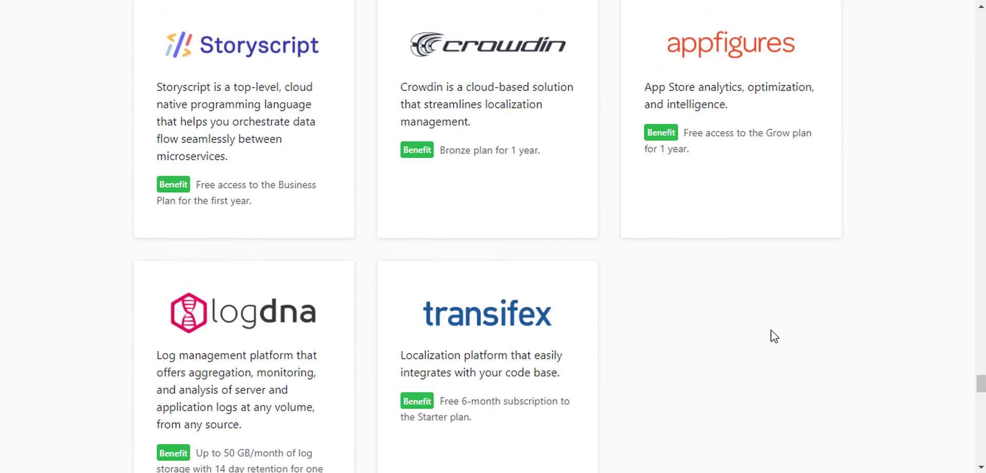
scroll("down", 3)
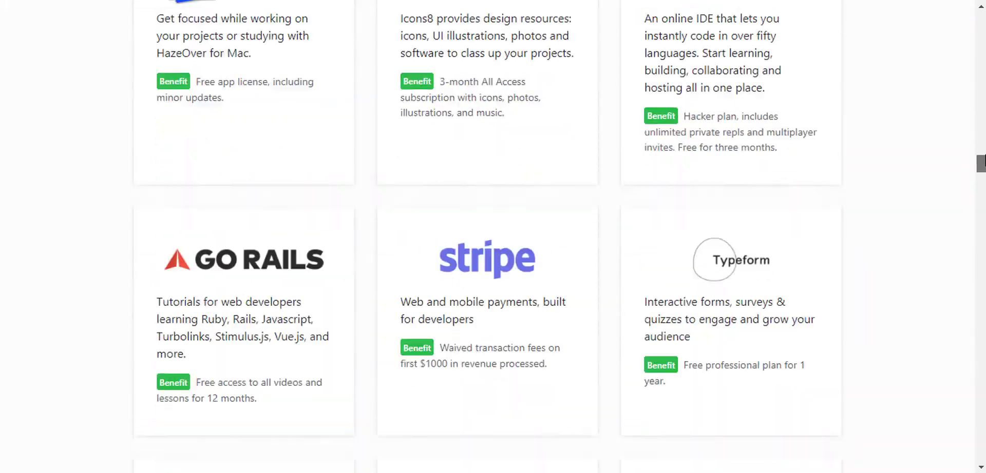
scroll("down", 3)
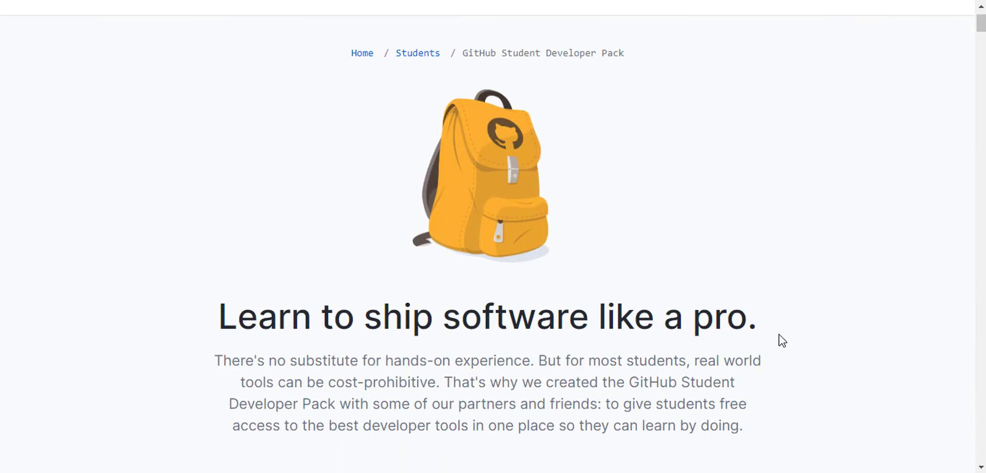
mouse_move(673, 325)
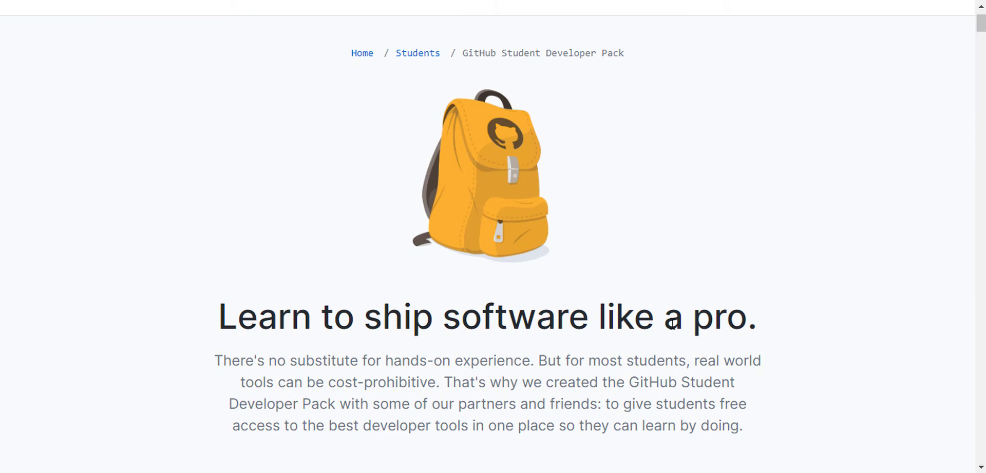
- Choose Get the Pack from the introduction, landing on the GitHub Education Benefits page
scroll("down", 3)
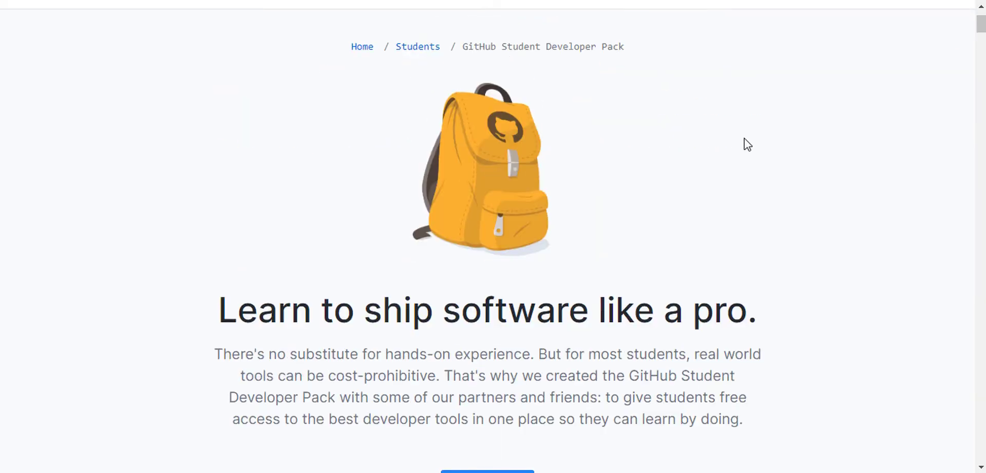
scroll("down", 3)
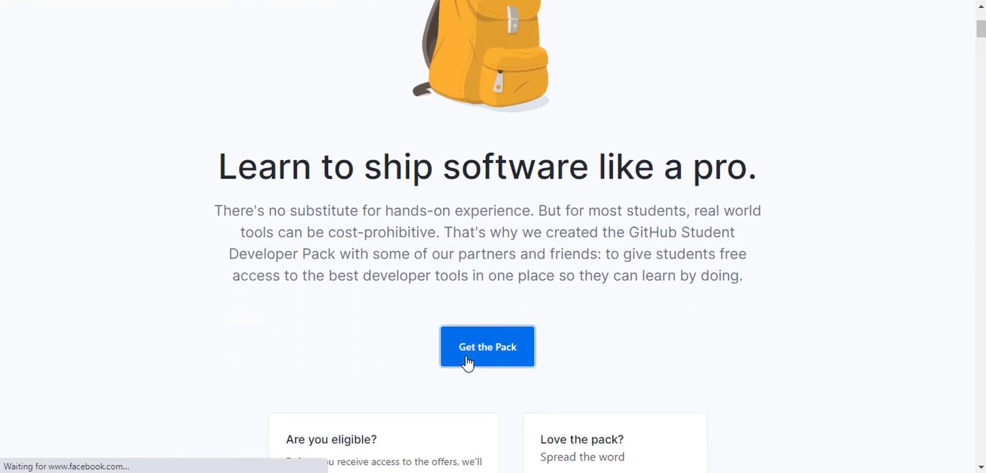
left_click(487, 347)
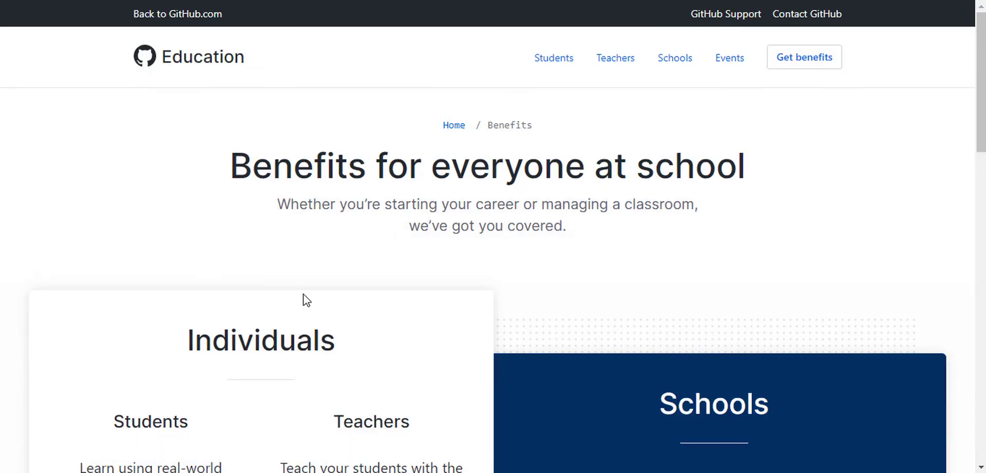
- Scroll the Benefits page through the Individuals and Schools sections with the 25% university discount
scroll("down", 3)
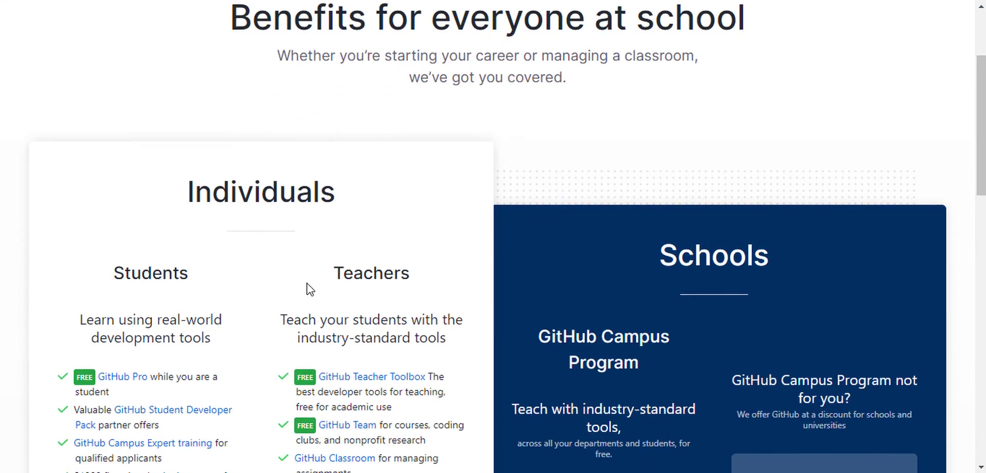
scroll("up", 3)
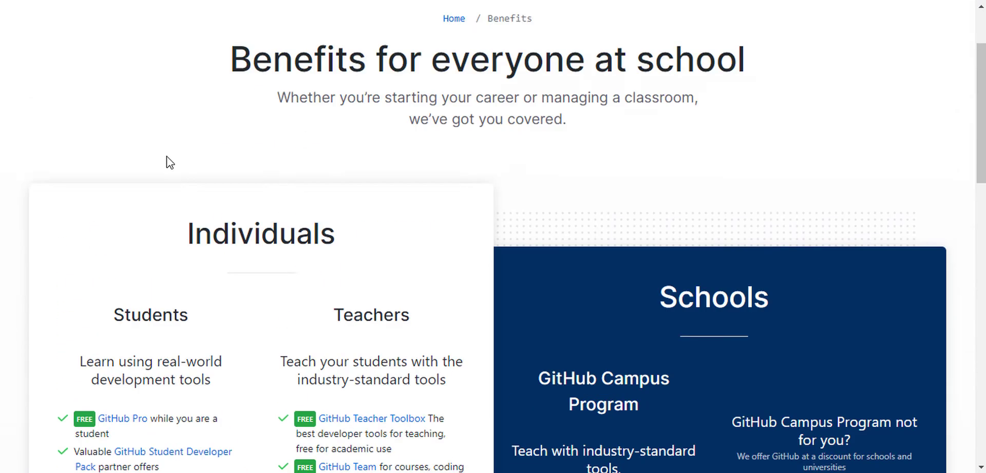
scroll("down", 3)
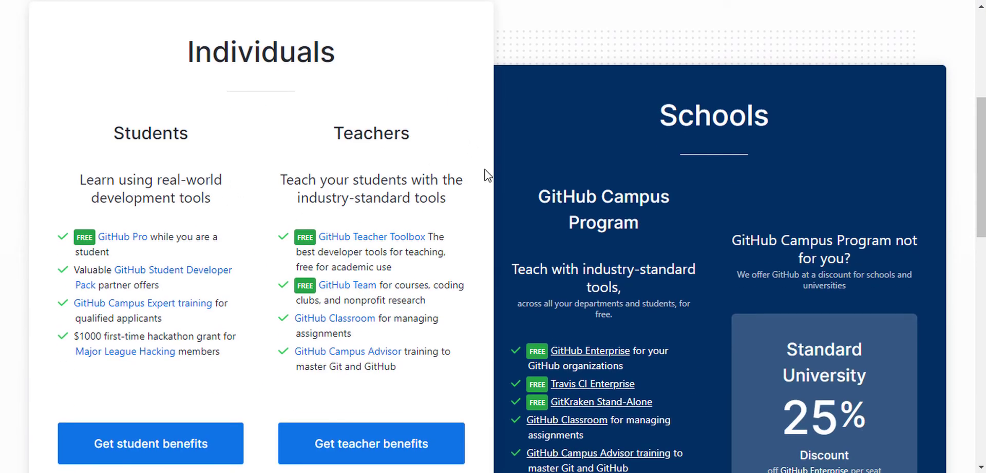
mouse_move(291, 283)
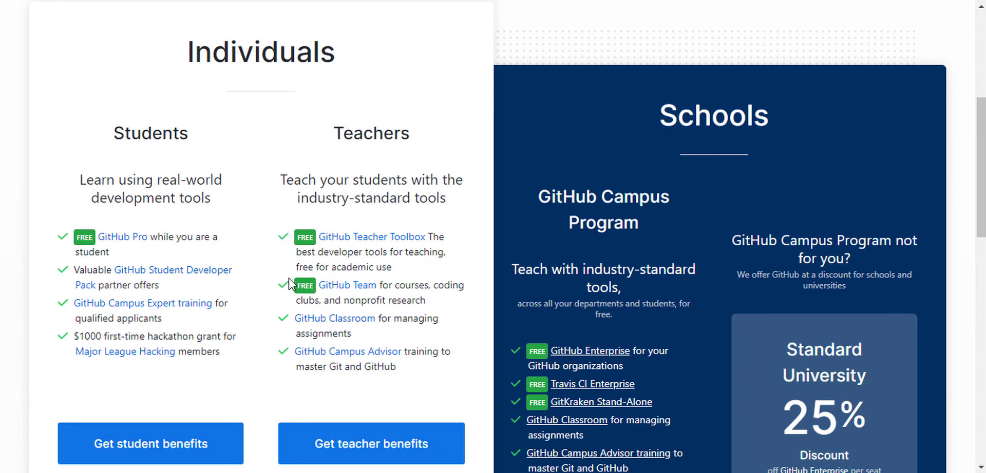
scroll("down", 3)
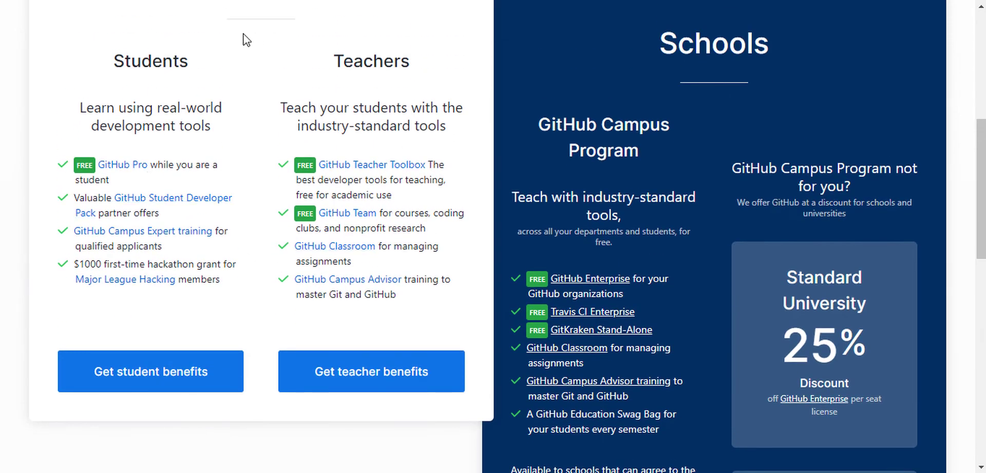
mouse_move(449, 343)
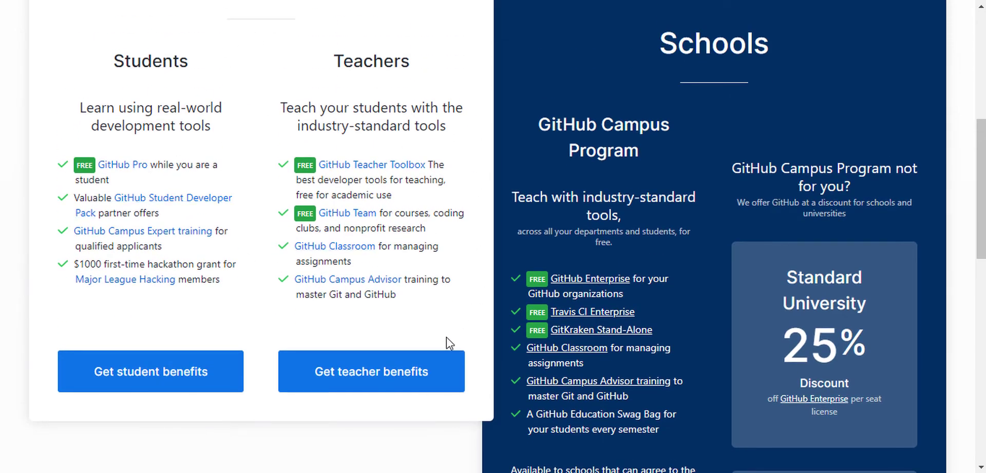
mouse_move(754, 333)
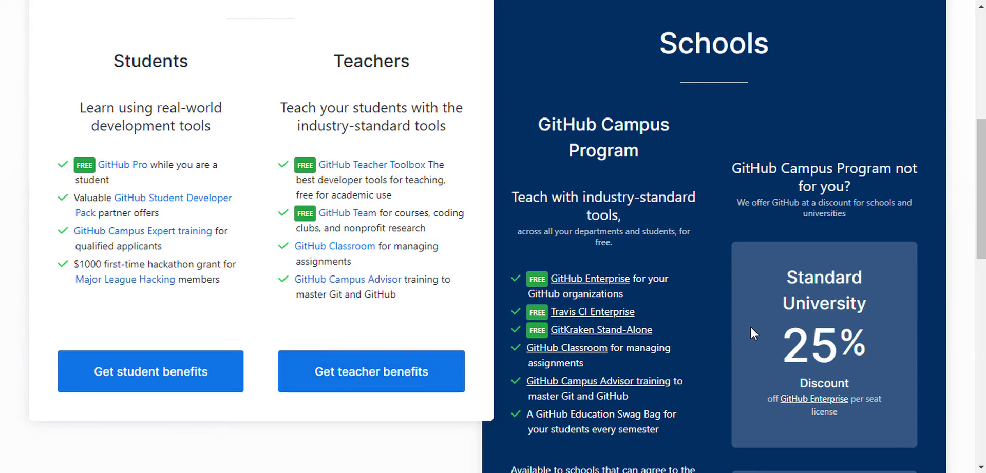
mouse_move(110, 317)
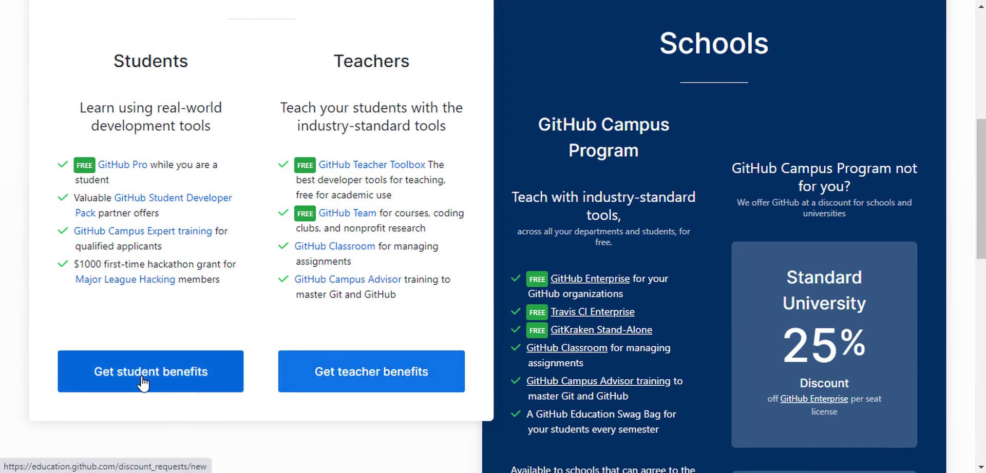
- Start the Get student benefits application and choose Student as the academic status
left_click(150, 372)
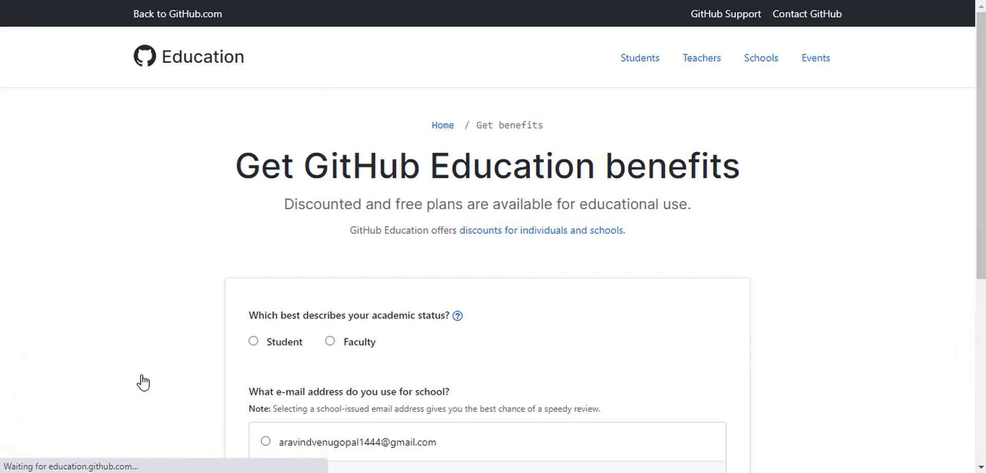
scroll("down", 3)
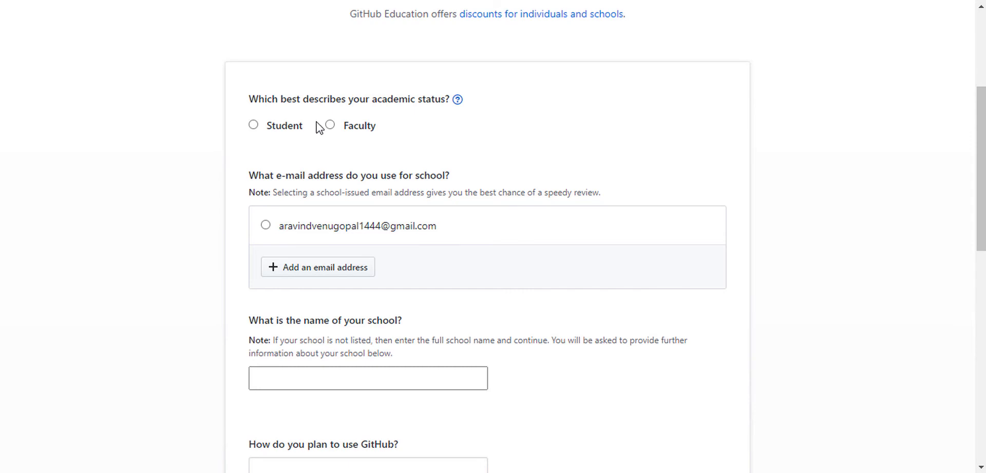
left_click(252, 124)
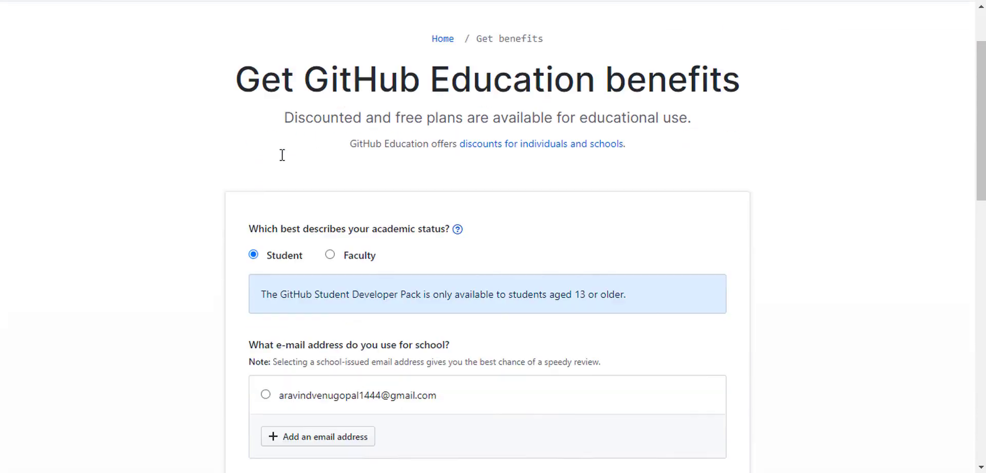
scroll("down", 3)
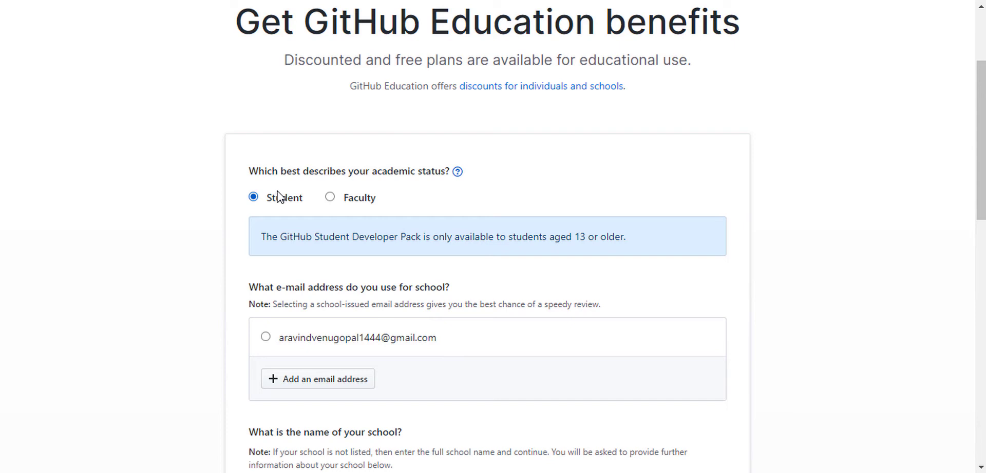
scroll("down", 3)
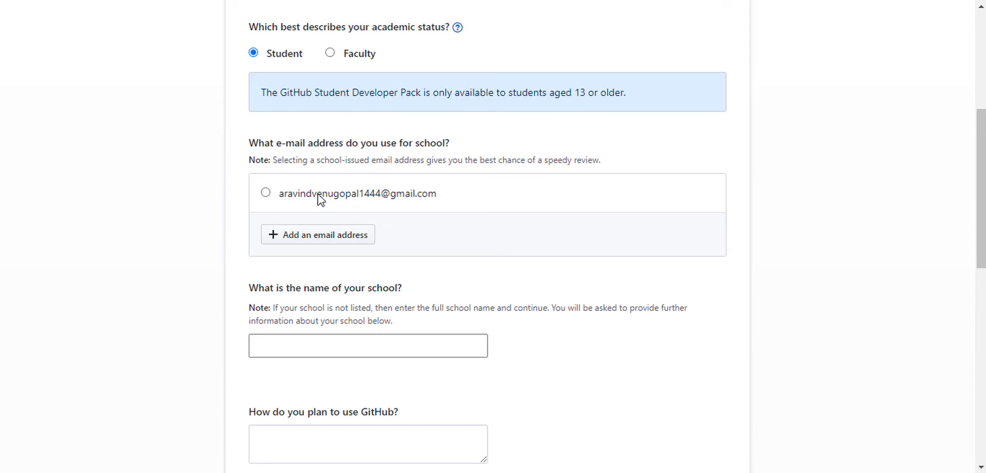
mouse_move(321, 243)
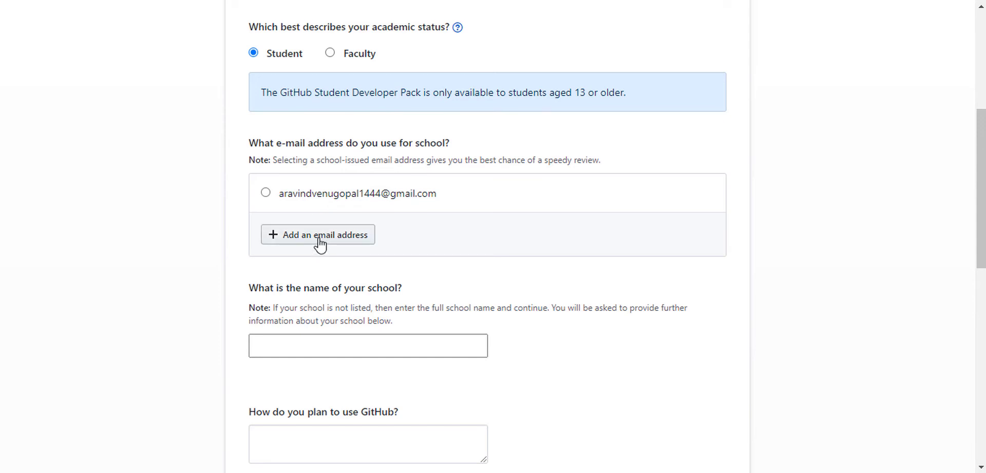
left_click(317, 234)
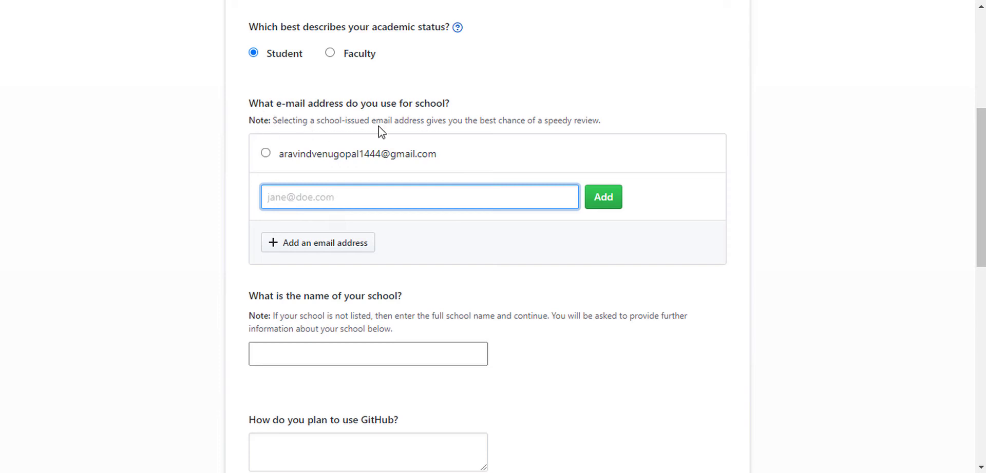
left_click_drag(317, 120, 426, 121)
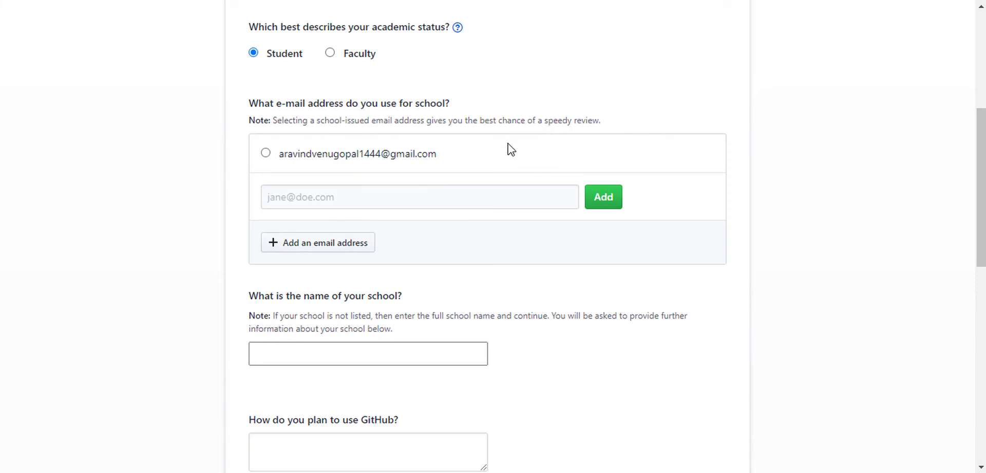
mouse_move(506, 157)
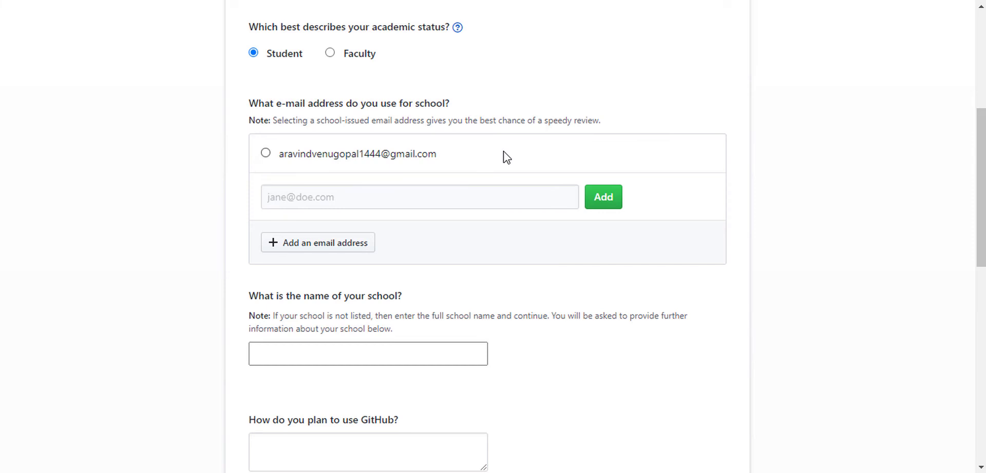
mouse_move(477, 170)
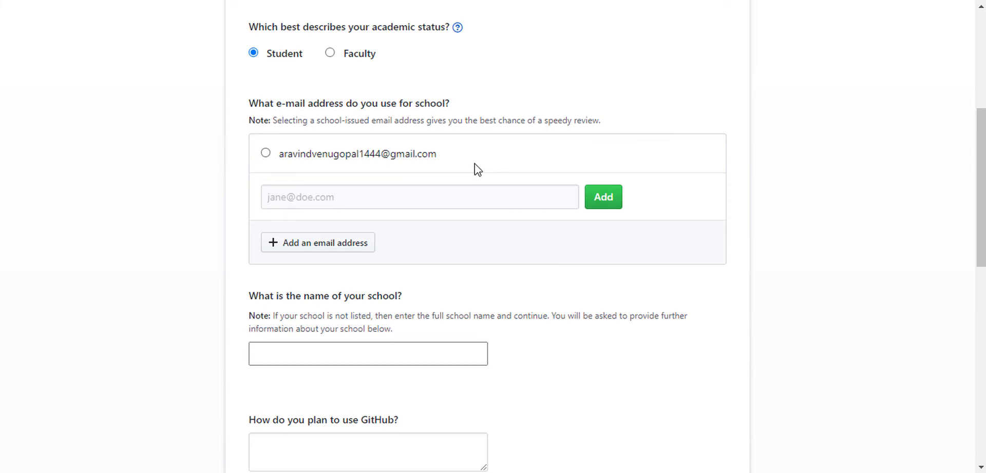
mouse_move(567, 140)
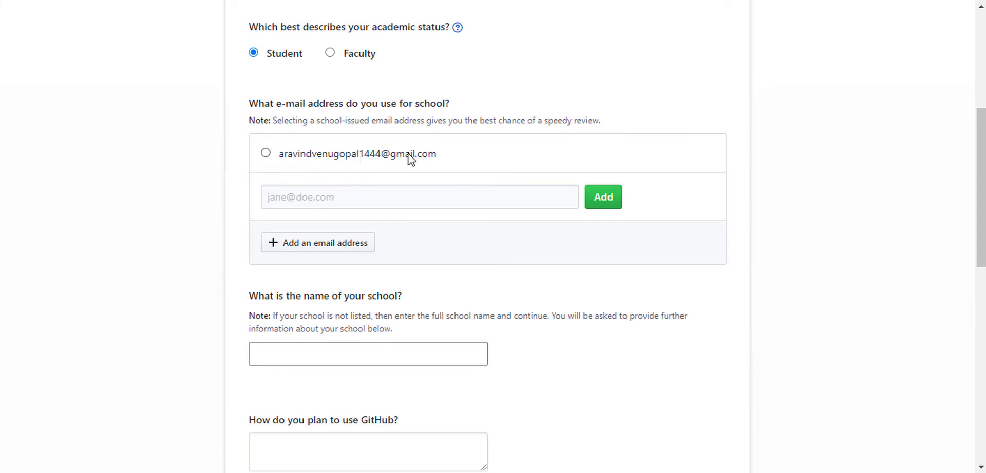
mouse_move(414, 174)
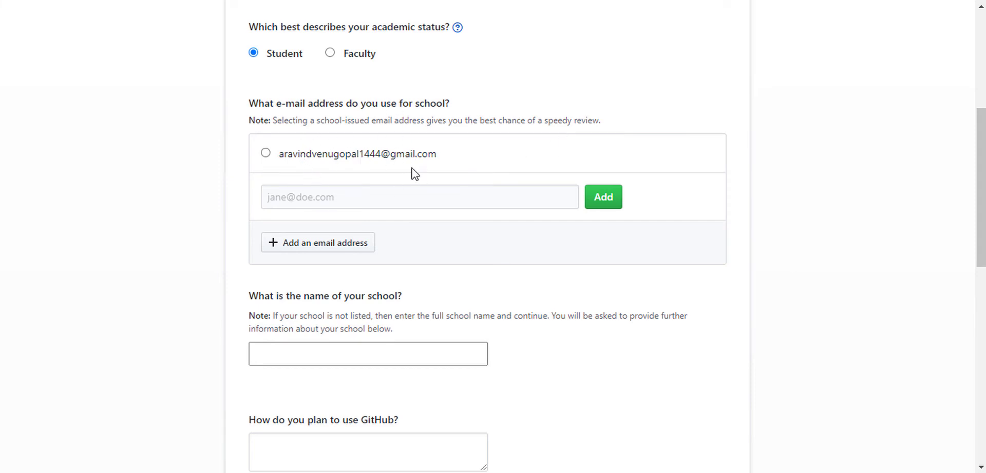
mouse_move(371, 173)
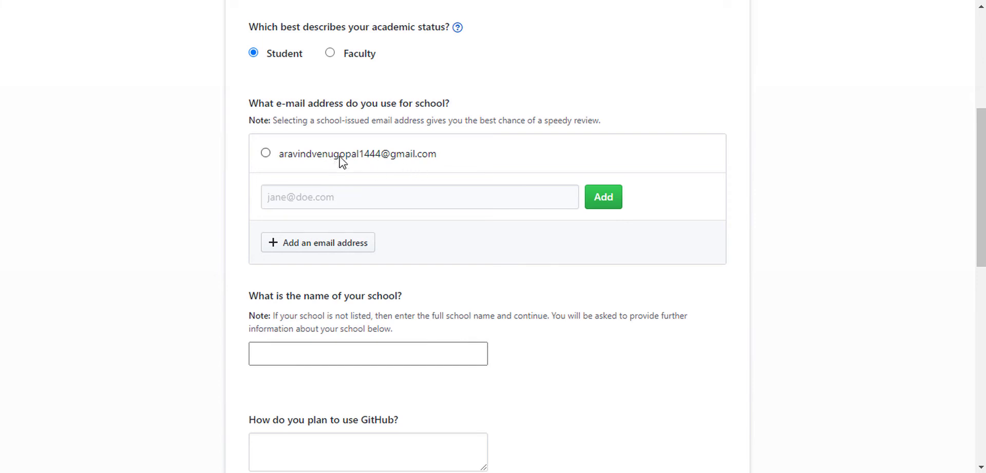
mouse_move(337, 162)
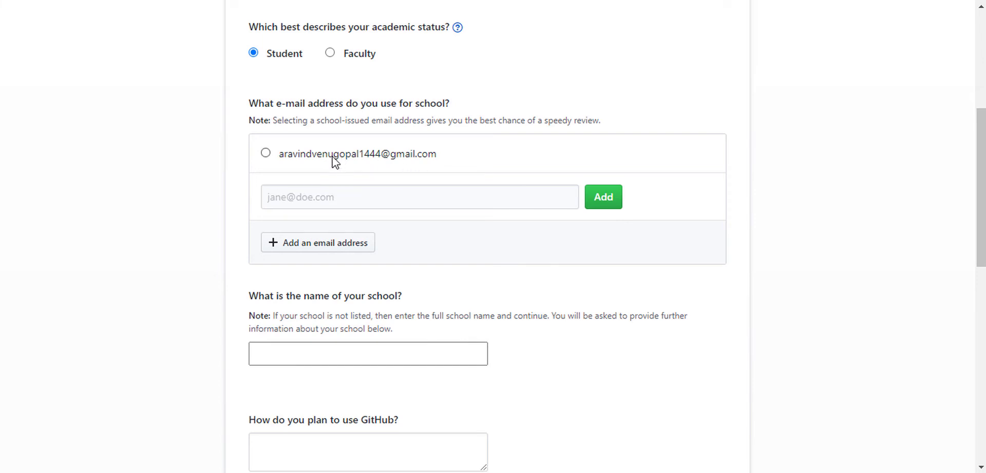
mouse_move(415, 194)
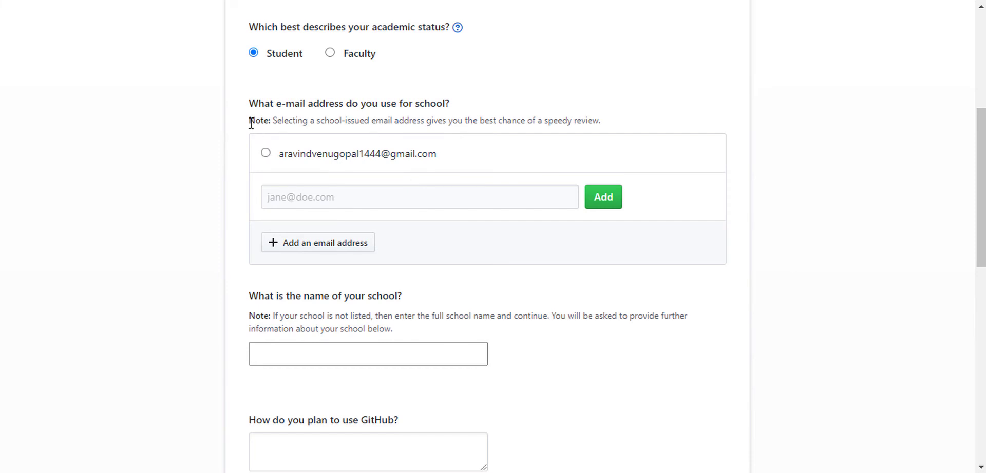
mouse_move(136, 201)
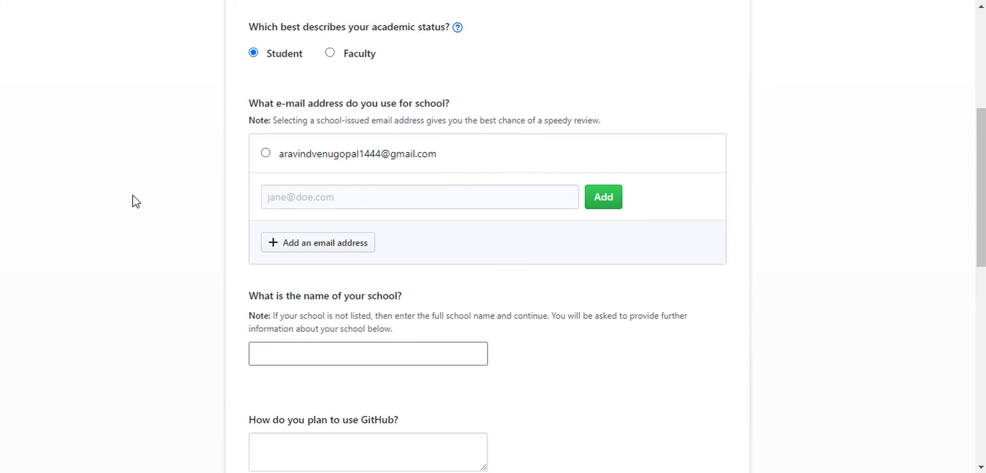
scroll("down", 3)
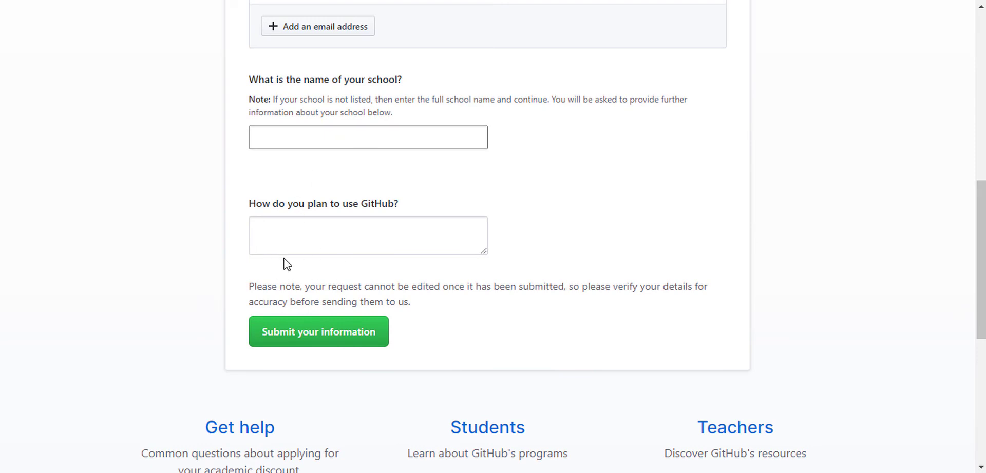
mouse_move(315, 272)
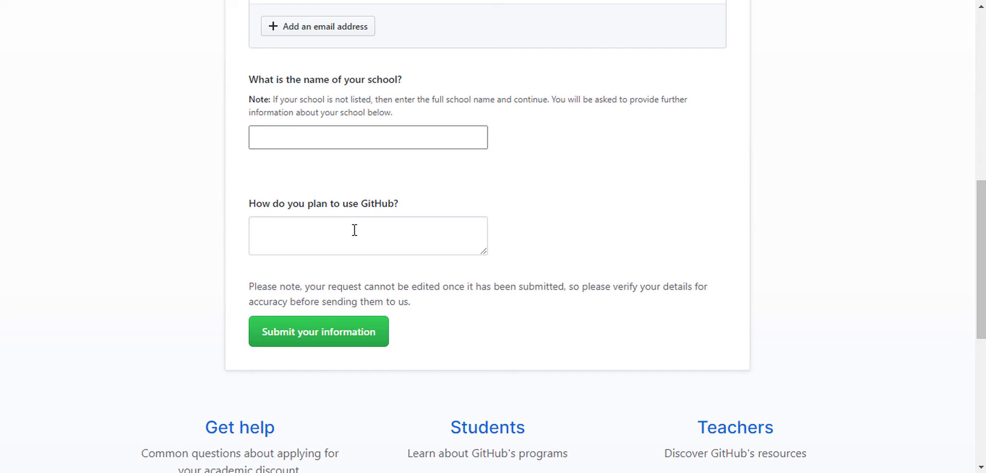
mouse_move(389, 245)
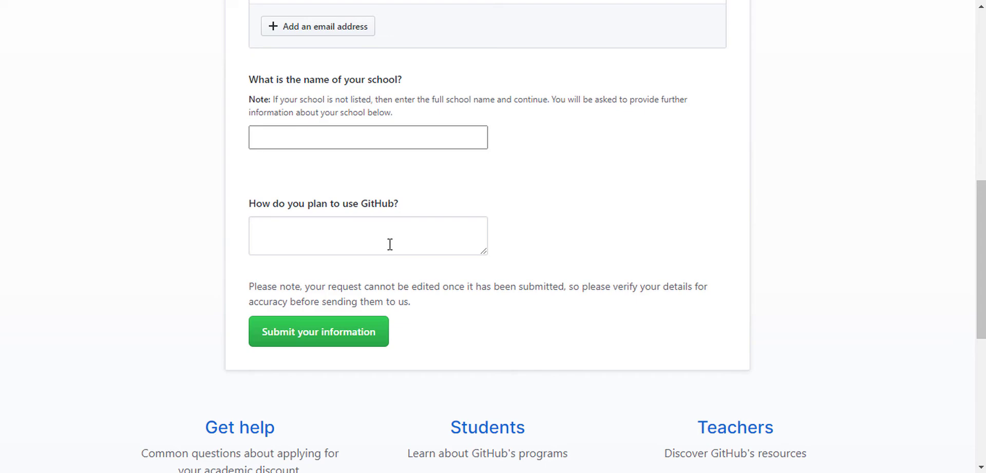
scroll("down", 3)
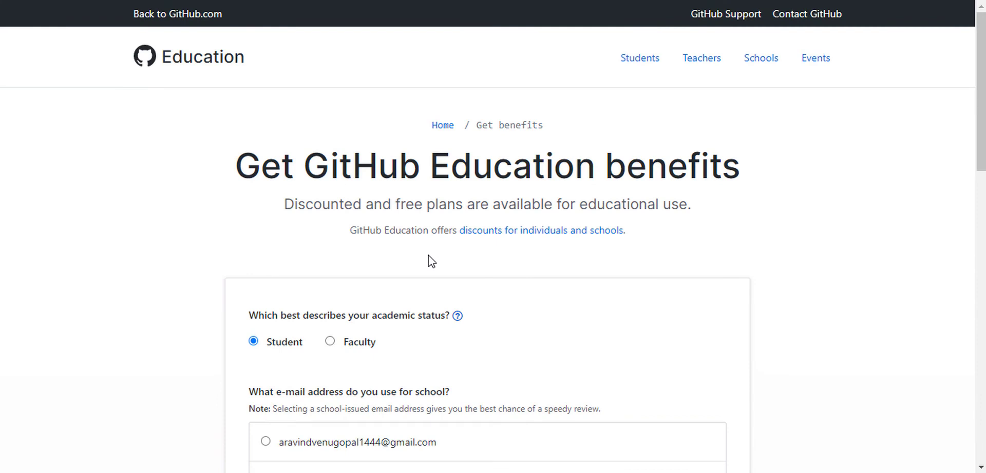
scroll("down", 3)
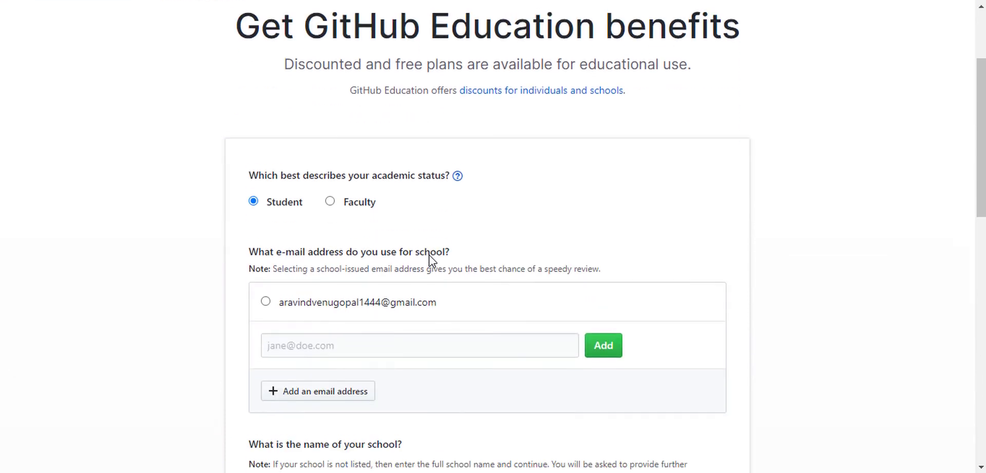
scroll("down", 3)
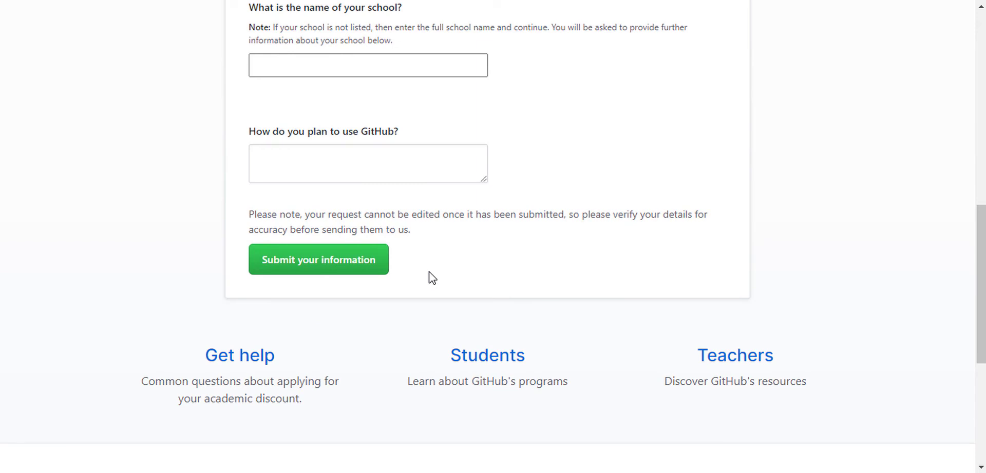
scroll("down", 3)
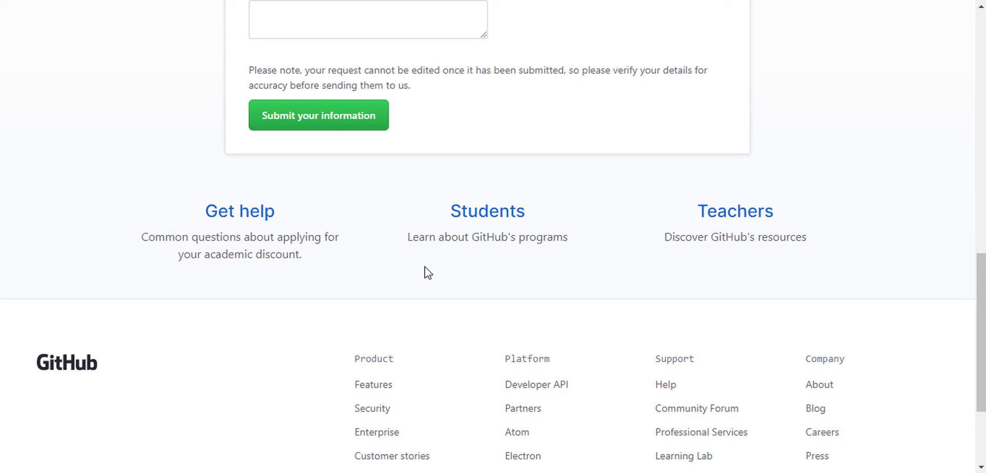
mouse_move(433, 271)
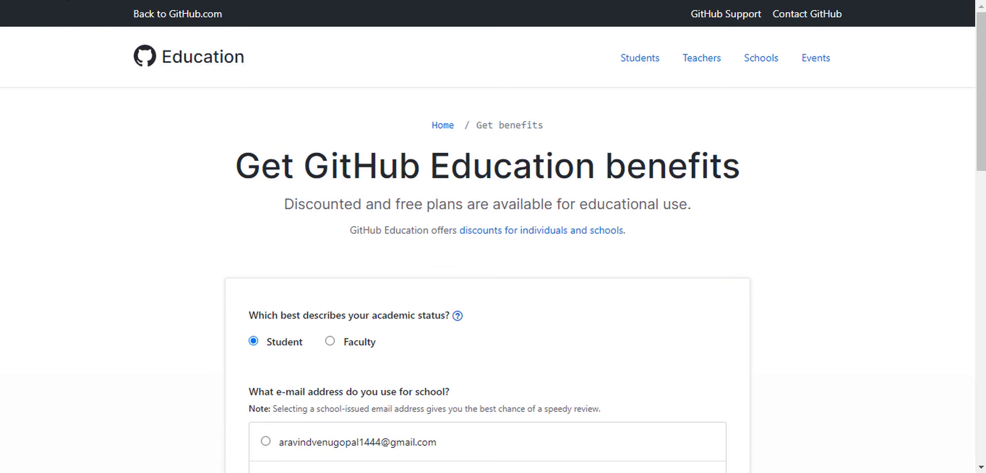
scroll("down", 3)
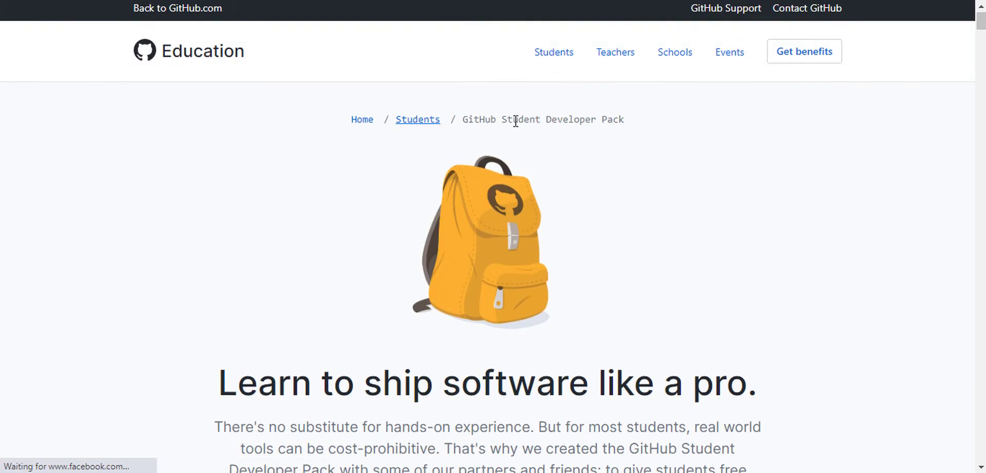
- Scroll past Frontend Masters, MongoDB and GitHub to the DataCamp, One Month and next.tech cards
scroll("down", 3)
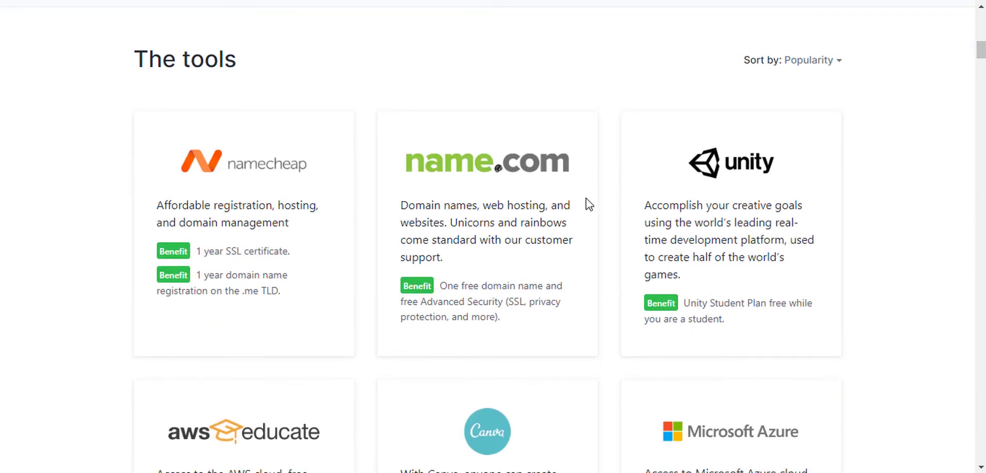
scroll("down", 3)
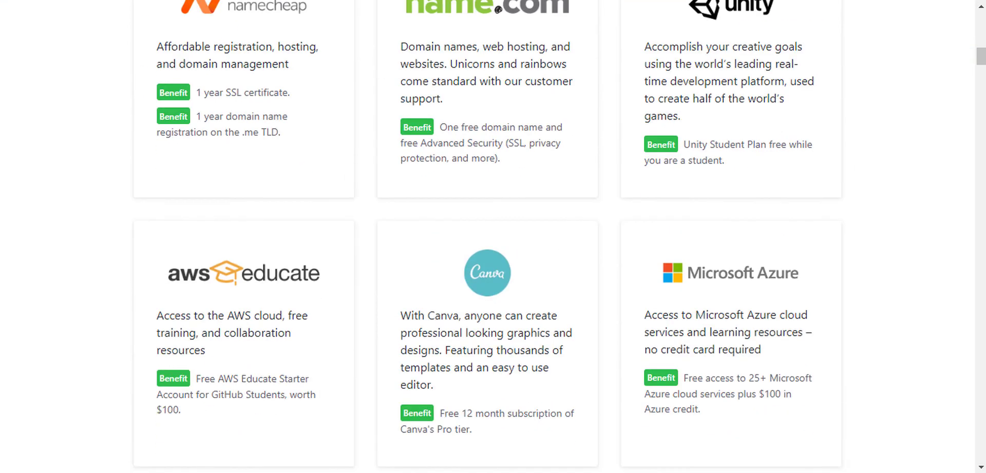
scroll("down", 3)
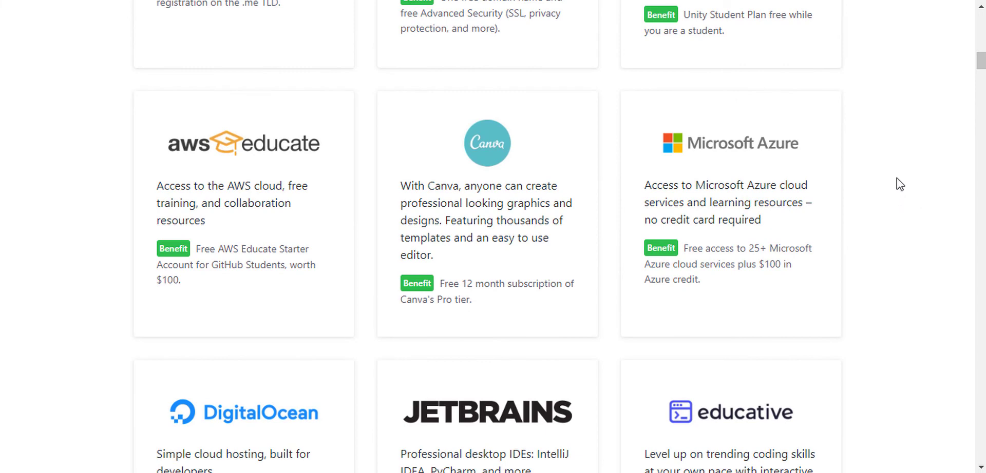
scroll("up", 3)
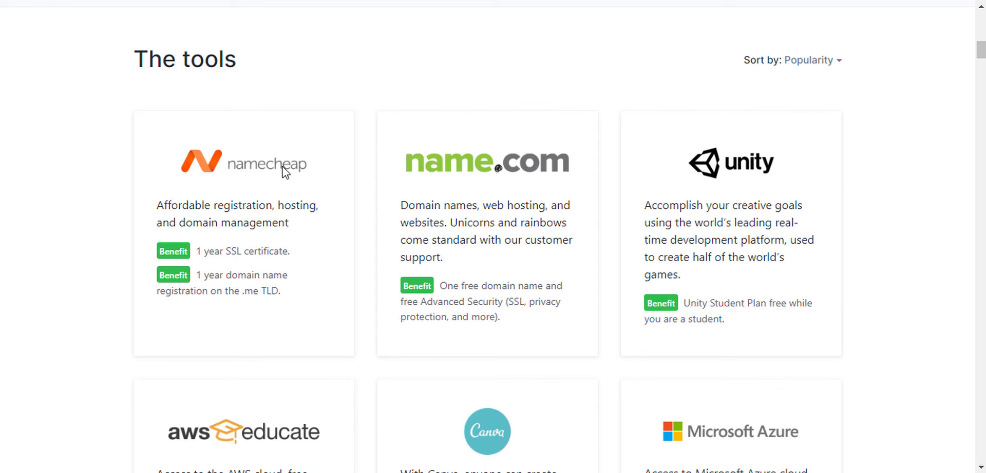
mouse_move(442, 159)
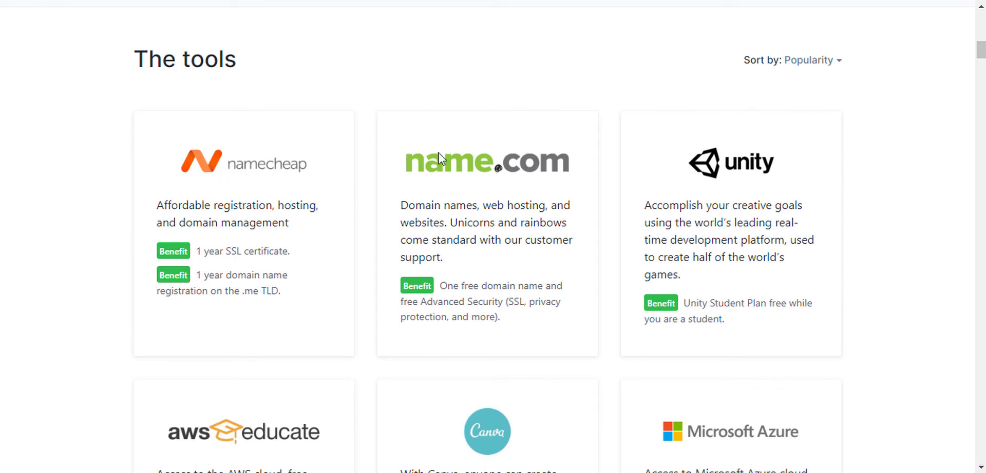
scroll("down", 3)
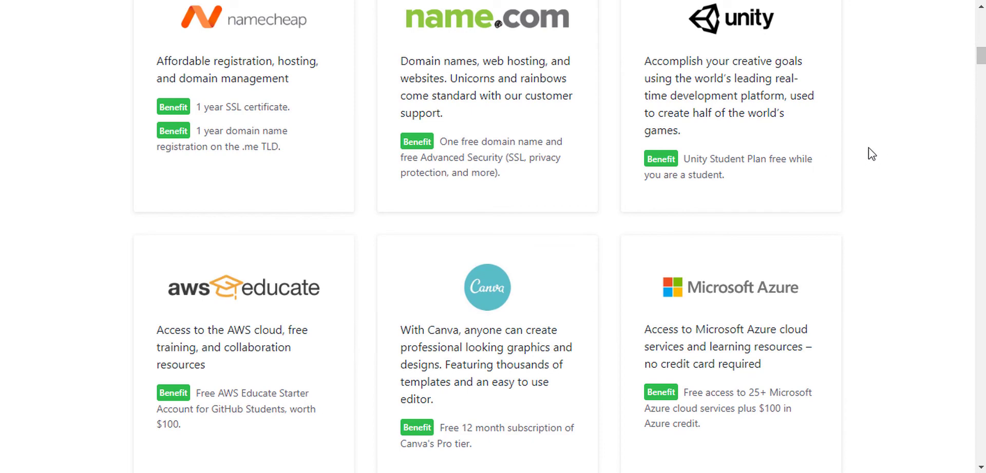
scroll("down", 3)
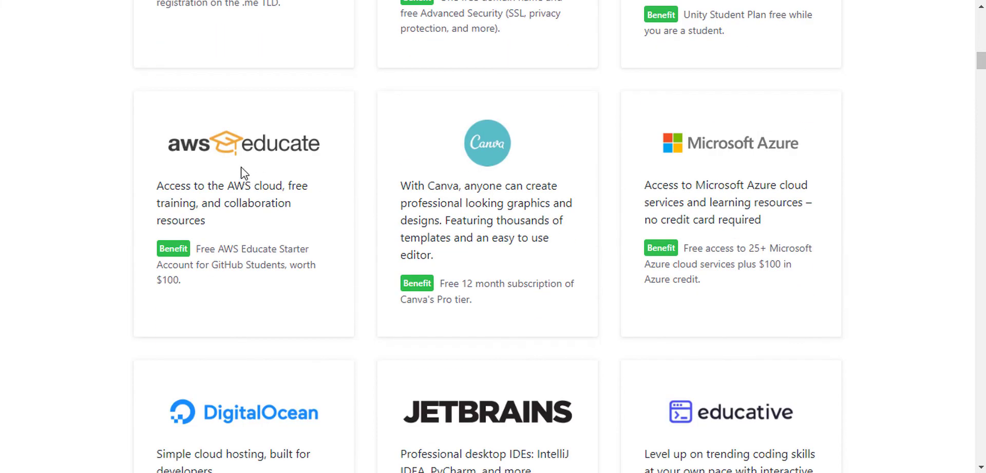
scroll("down", 3)
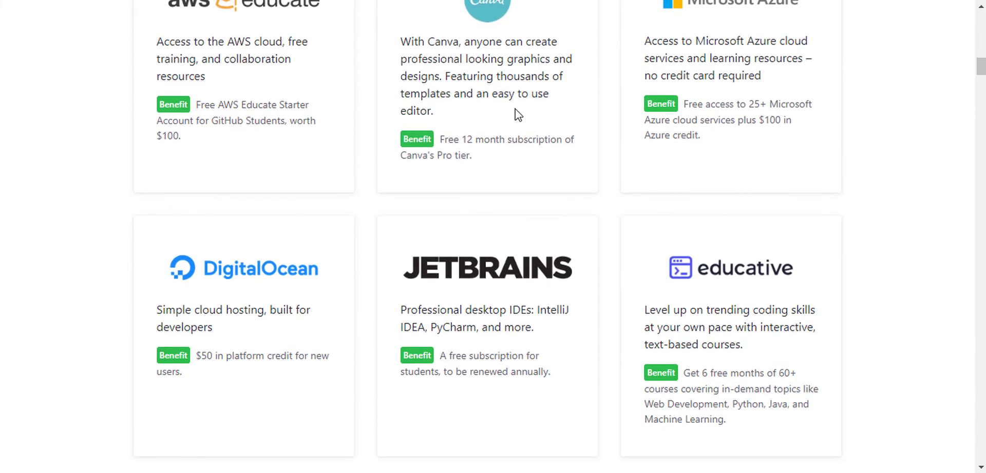
scroll("up", 3)
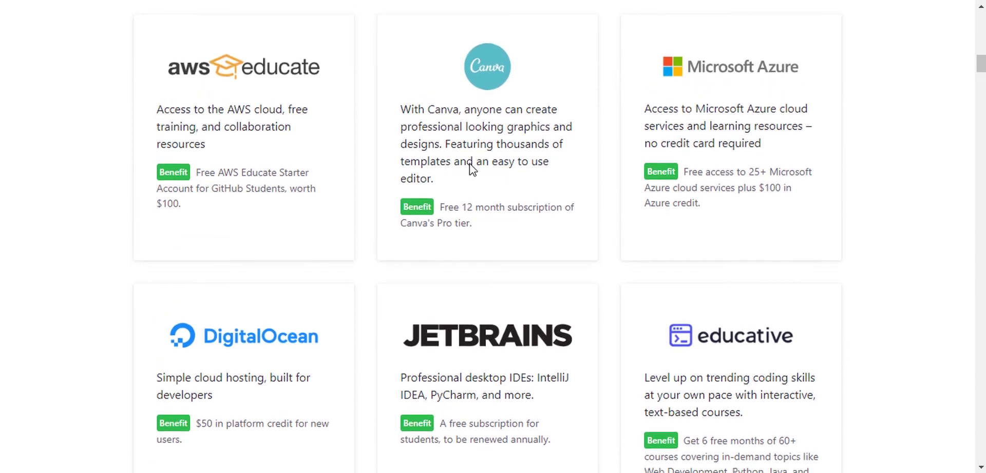
- Scroll on to the Arduino card, then back up toward Bootstrap Studio and Heroku
scroll("down", 3)
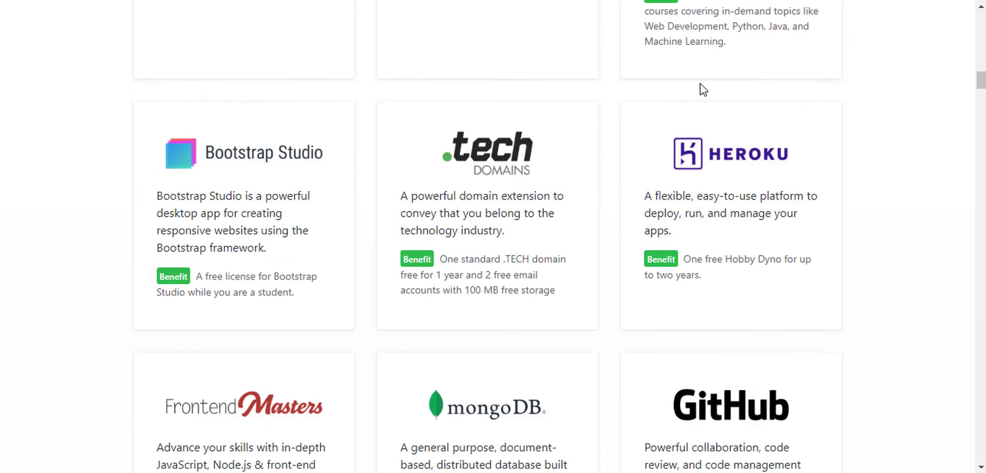
scroll("up", 3)
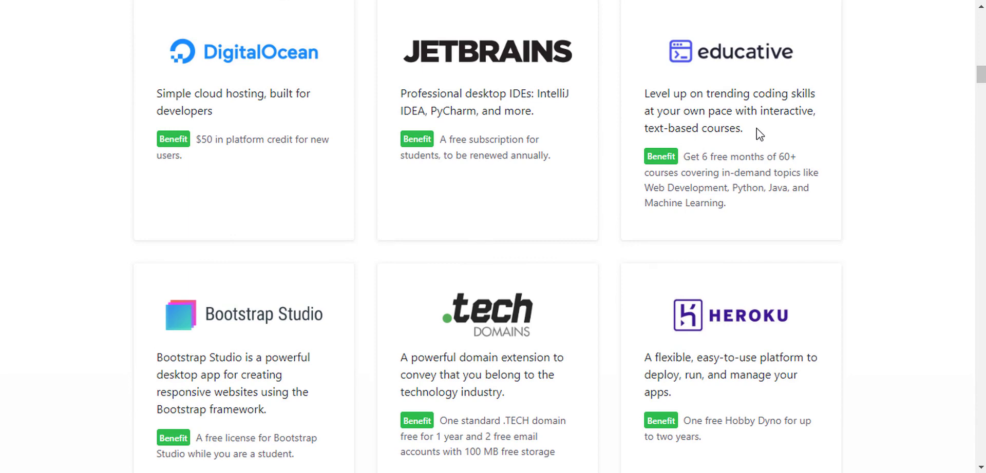
scroll("down", 3)
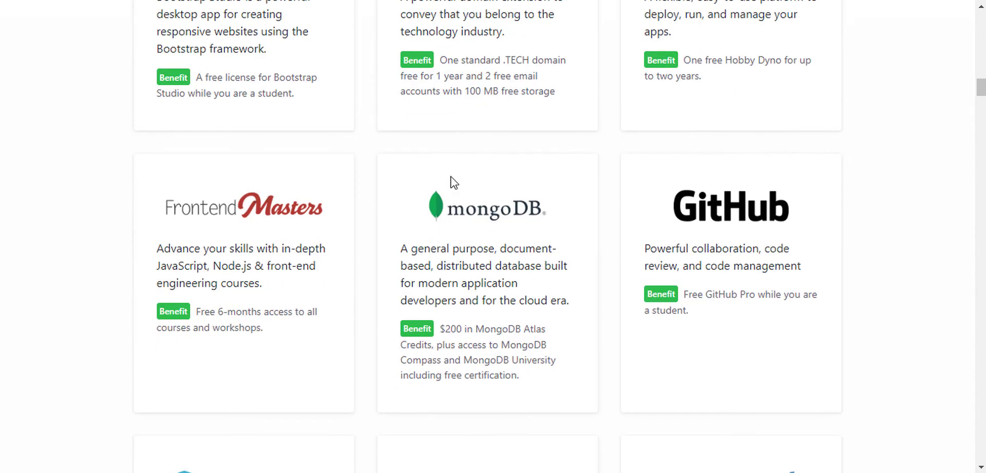
scroll("down", 3)
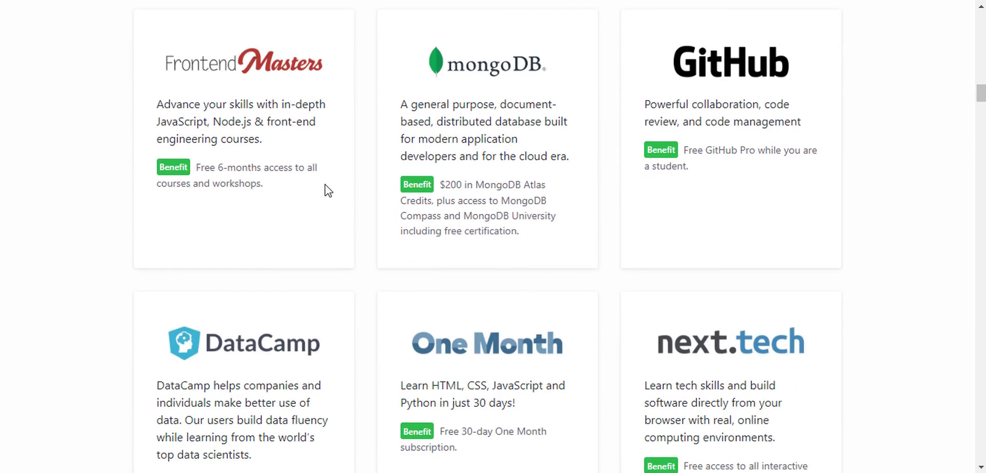
scroll("down", 3)
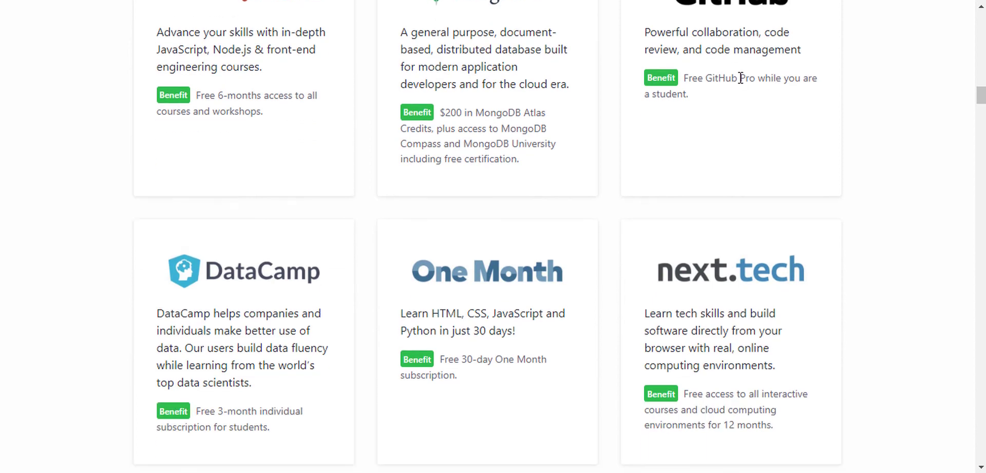
mouse_move(826, 95)
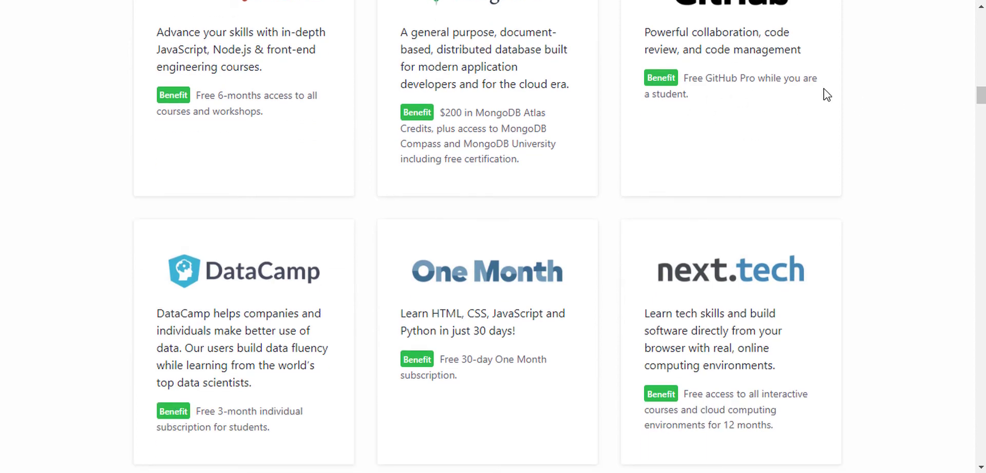
scroll("down", 3)
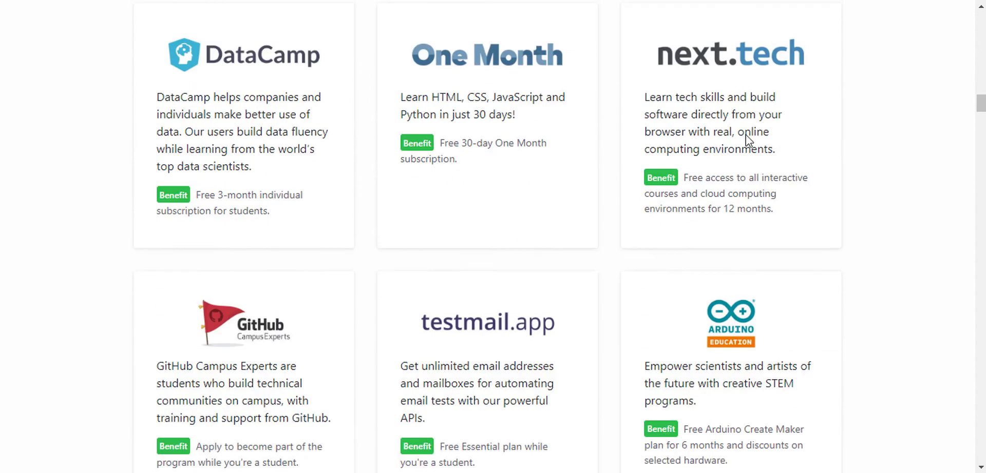
scroll("down", 3)
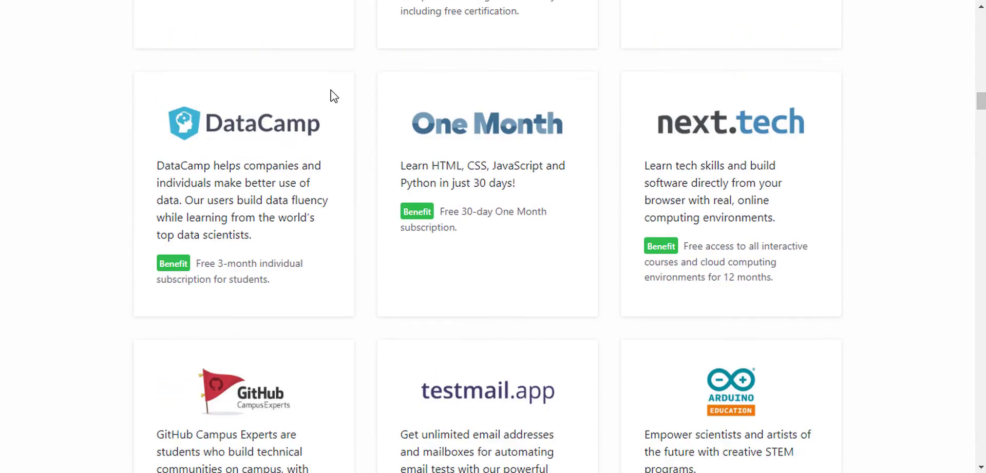
scroll("up", 3)
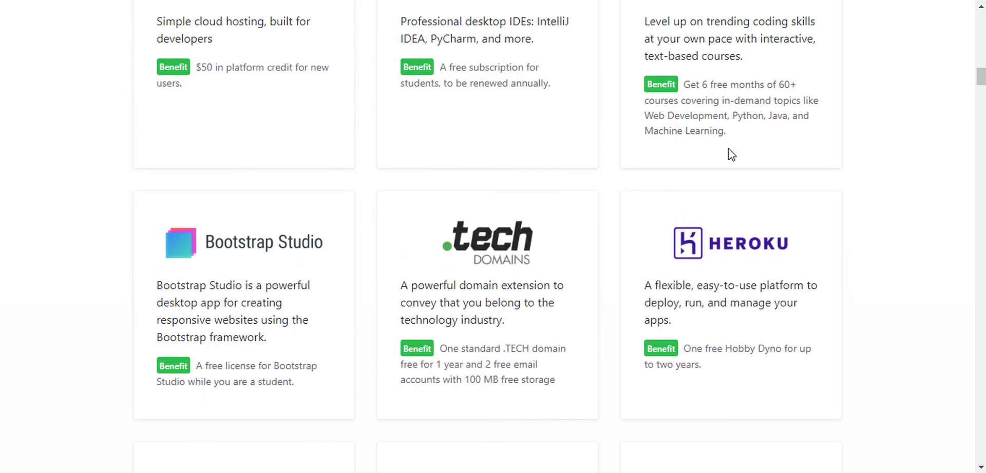
- Scroll the Student Developer Pack list down through partner offers toward Polypane, Education Host and pageclip
scroll("down", 3)
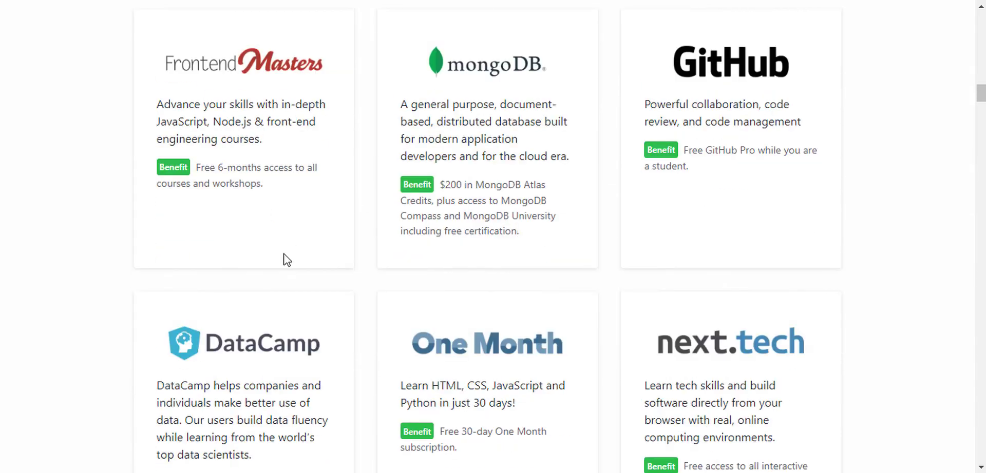
scroll("down", 3)
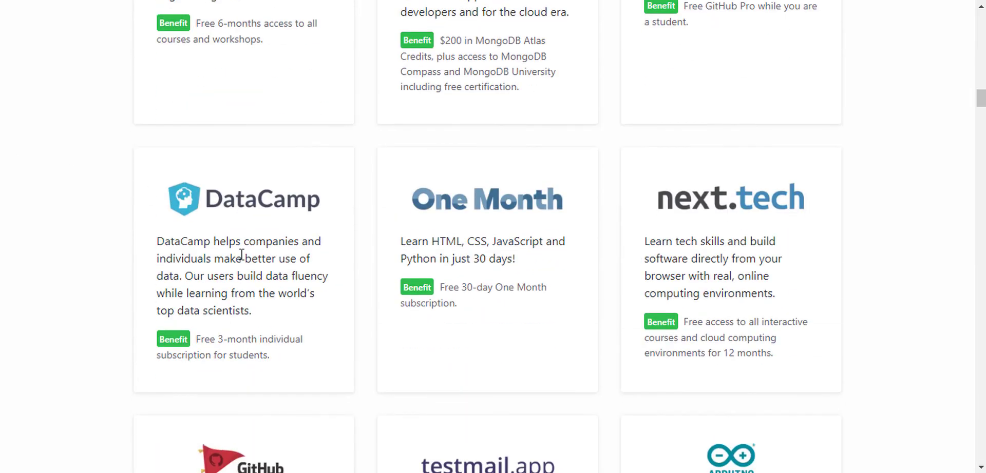
scroll("down", 3)
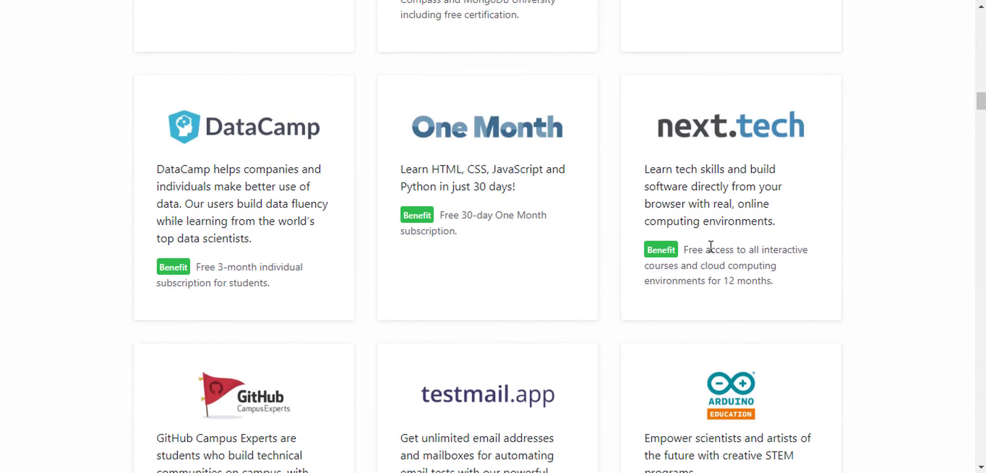
scroll("down", 3)
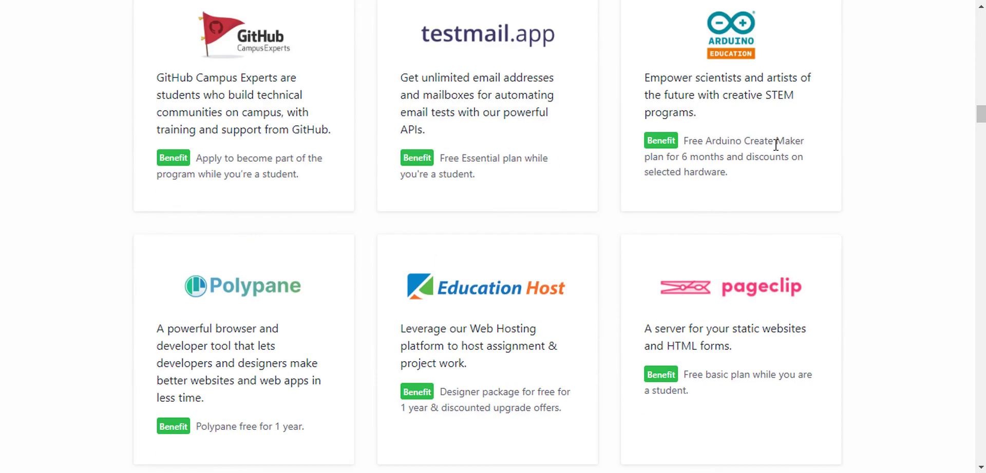
mouse_move(699, 158)
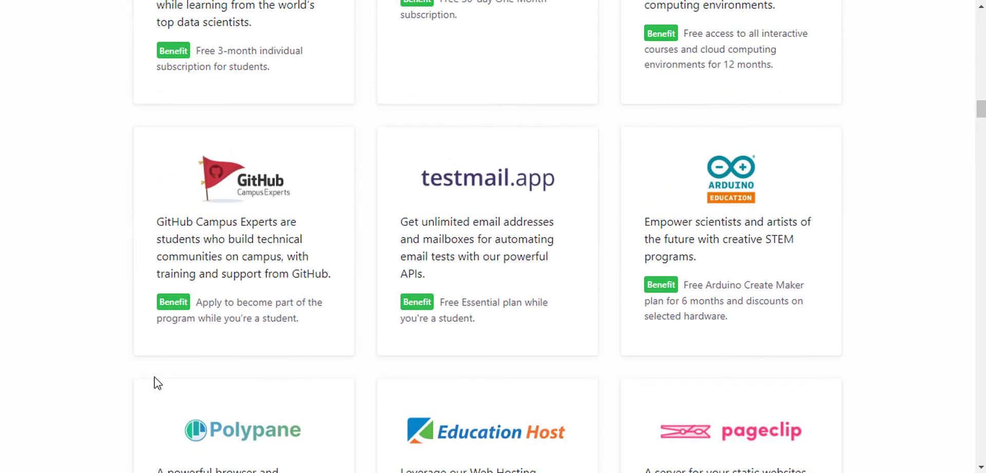
scroll("down", 3)
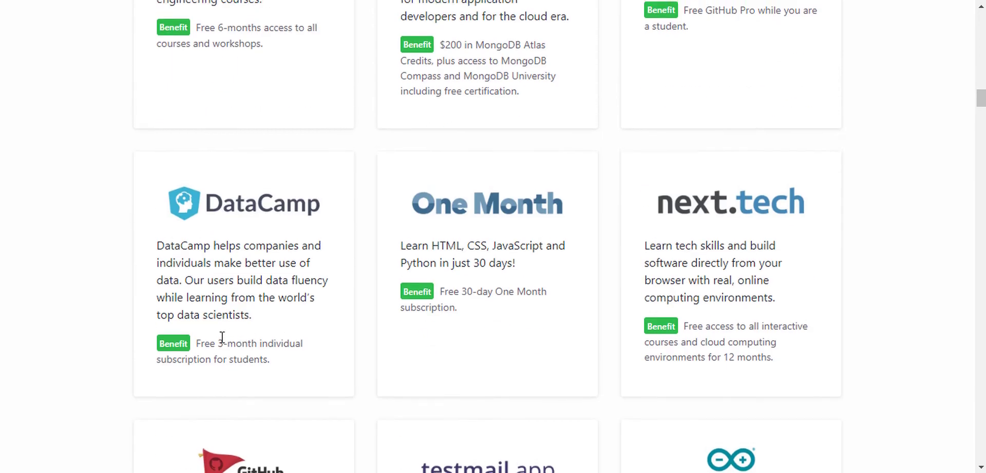
scroll("up", 3)
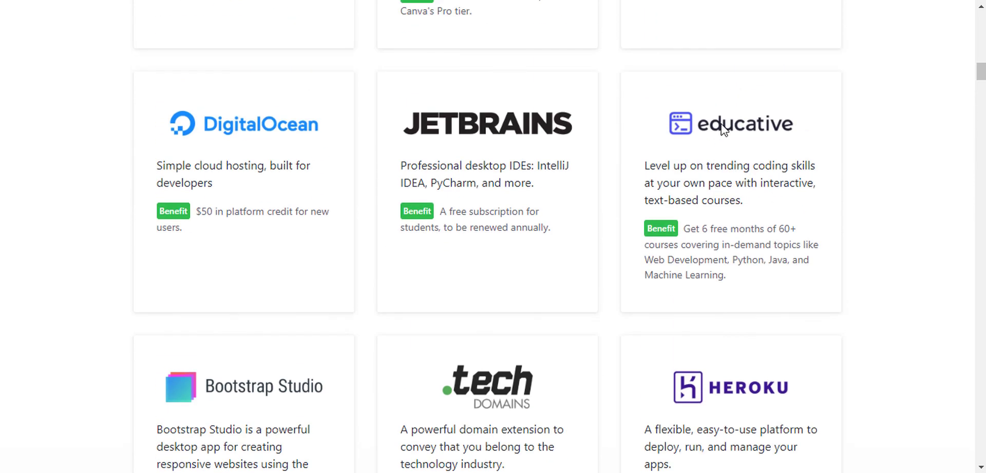
mouse_move(714, 118)
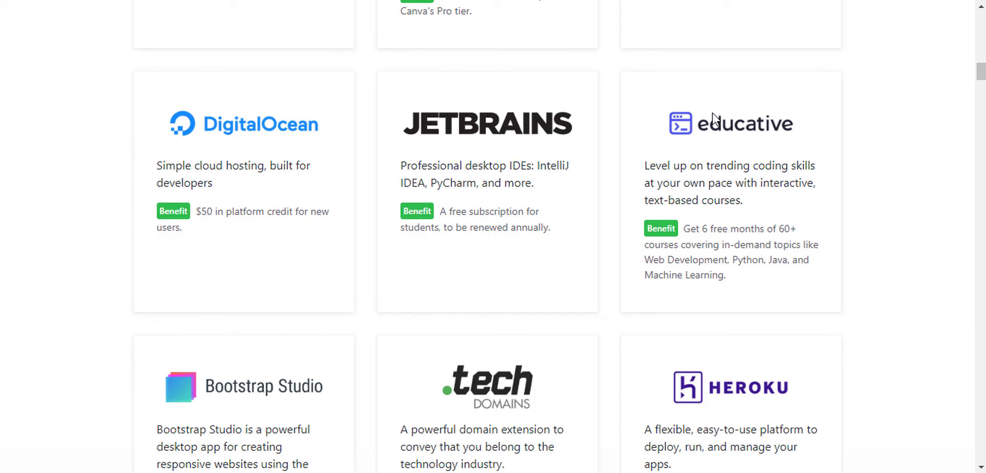
- Continue past the Polypane row, then scroll back to the Bootstrap Studio, .TECH Domains and Heroku cards
scroll("down", 3)
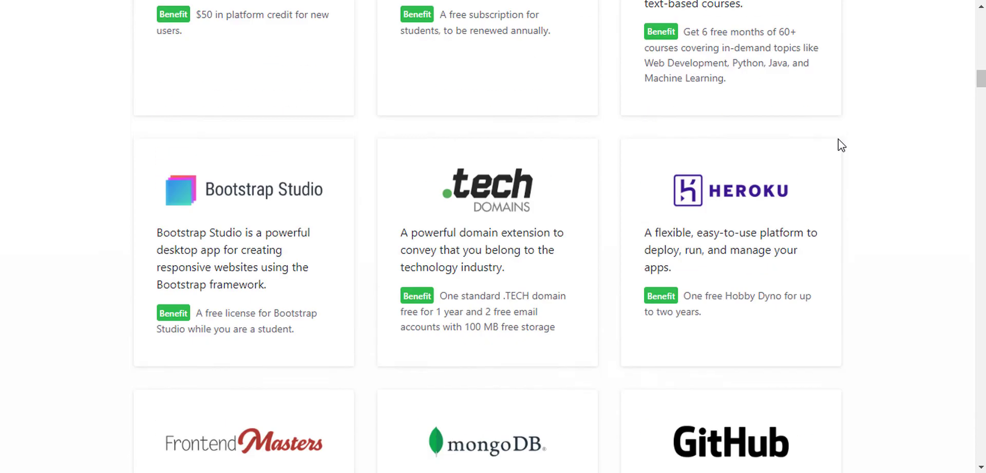
scroll("down", 3)
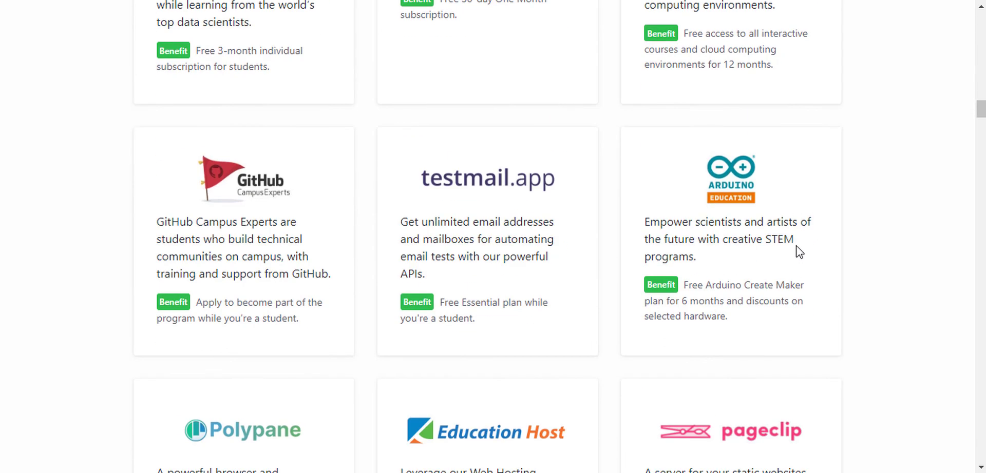
scroll("down", 3)
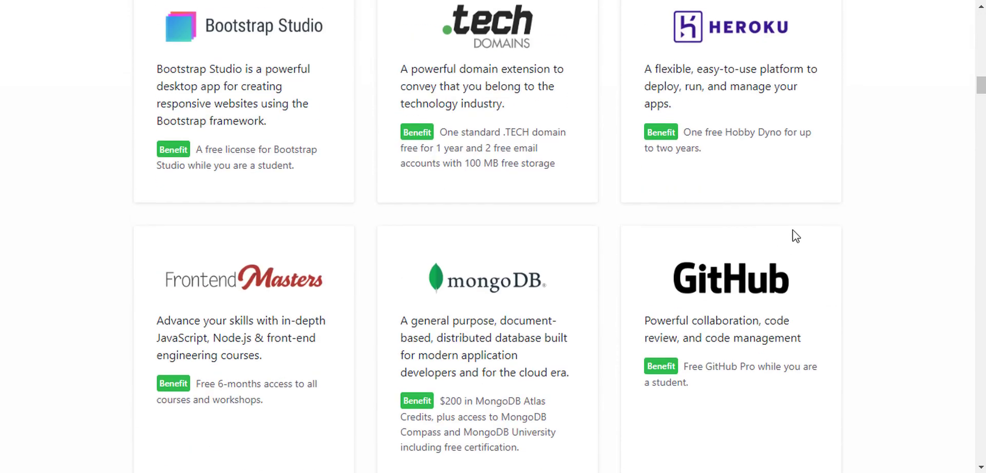
mouse_move(805, 231)
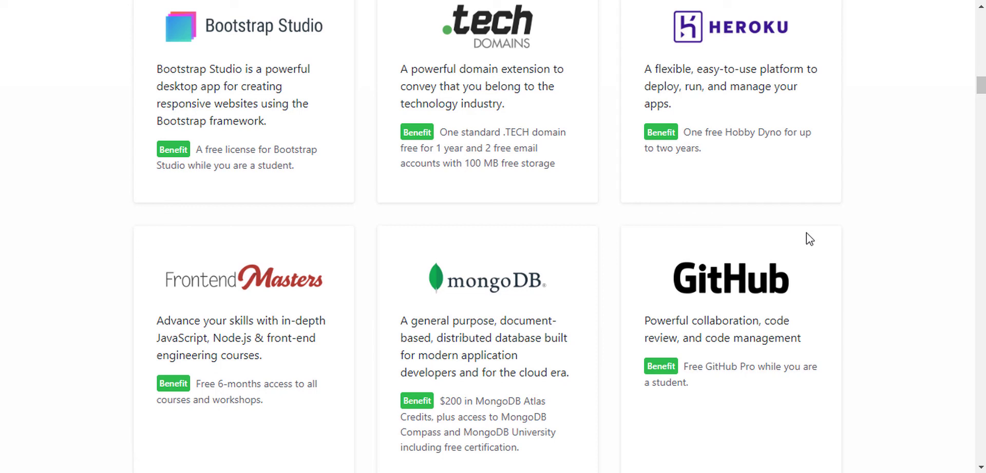
mouse_move(806, 233)
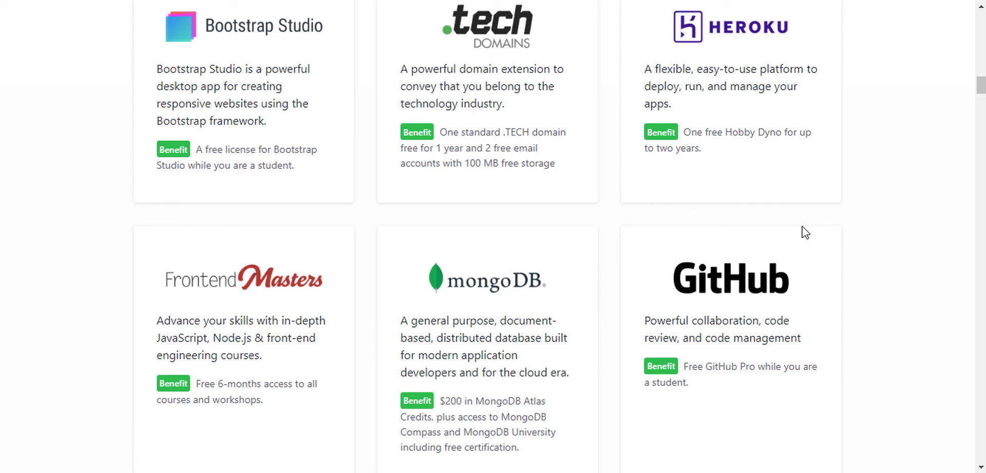
mouse_move(949, 175)
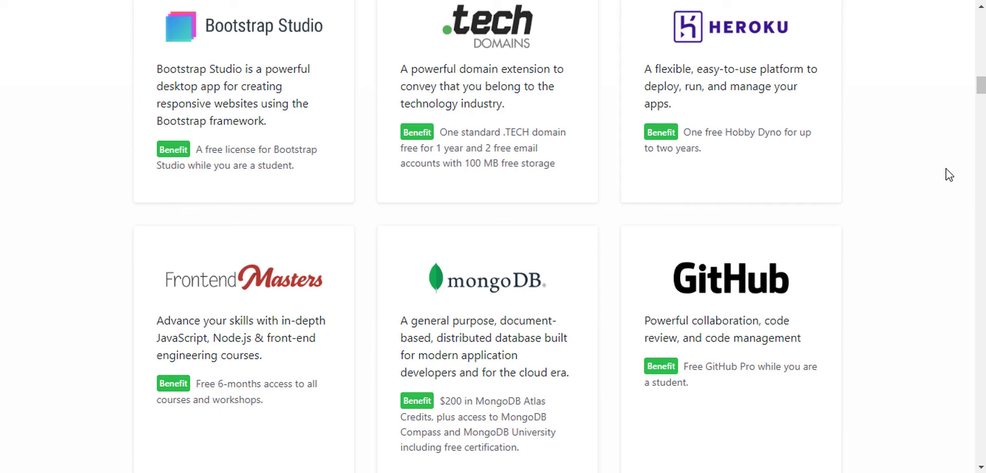
scroll("up", 3)
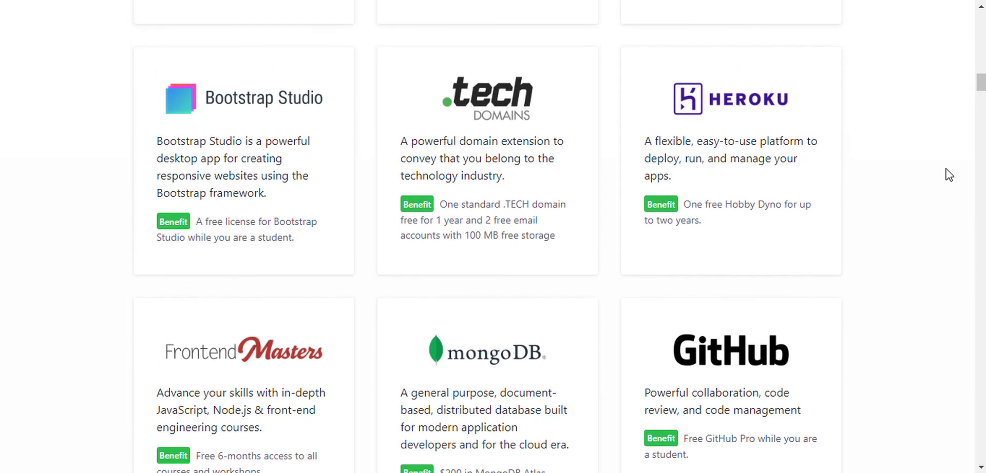